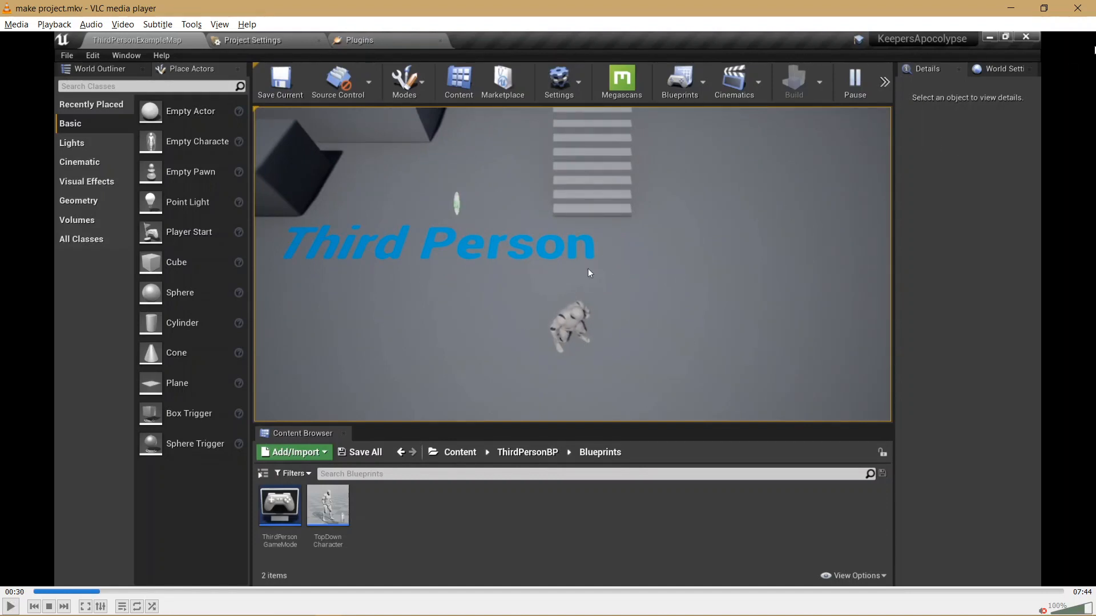
# Step: Switch from the reference video to the Unreal Editor and play-test the Third Person example level
pyautogui.press('alt+tab')
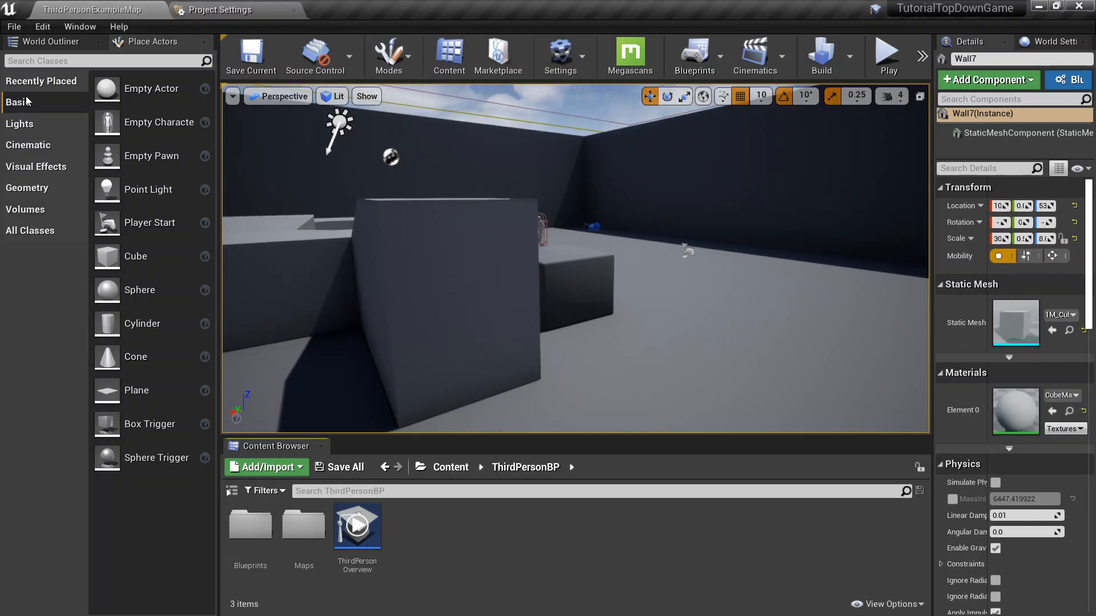
pyautogui.moveTo(117, 11)
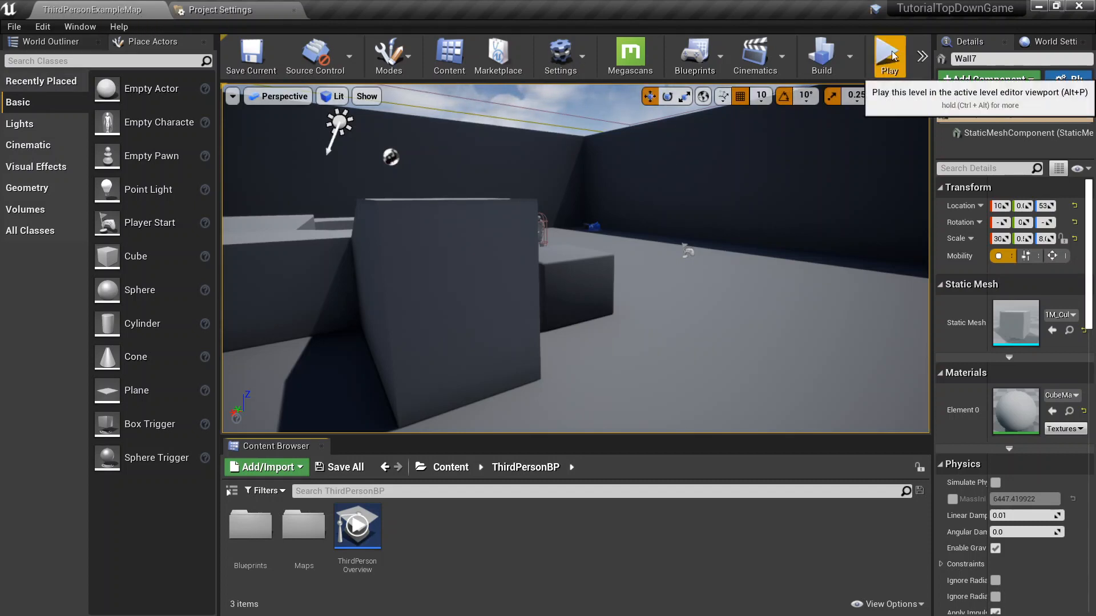
pyautogui.click(889, 55)
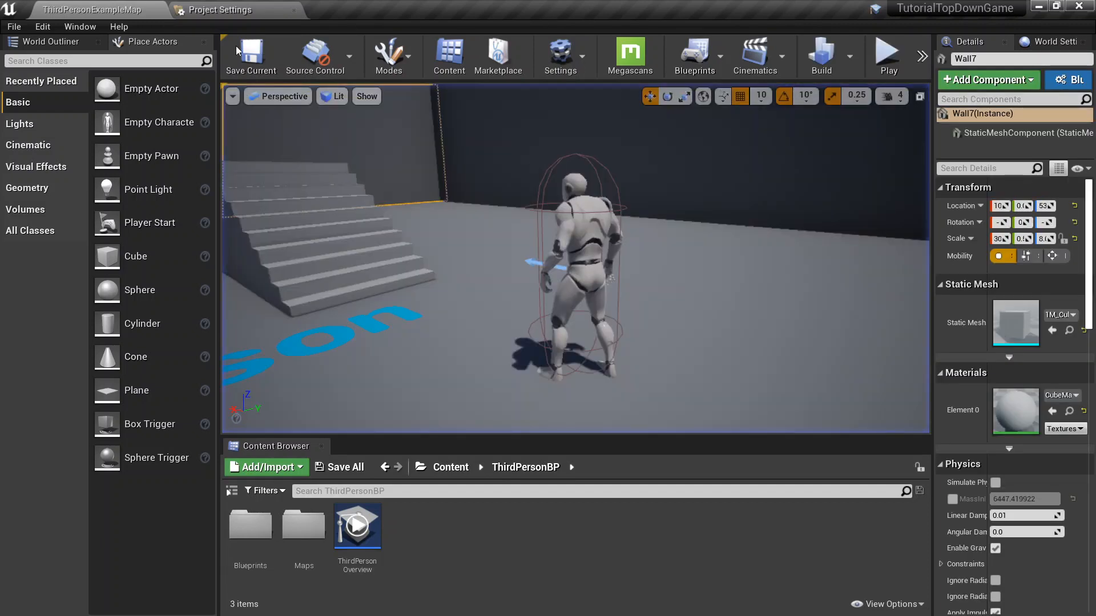
# Step: Navigate to the Input section of the TutorialTopDownGame project settings
pyautogui.click(217, 9)
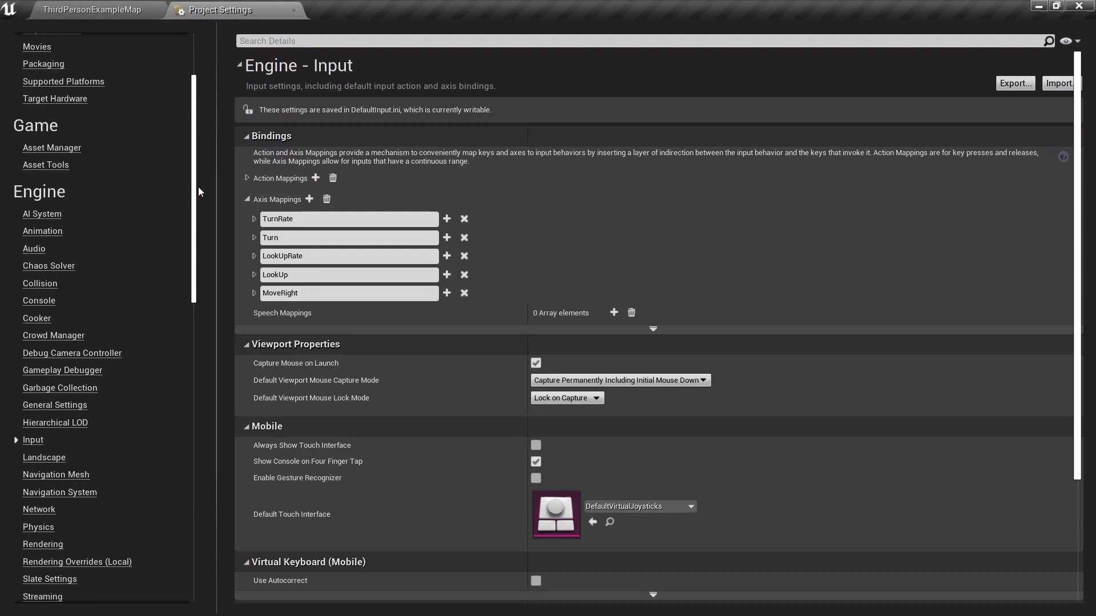
pyautogui.click(97, 10)
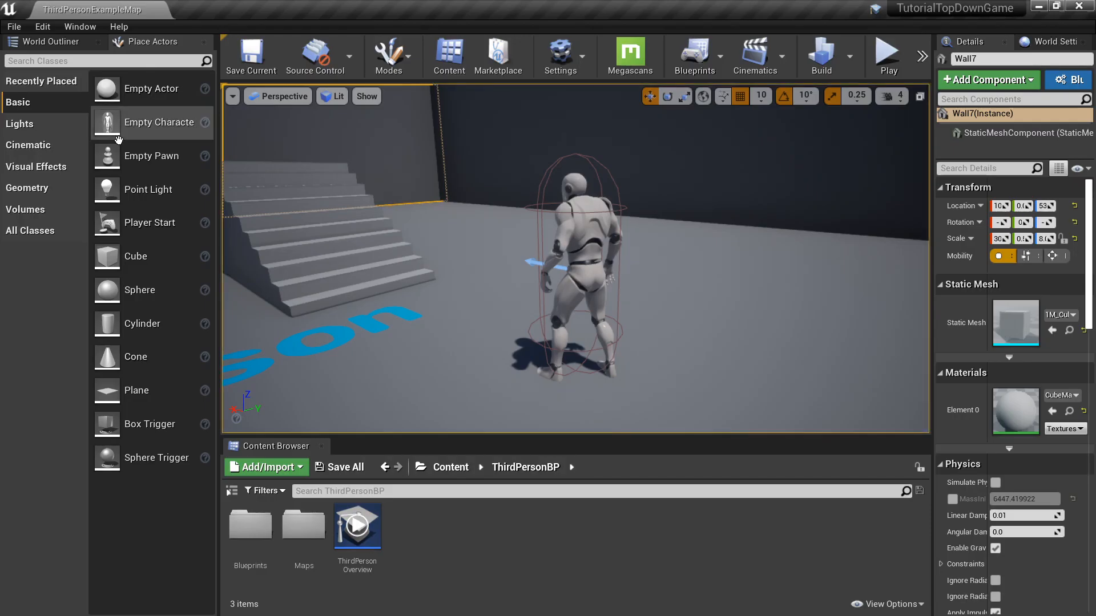
pyautogui.click(42, 26)
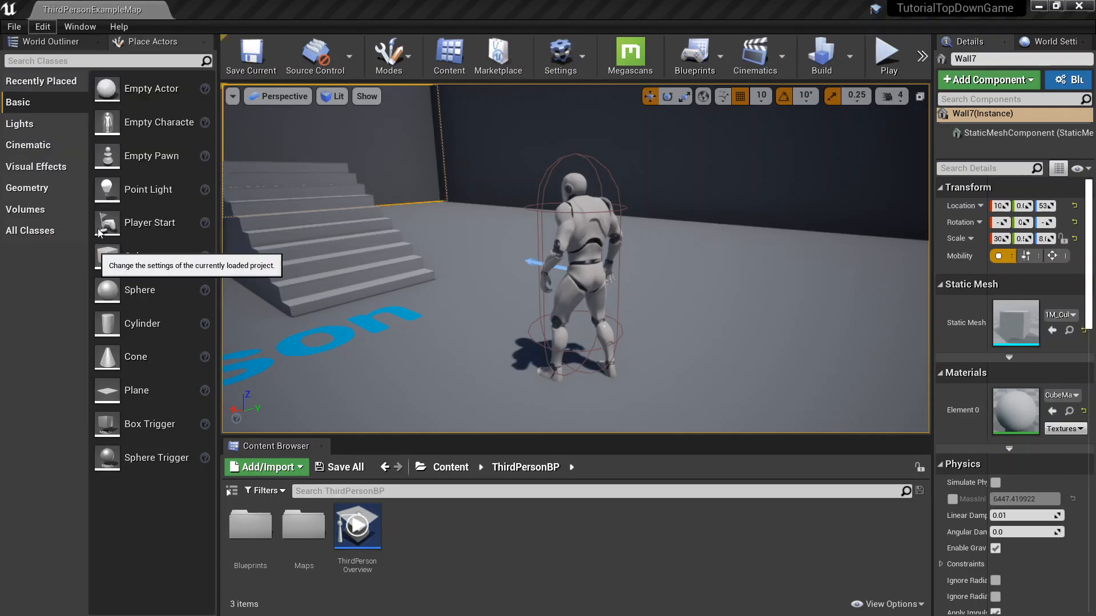
pyautogui.click(561, 52)
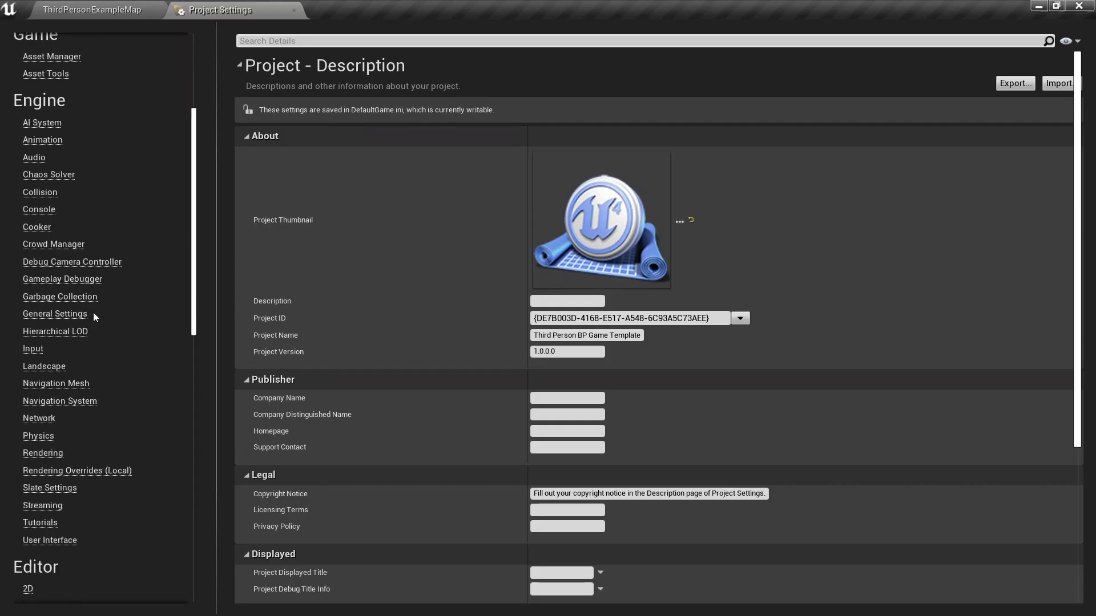
pyautogui.click(33, 350)
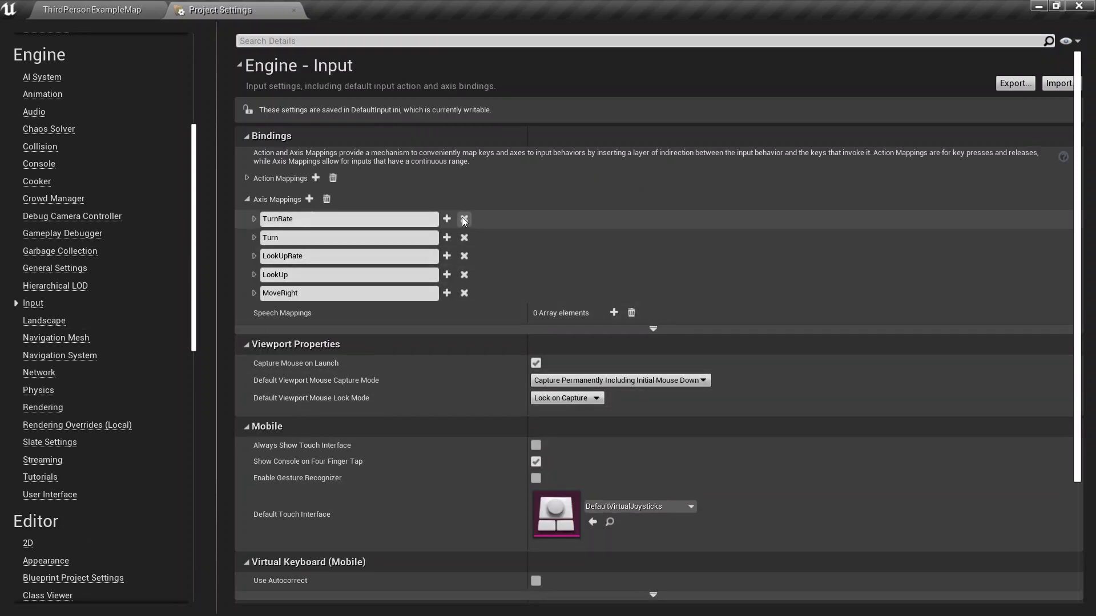
# Step: Delete TurnRate and all other default axis mappings, leaving Jump and ResetVR actions
pyautogui.click(464, 219)
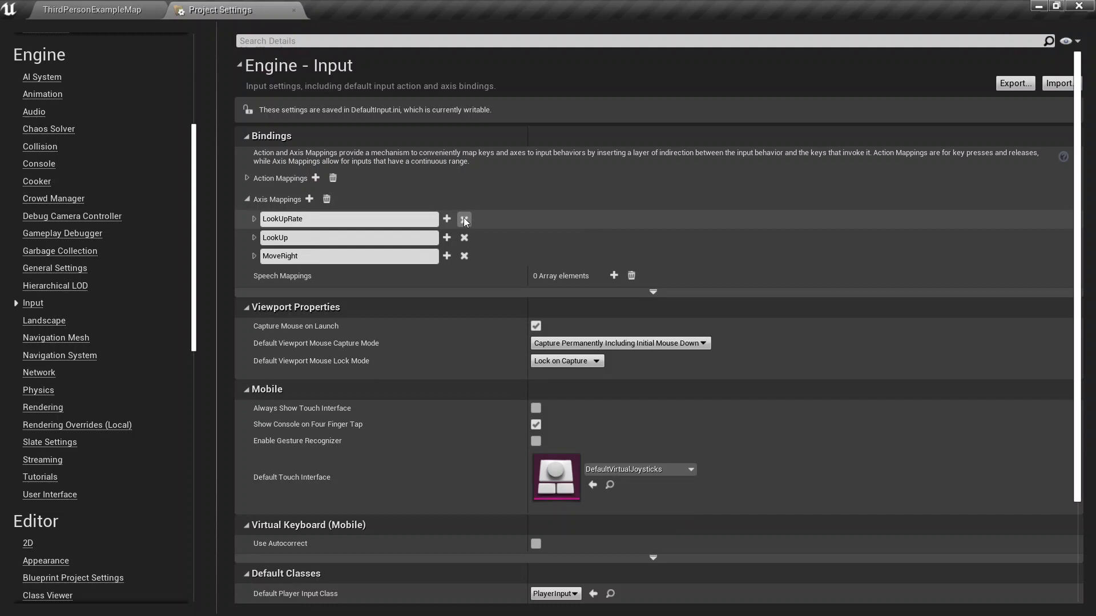
pyautogui.click(247, 199)
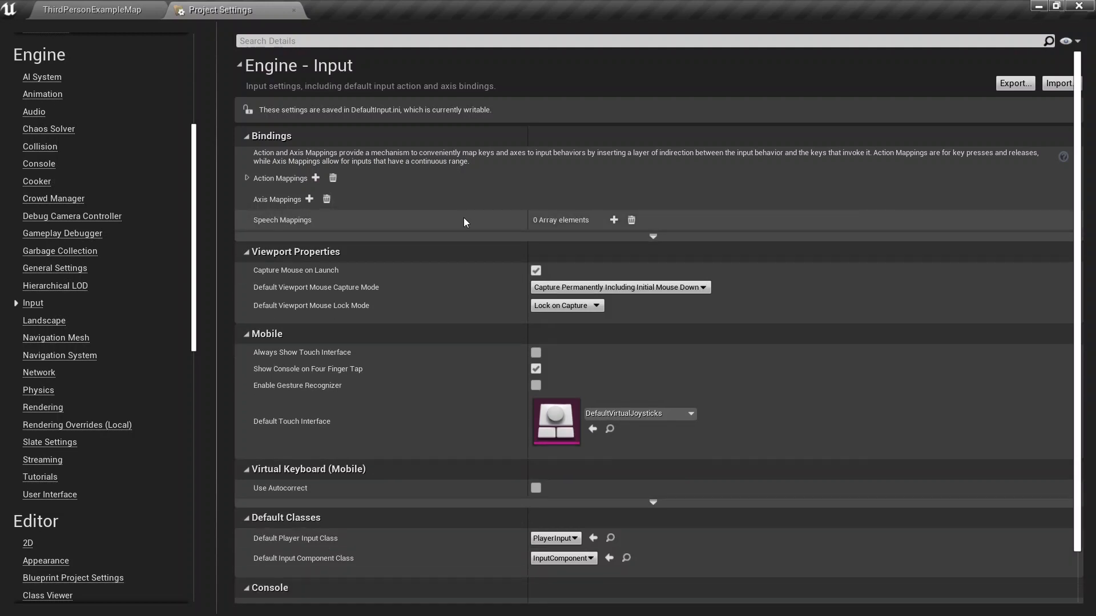
pyautogui.moveTo(251, 187)
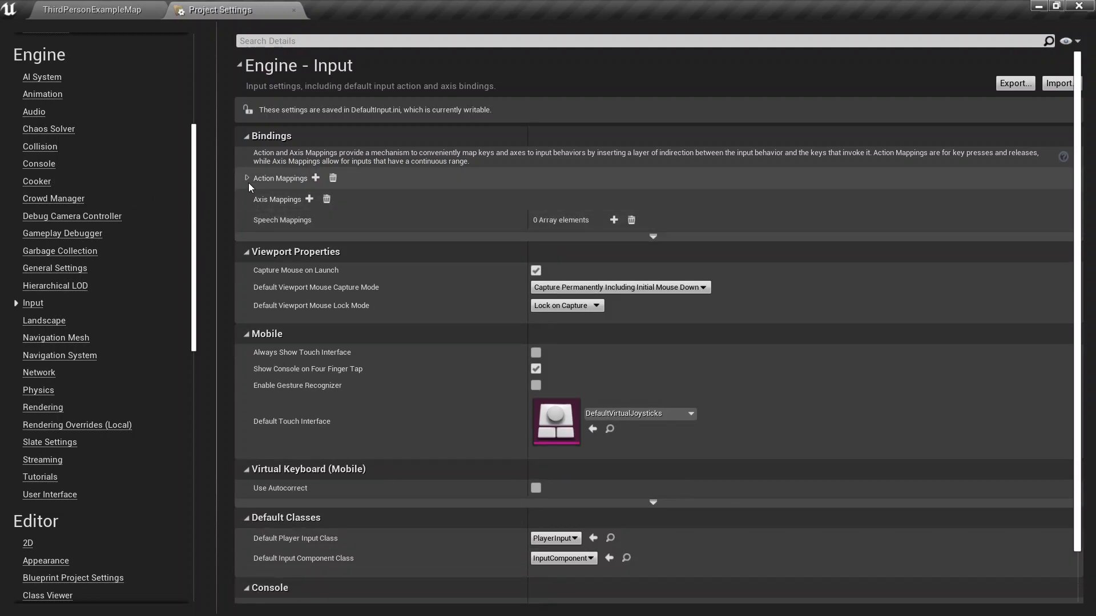
pyautogui.click(247, 178)
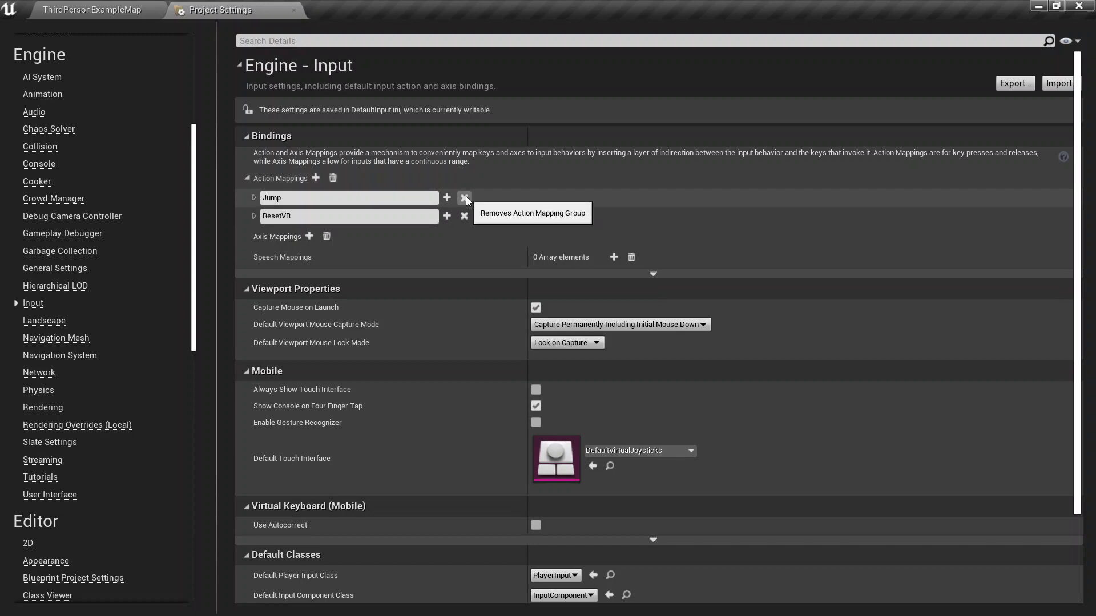
pyautogui.moveTo(466, 214)
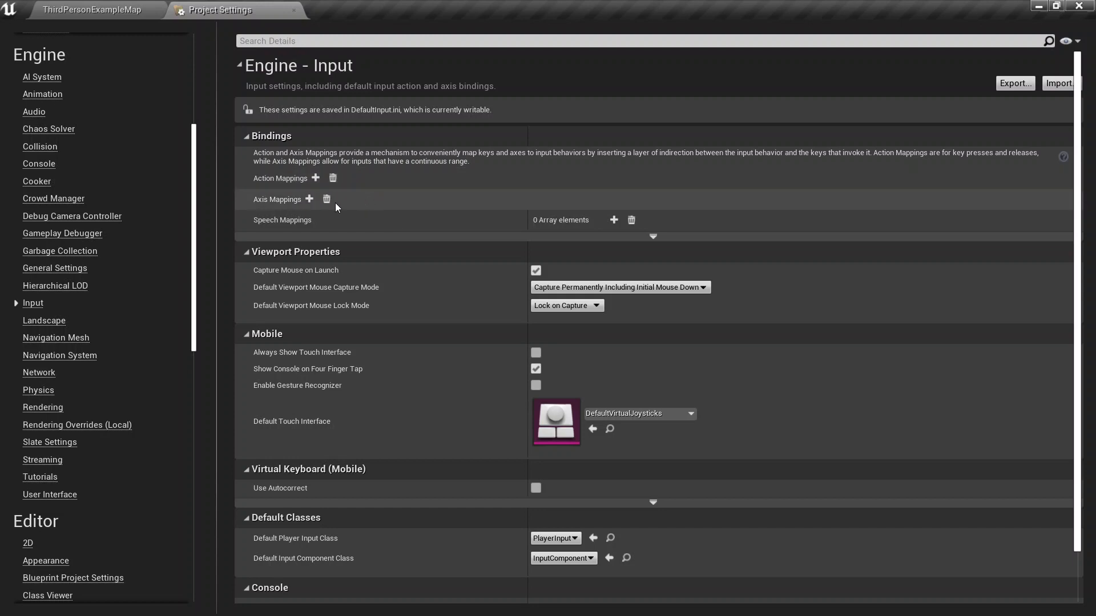
pyautogui.moveTo(309, 199)
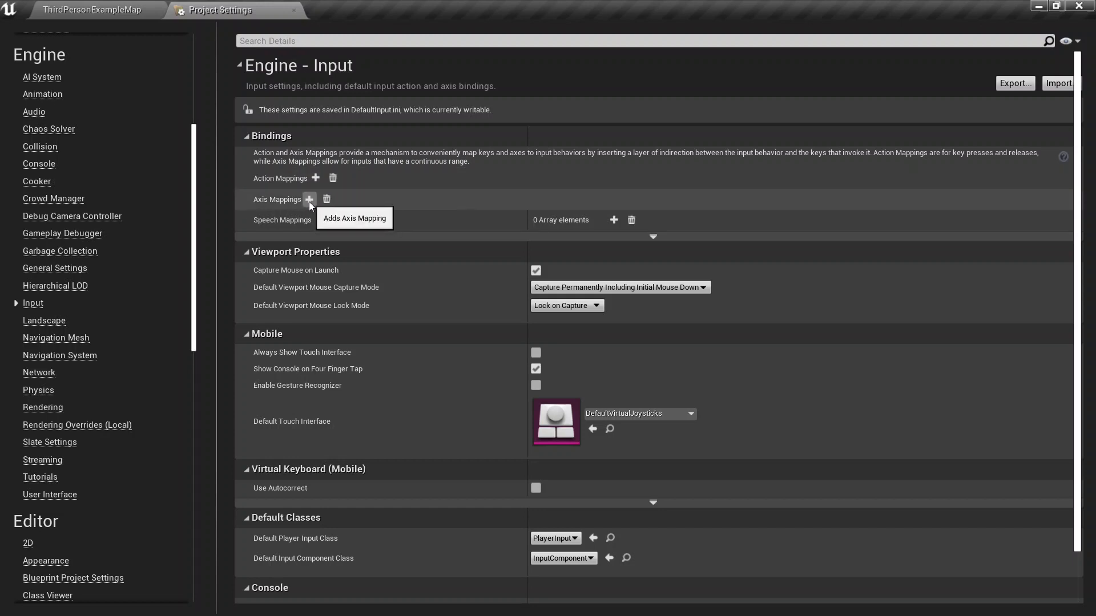
# Step: Add two axis mappings named HorizontalMovement and VerticalMovement with no keys yet
pyautogui.click(309, 199)
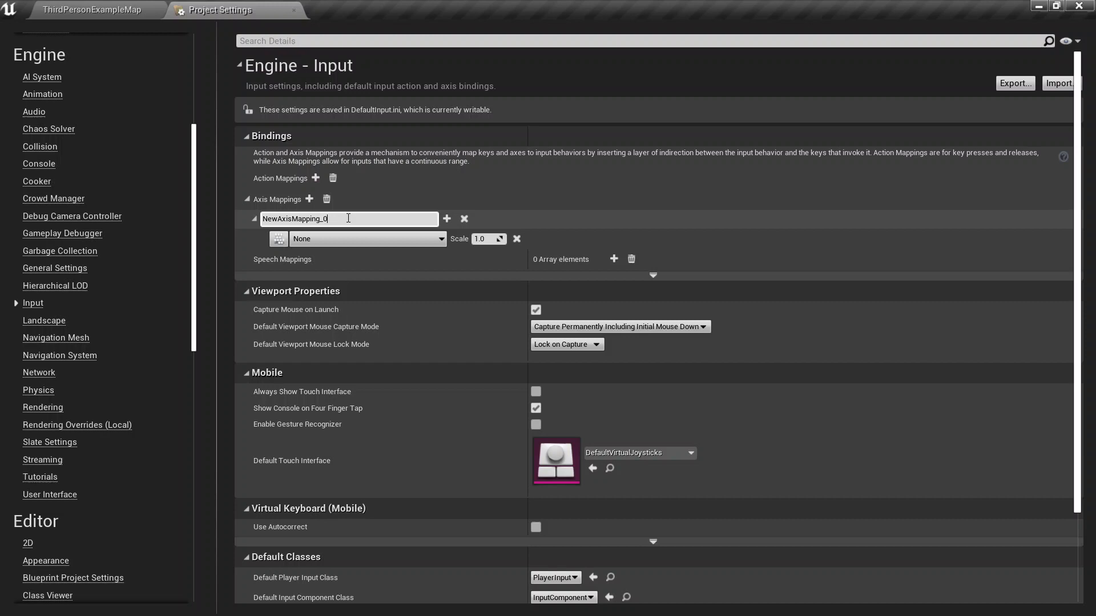
pyautogui.write('Horiz')
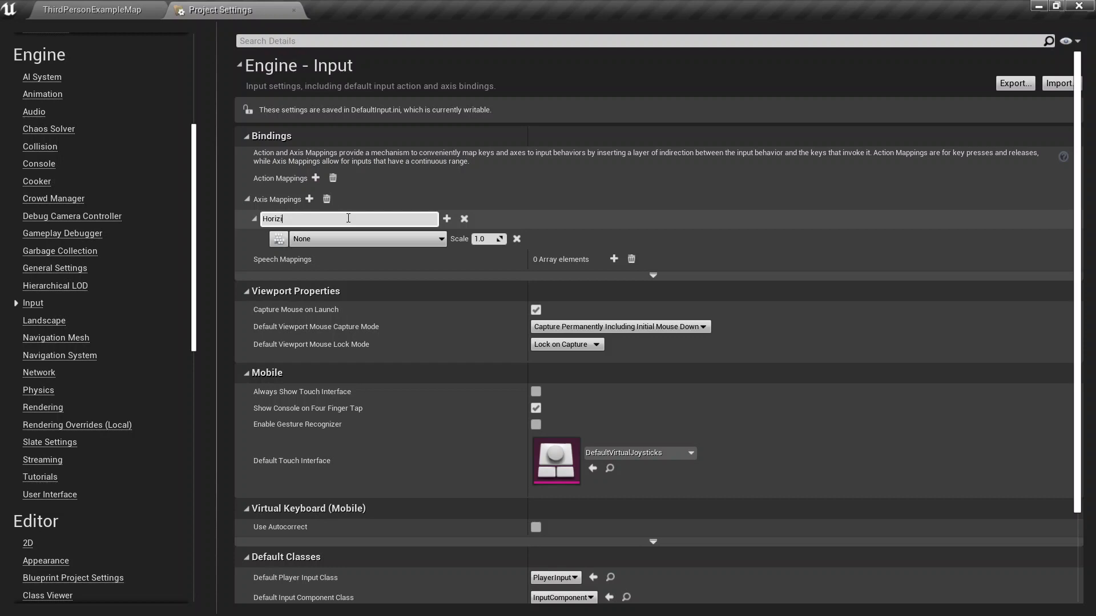
pyautogui.write('ontal')
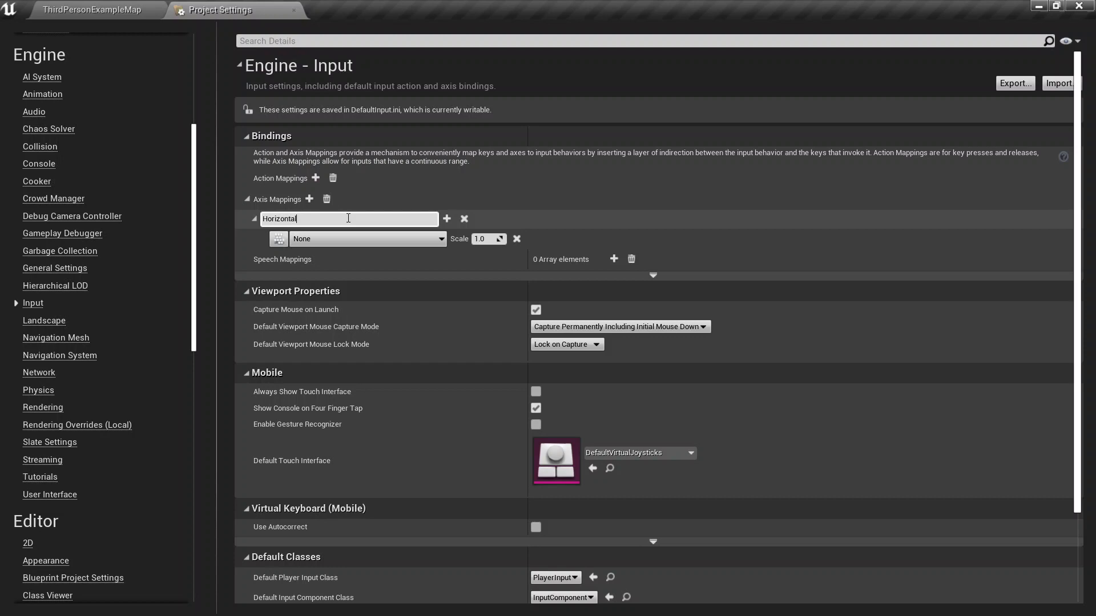
pyautogui.write('Mo')
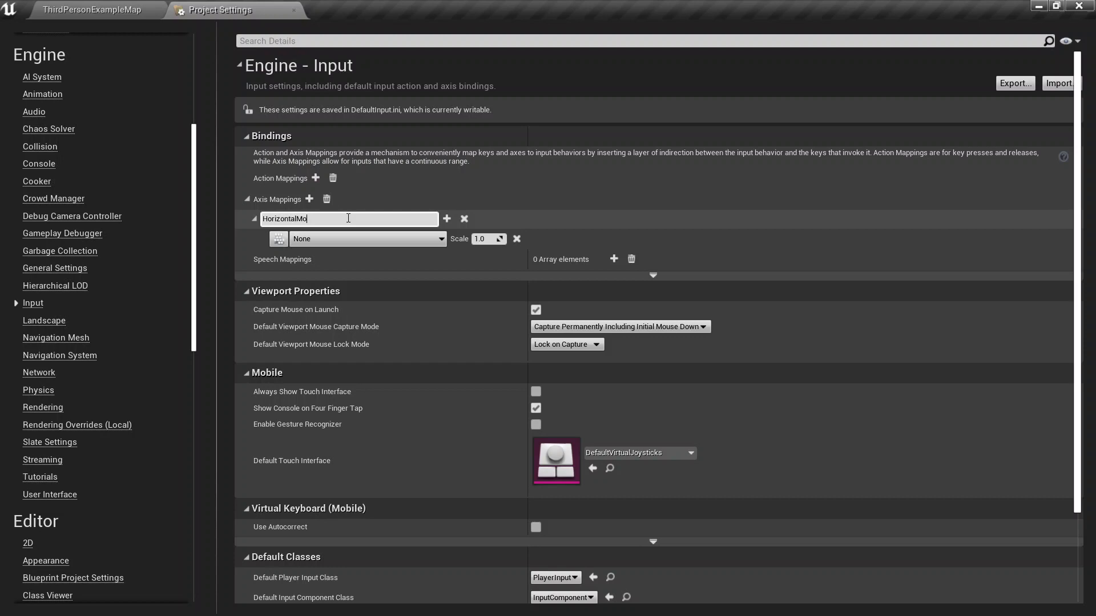
pyautogui.write('vement')
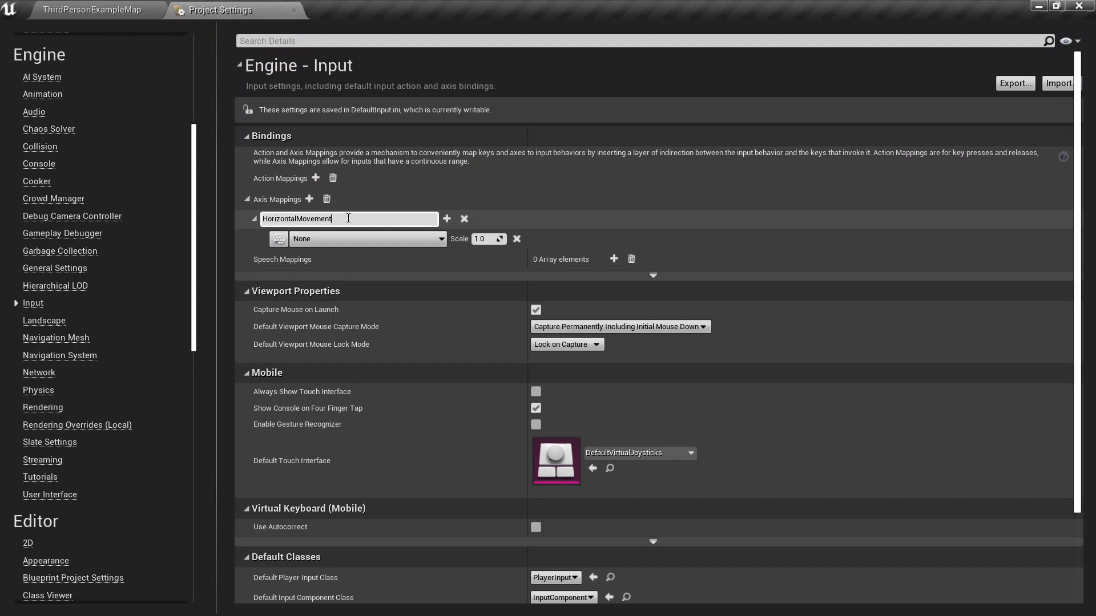
pyautogui.click(299, 199)
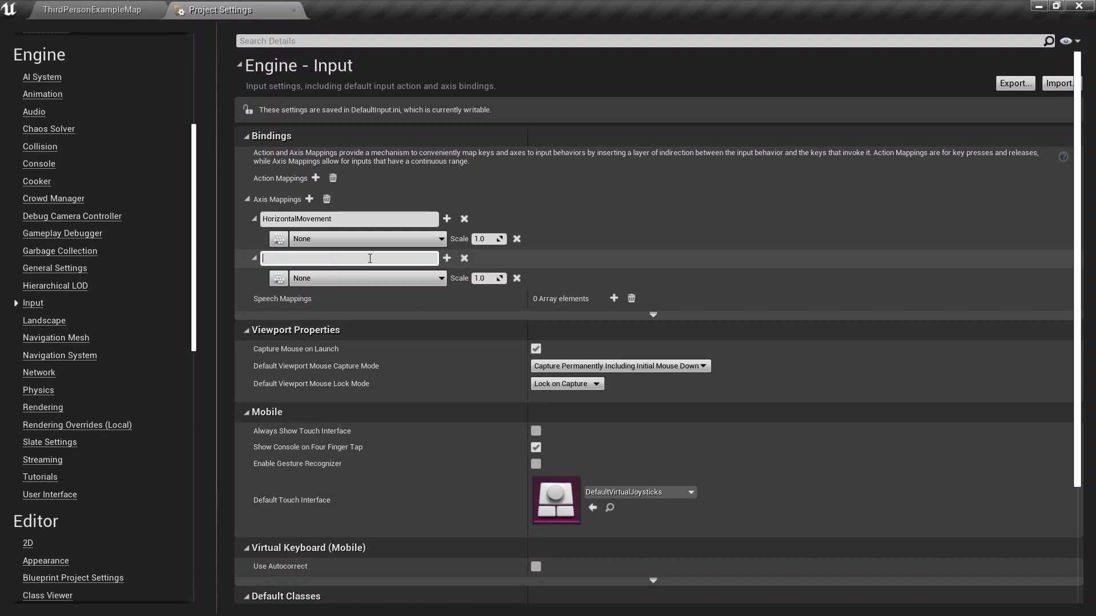
pyautogui.write('VerticalMovement')
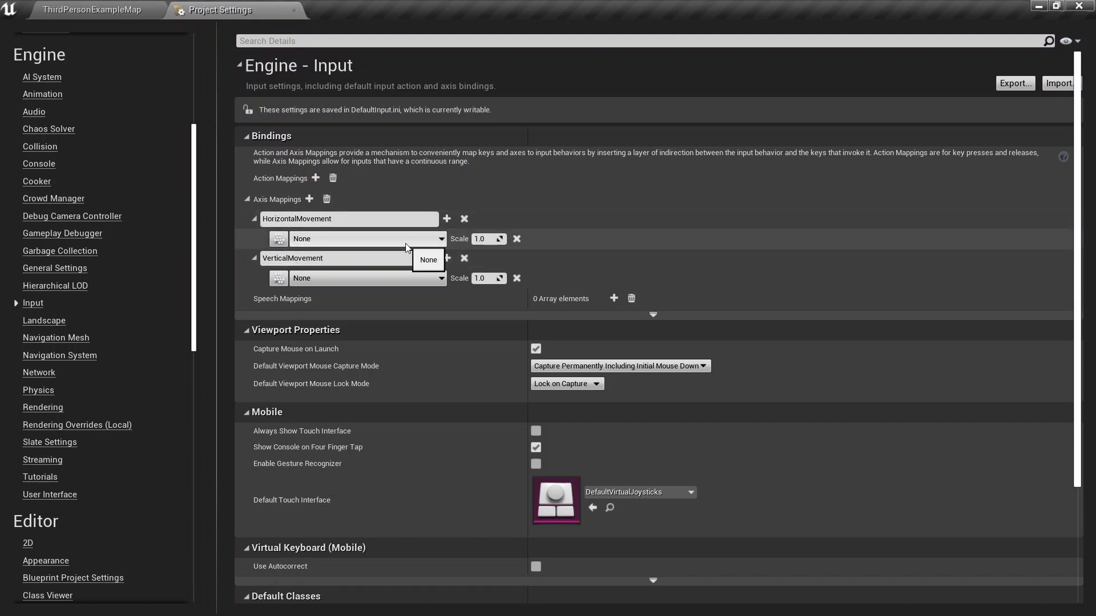
pyautogui.moveTo(433, 231)
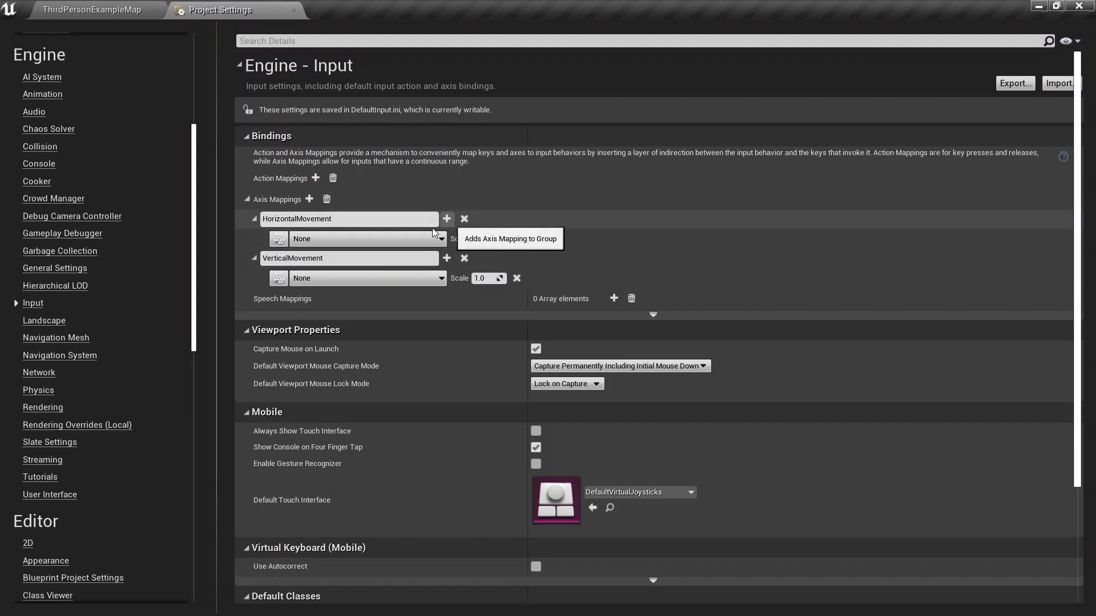
# Step: Bind HorizontalMovement to D at scale 1.0 and A at scale -1.0
pyautogui.click(446, 218)
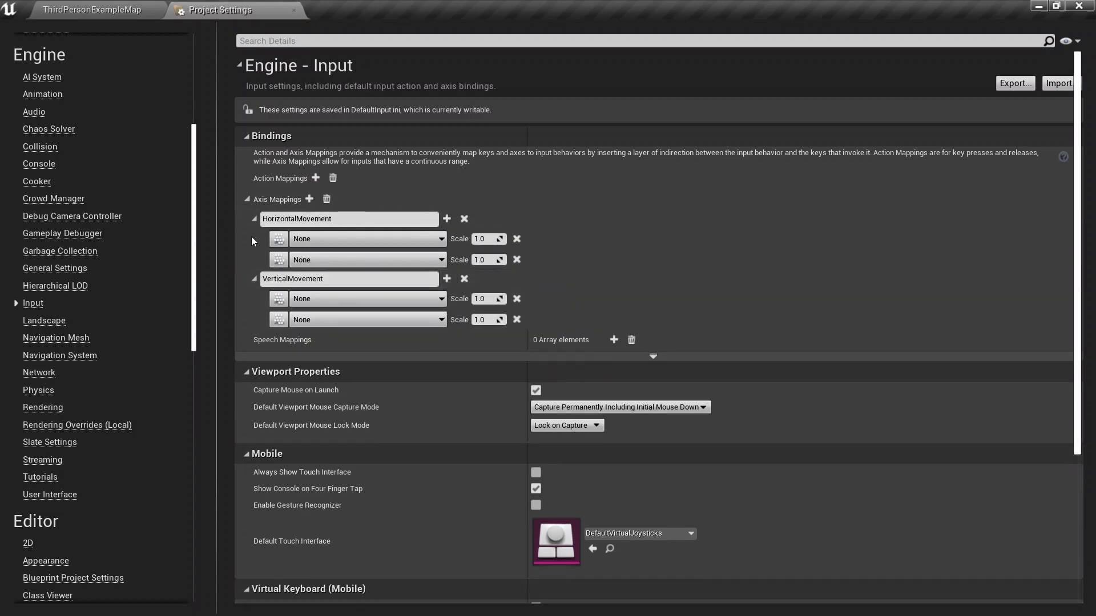
pyautogui.moveTo(277, 238)
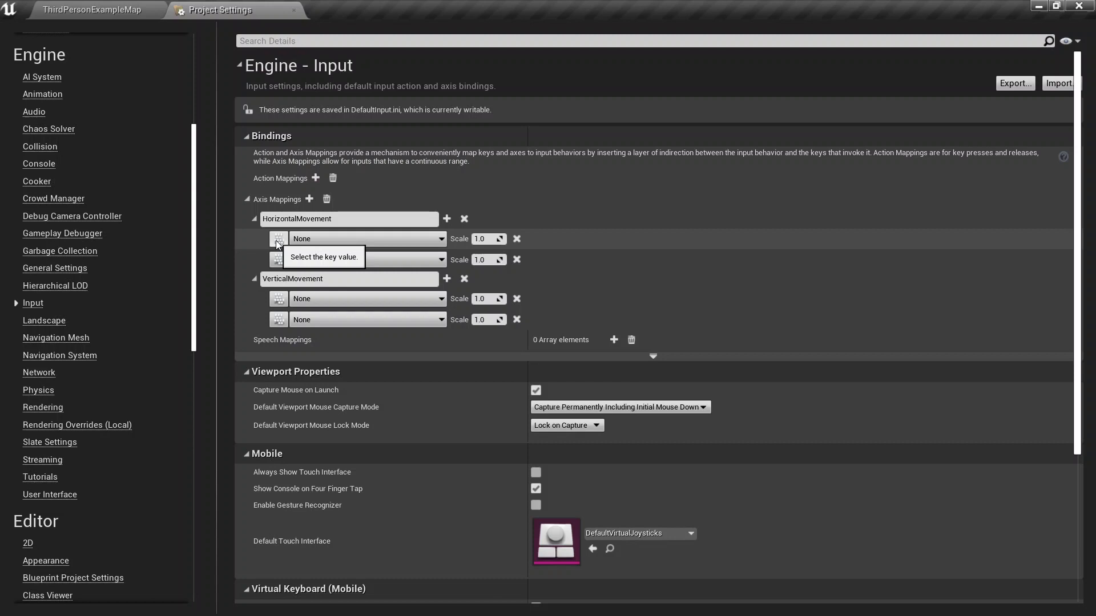
pyautogui.moveTo(485, 217)
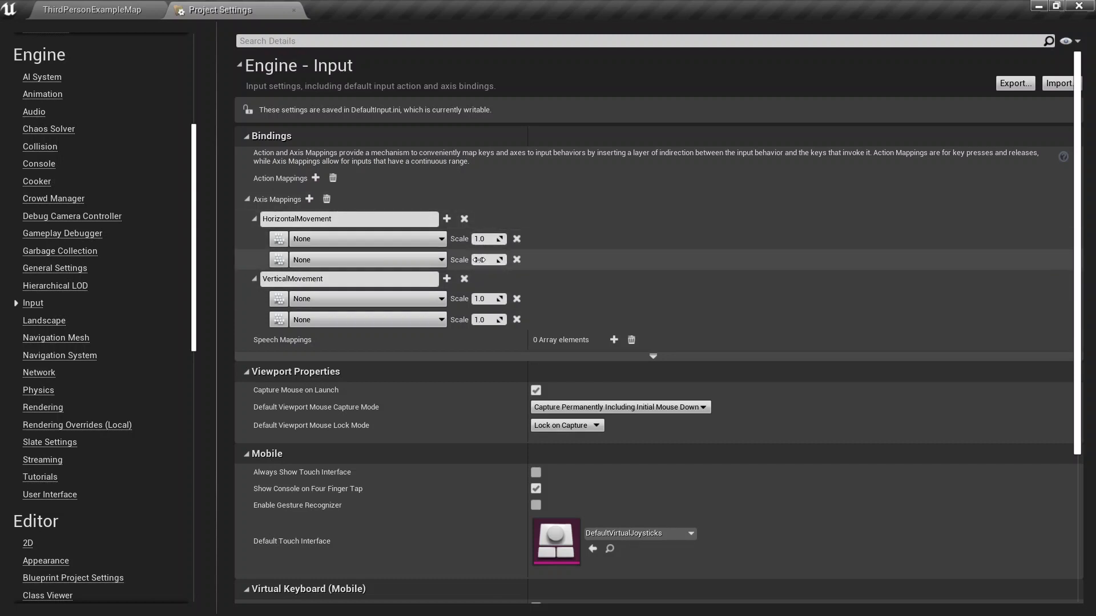
pyautogui.moveTo(279, 254)
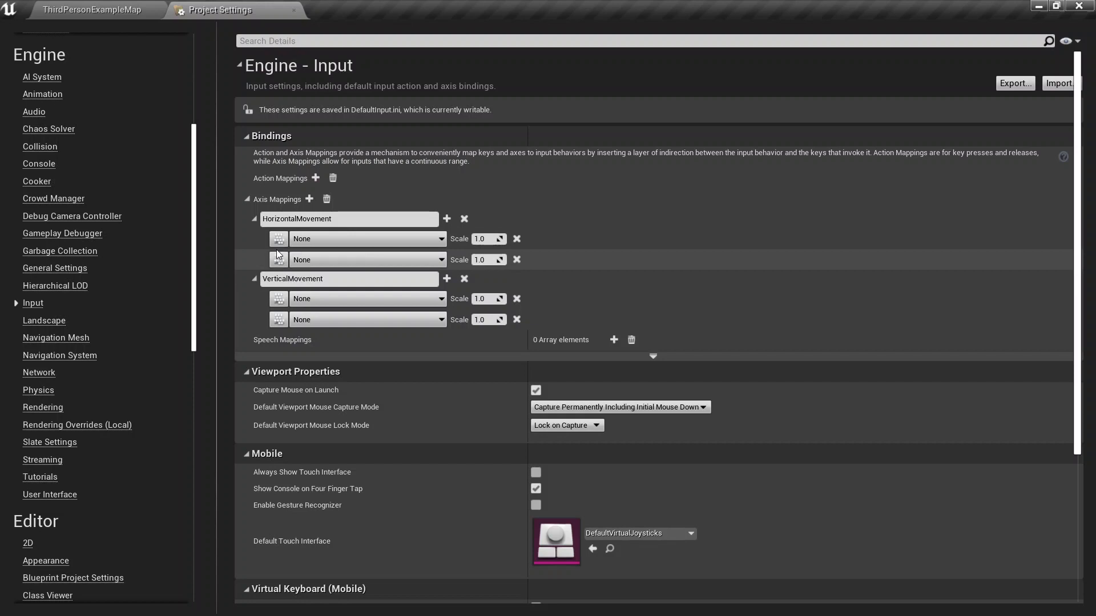
pyautogui.moveTo(278, 253)
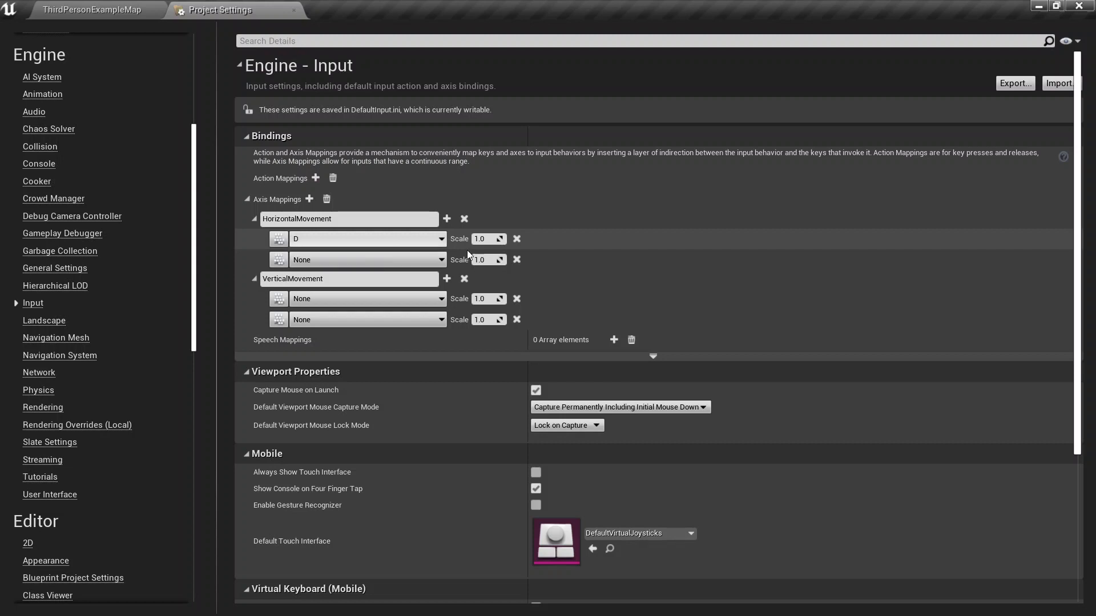
pyautogui.moveTo(278, 261)
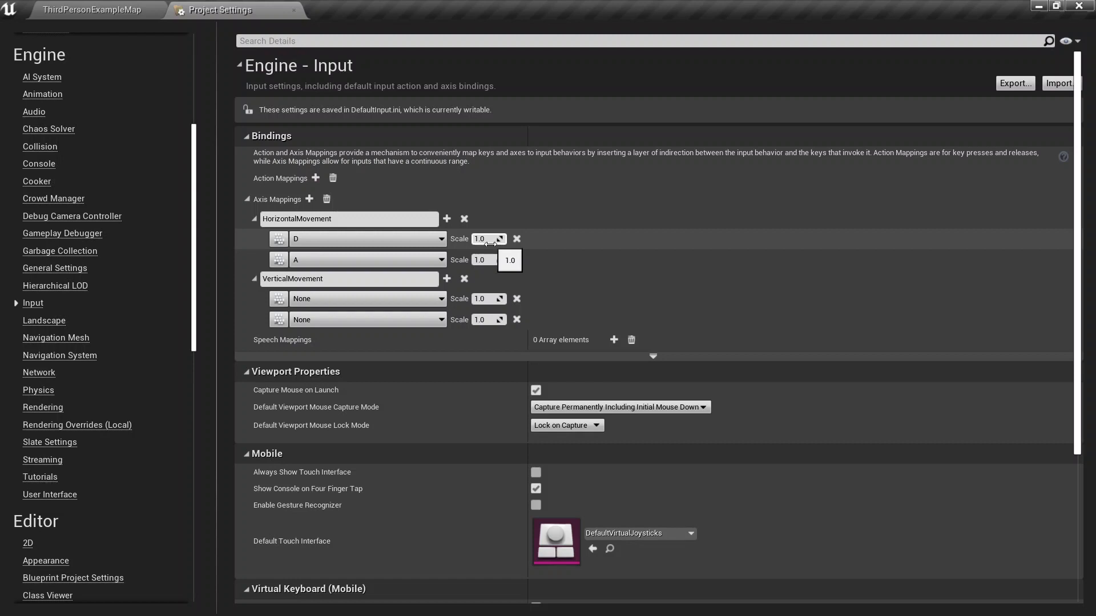
pyautogui.moveTo(776, 337)
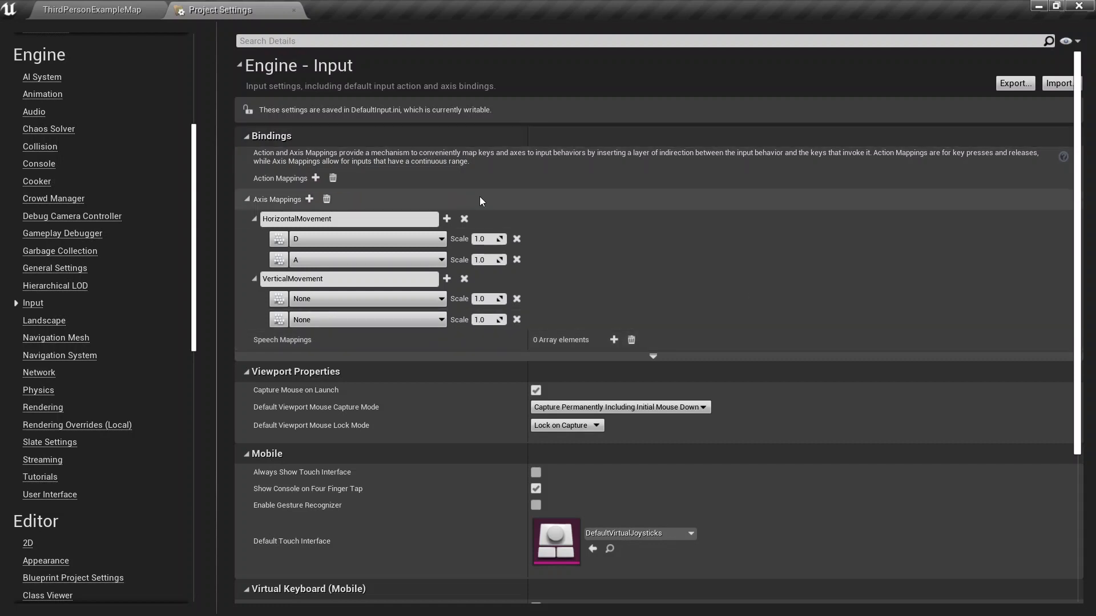
pyautogui.click(485, 238)
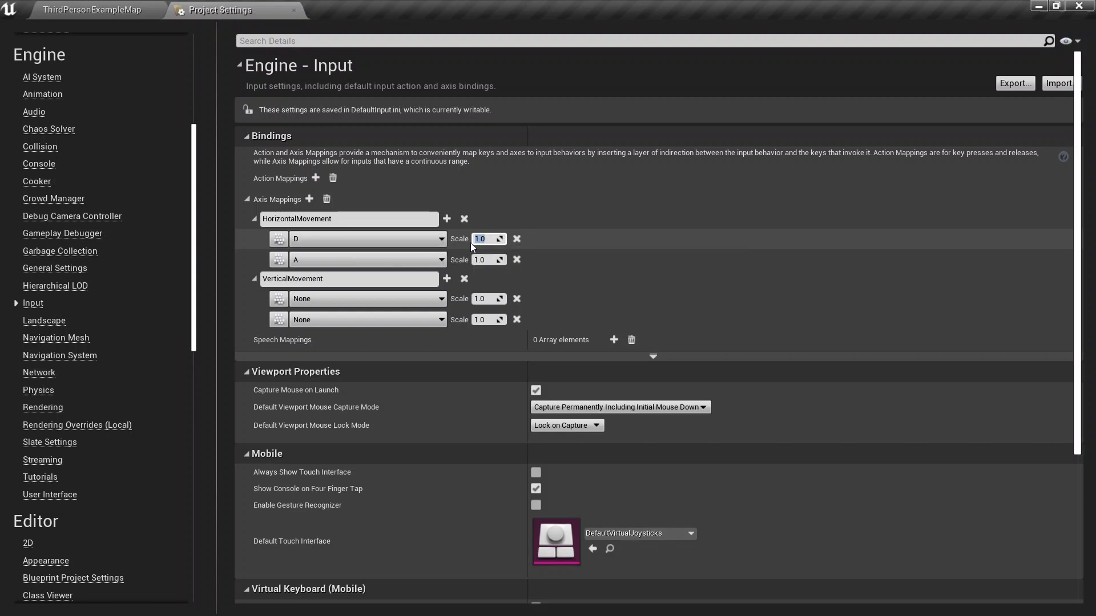
pyautogui.click(484, 260)
pyautogui.write('-1')
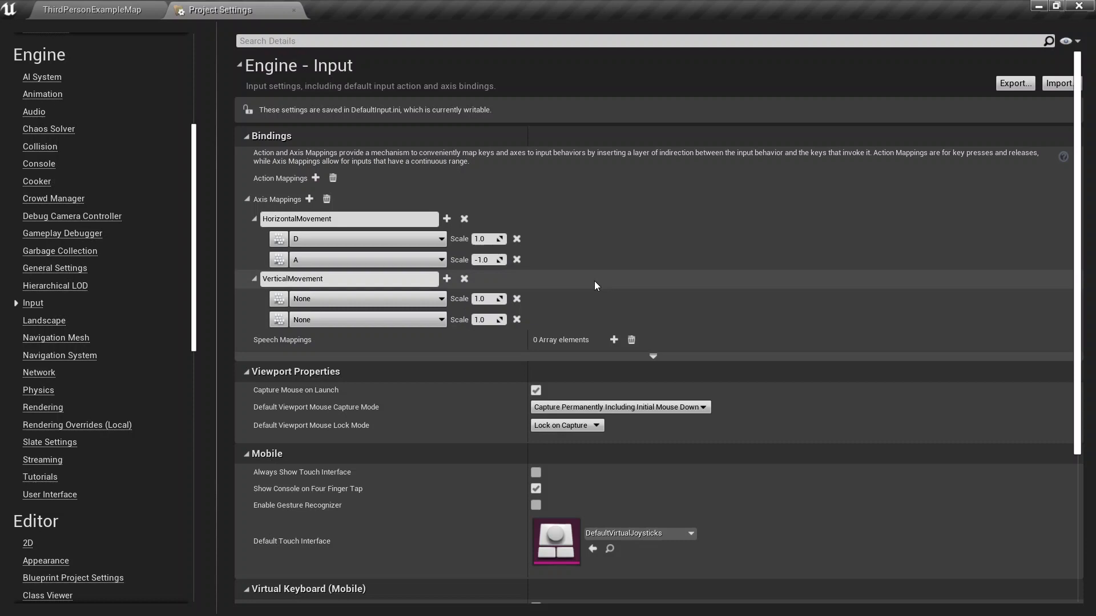
pyautogui.moveTo(587, 293)
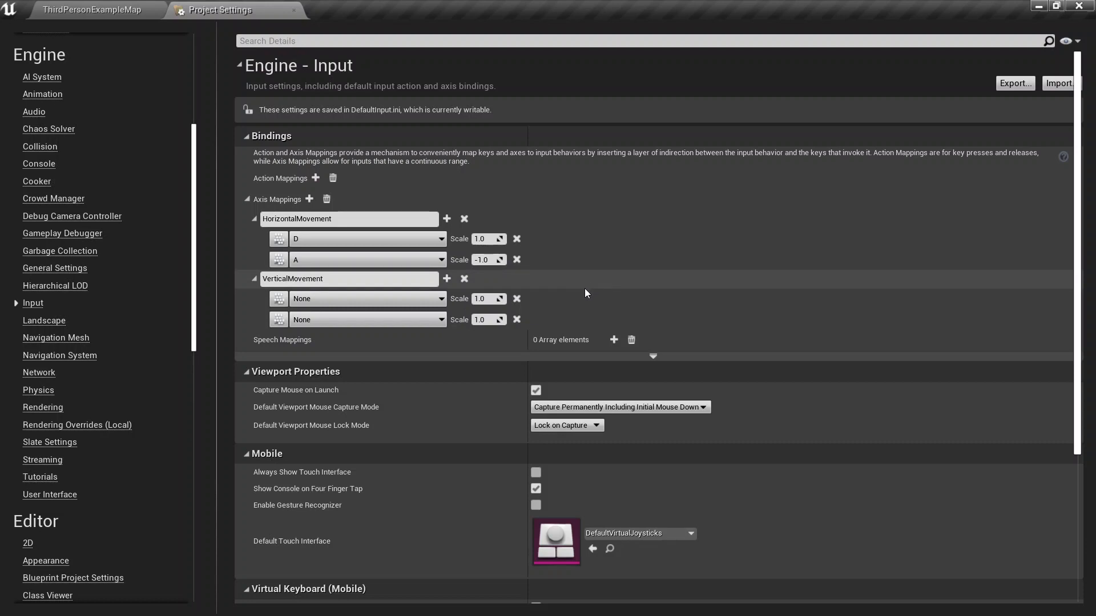
pyautogui.moveTo(414, 290)
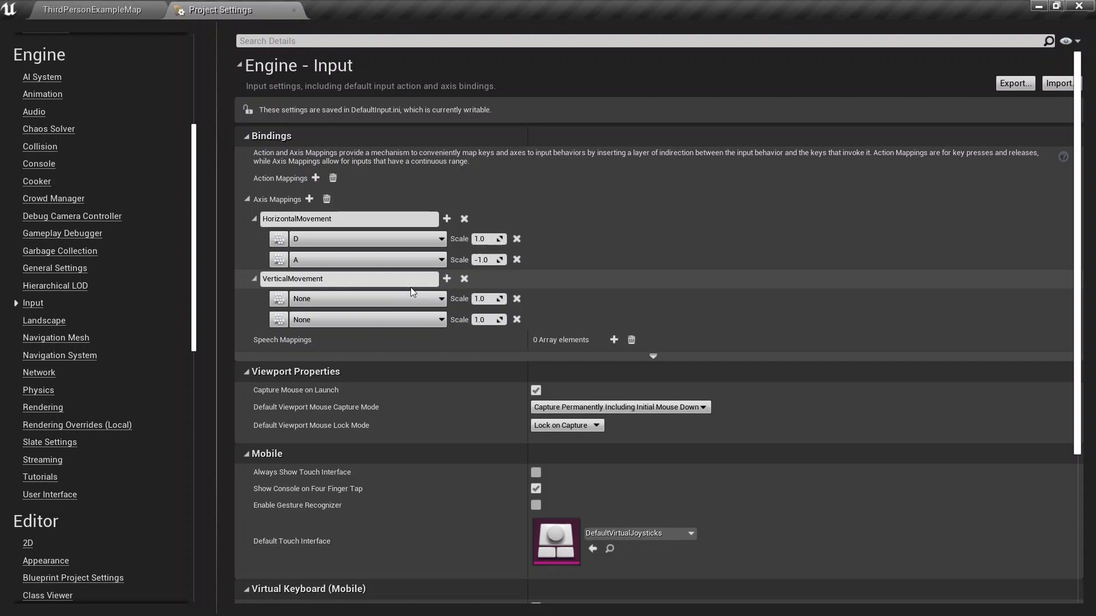
# Step: Bind VerticalMovement to W and S with S at scale -1.0, then return to the level
pyautogui.click(339, 278)
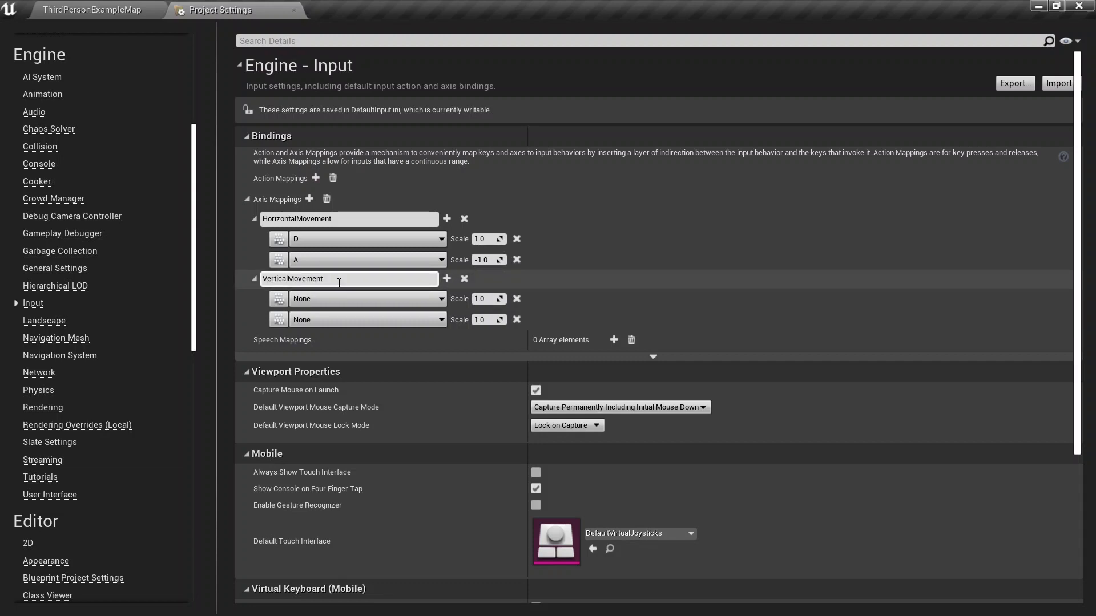
pyautogui.moveTo(279, 299)
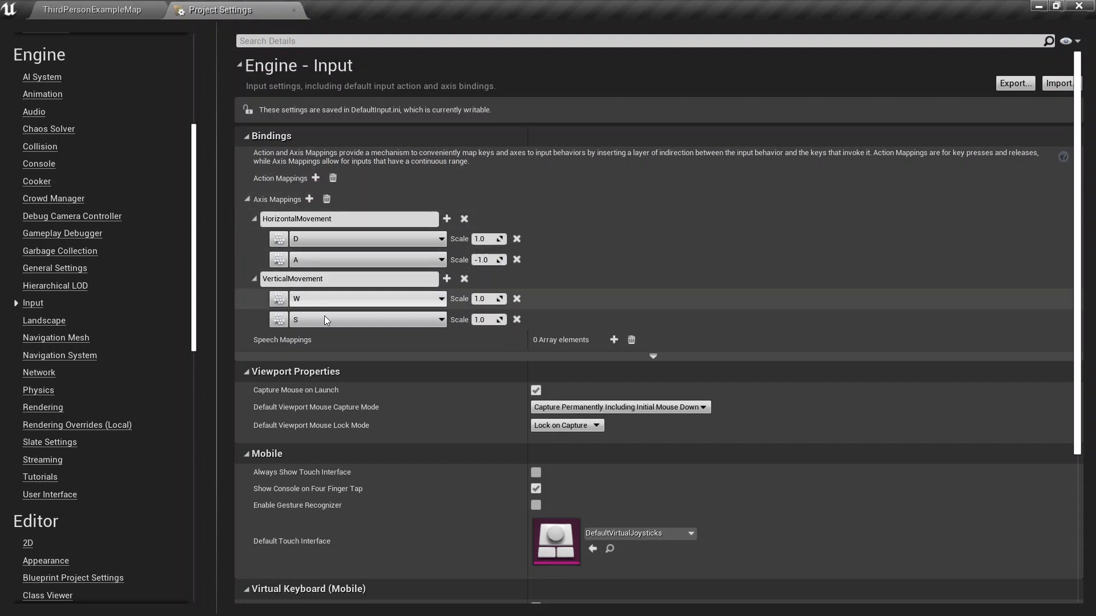
pyautogui.moveTo(324, 324)
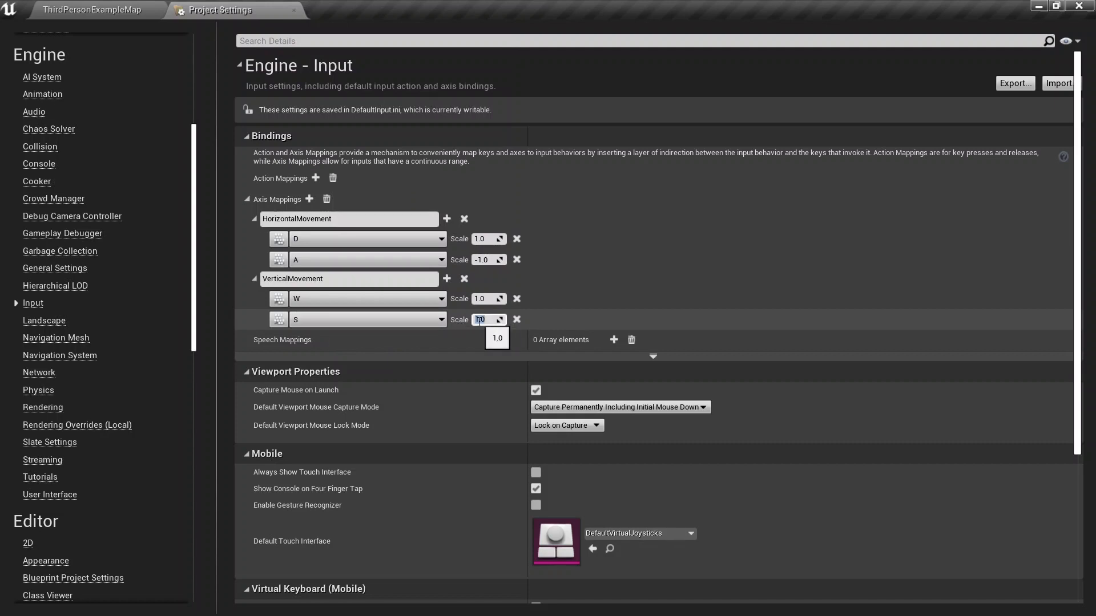
pyautogui.write('-1.0')
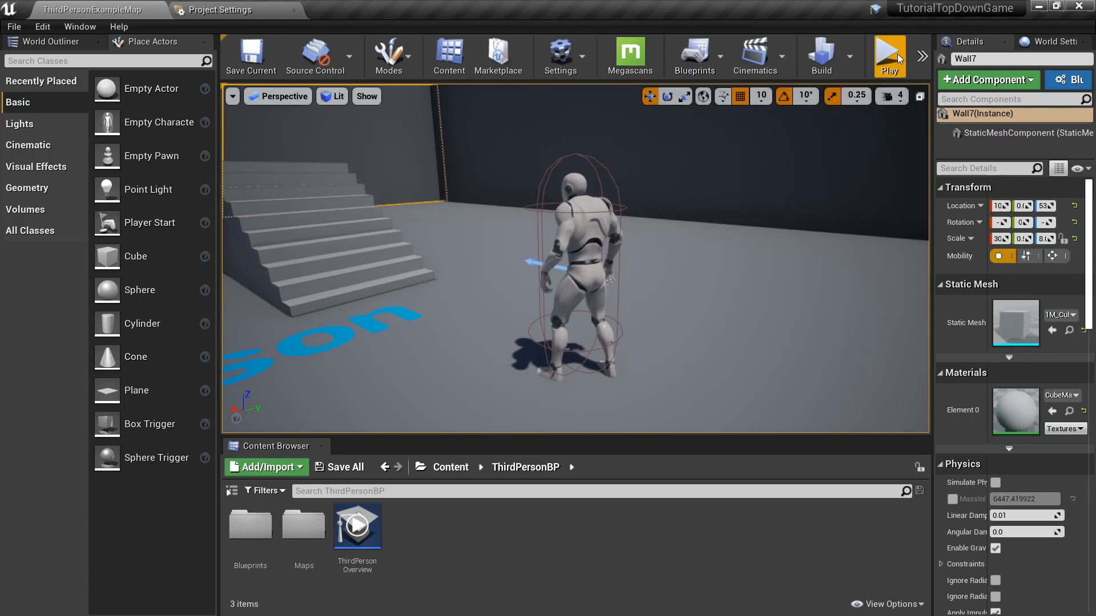
pyautogui.click(888, 55)
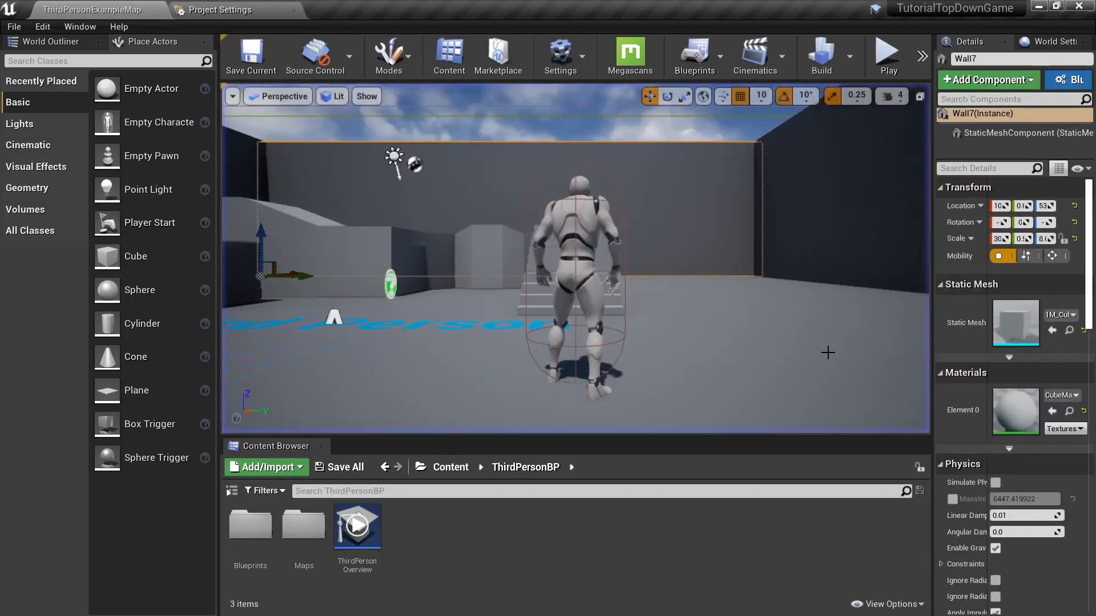
pyautogui.moveTo(254, 536)
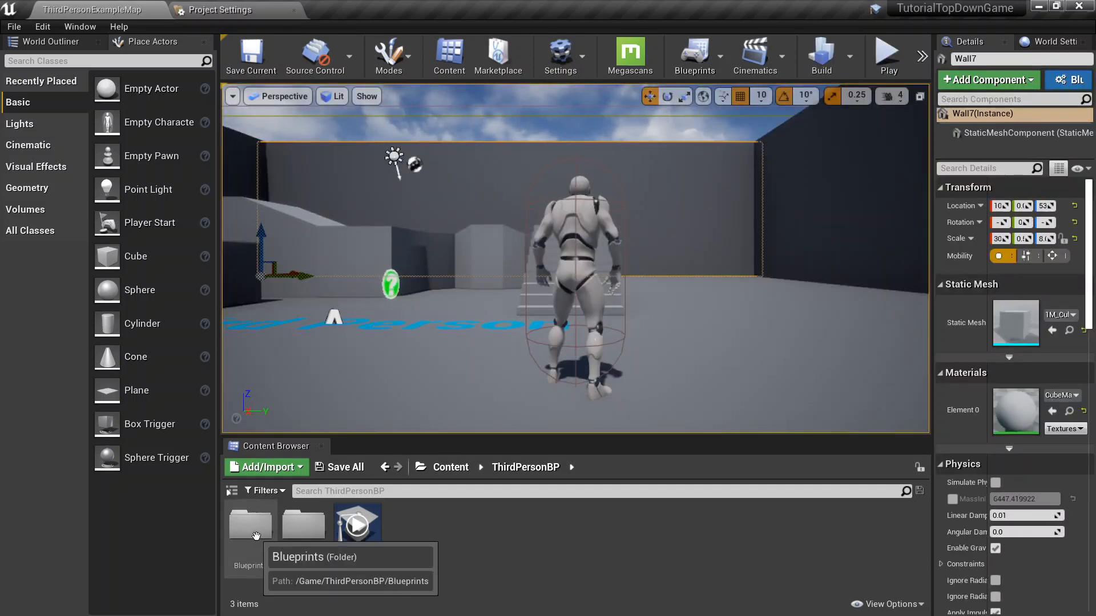
# Step: Open the ThirdPersonCharacter blueprint from the Blueprints folder and return to the level tab
pyautogui.doubleClick(250, 525)
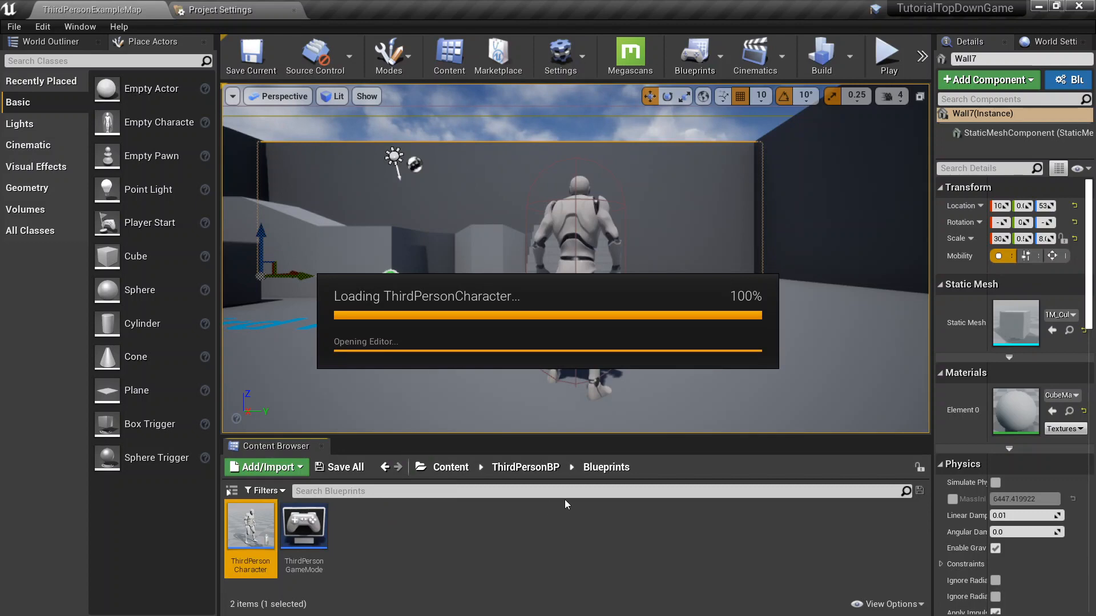
pyautogui.doubleClick(251, 527)
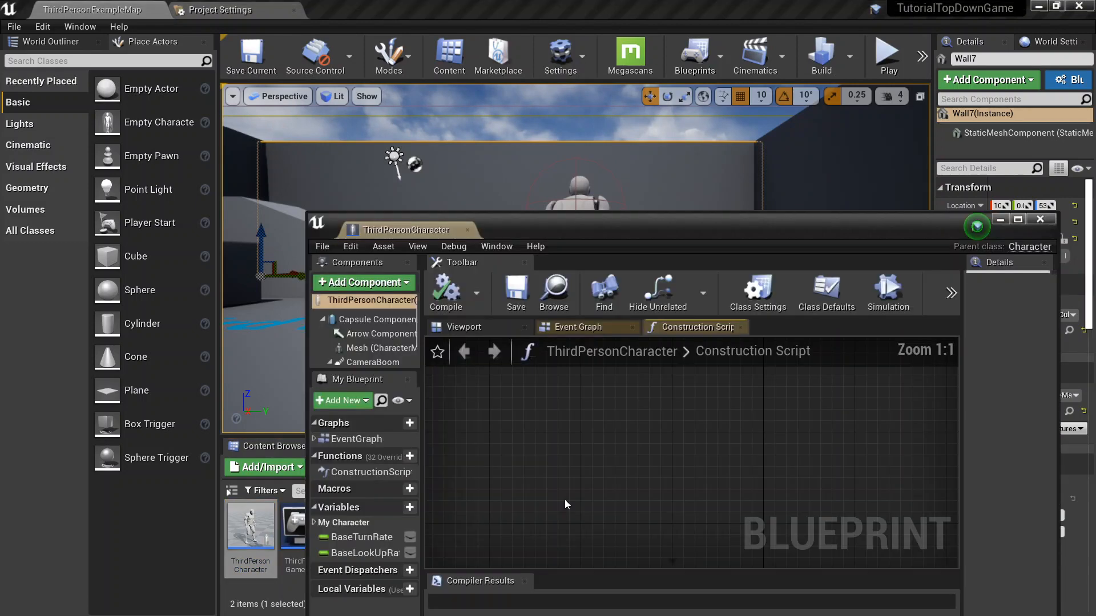
pyautogui.click(826, 293)
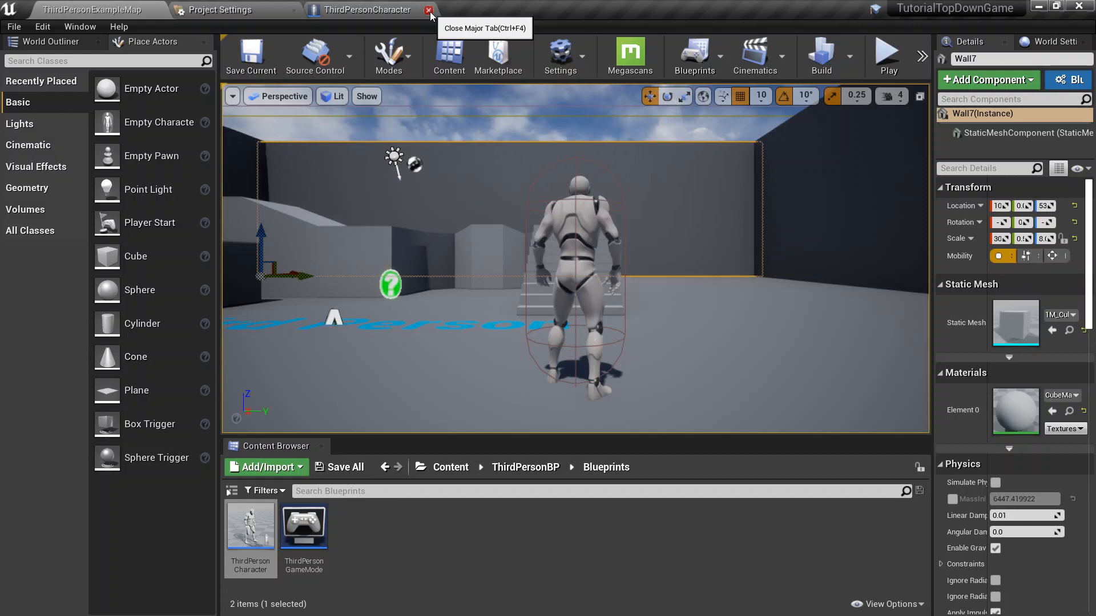
pyautogui.moveTo(225, 427)
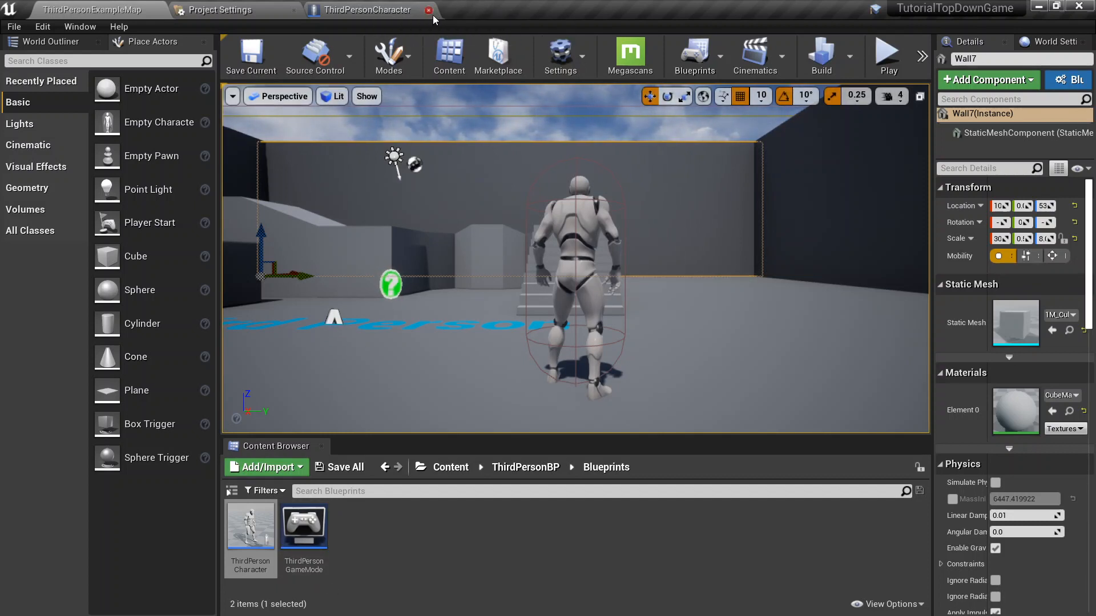
# Step: Start renaming the ThirdPersonGameMode blueprint to TopDown Gamemode
pyautogui.rightClick(304, 526)
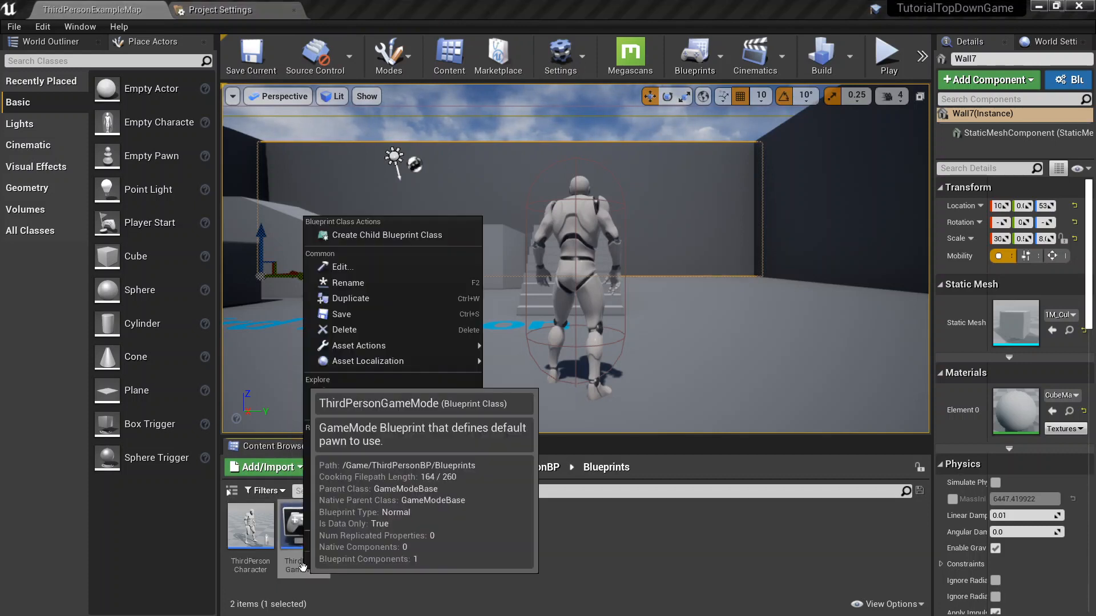
pyautogui.click(347, 283)
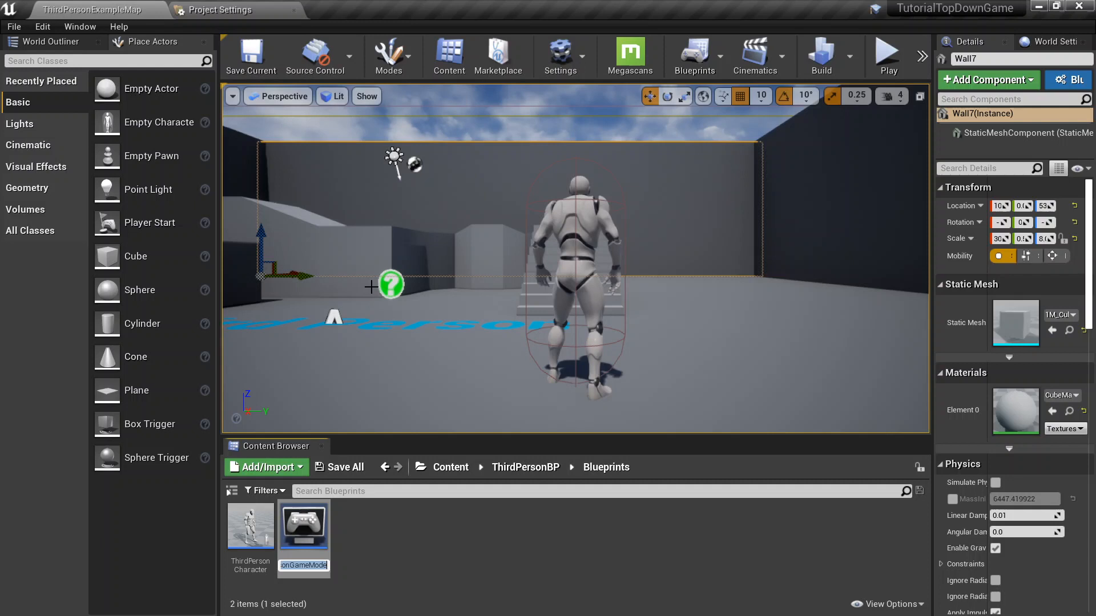
pyautogui.write('m')
pyautogui.press('Enter')
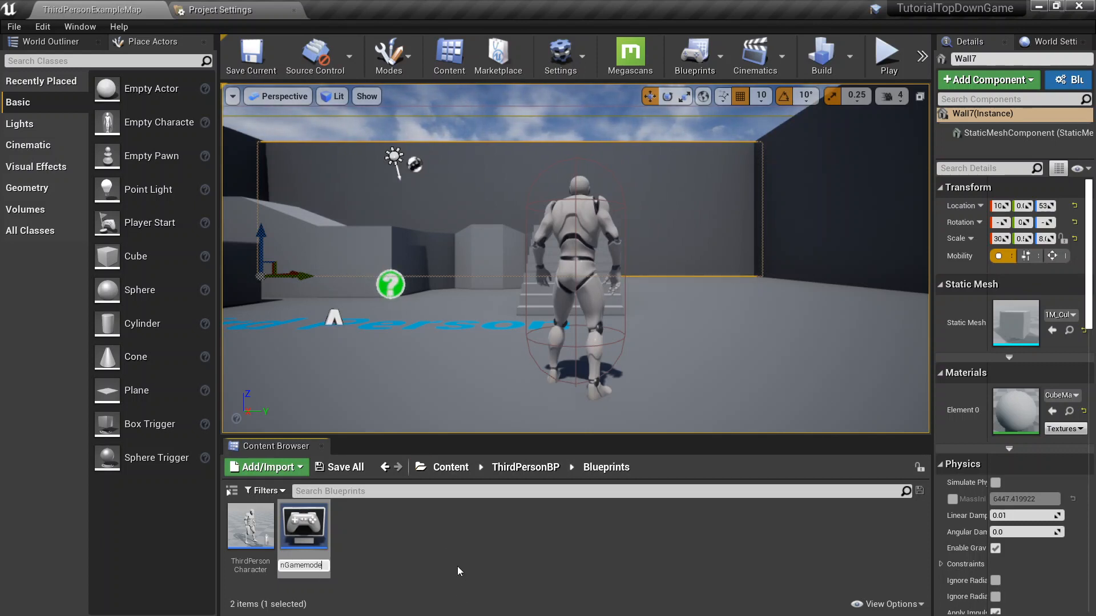
pyautogui.moveTo(250, 525)
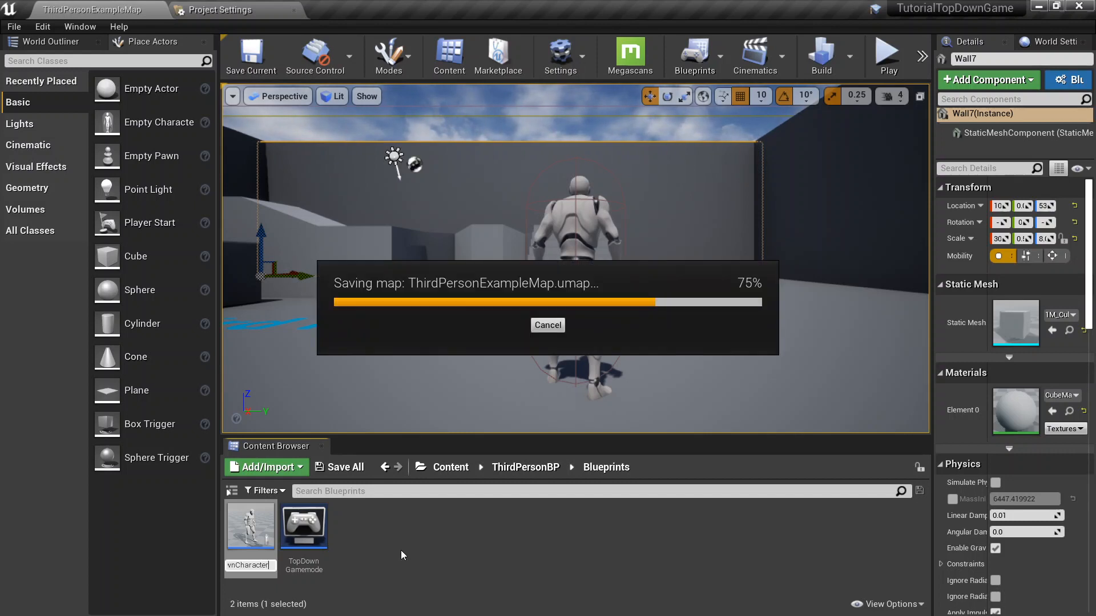
# Step: Open TopDownCharacter maximized on its Event Graph and clear out all existing nodes
pyautogui.doubleClick(251, 527)
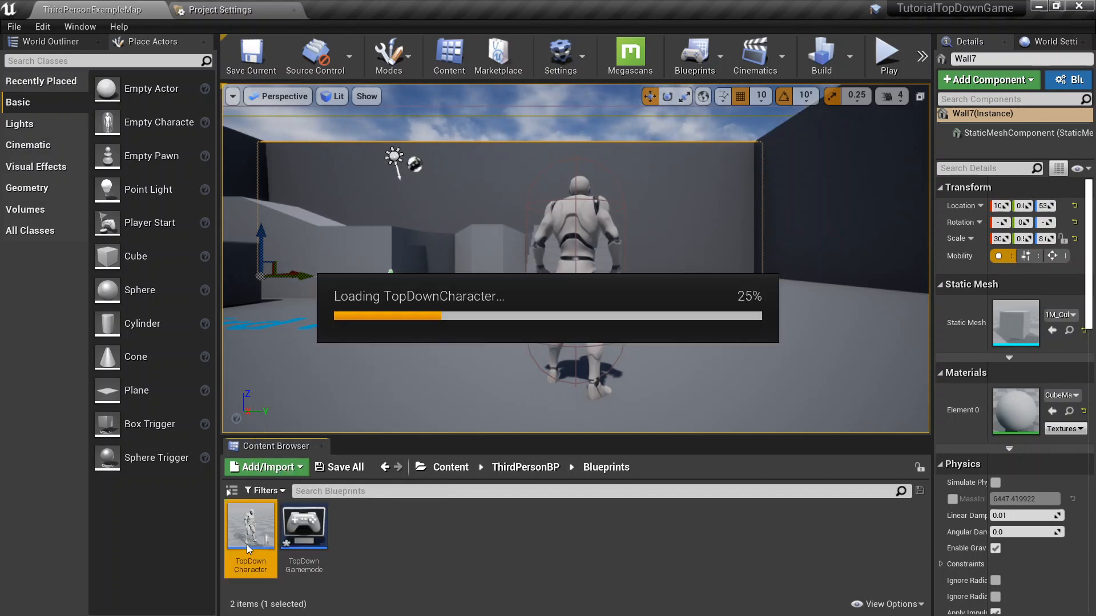
pyautogui.doubleClick(251, 528)
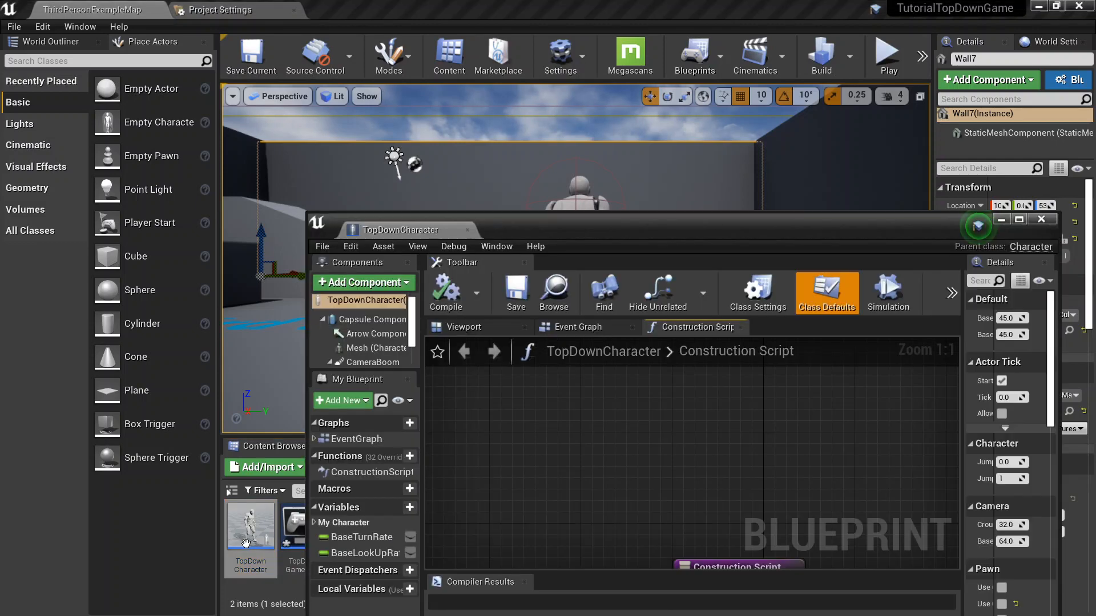
pyautogui.moveTo(417, 230)
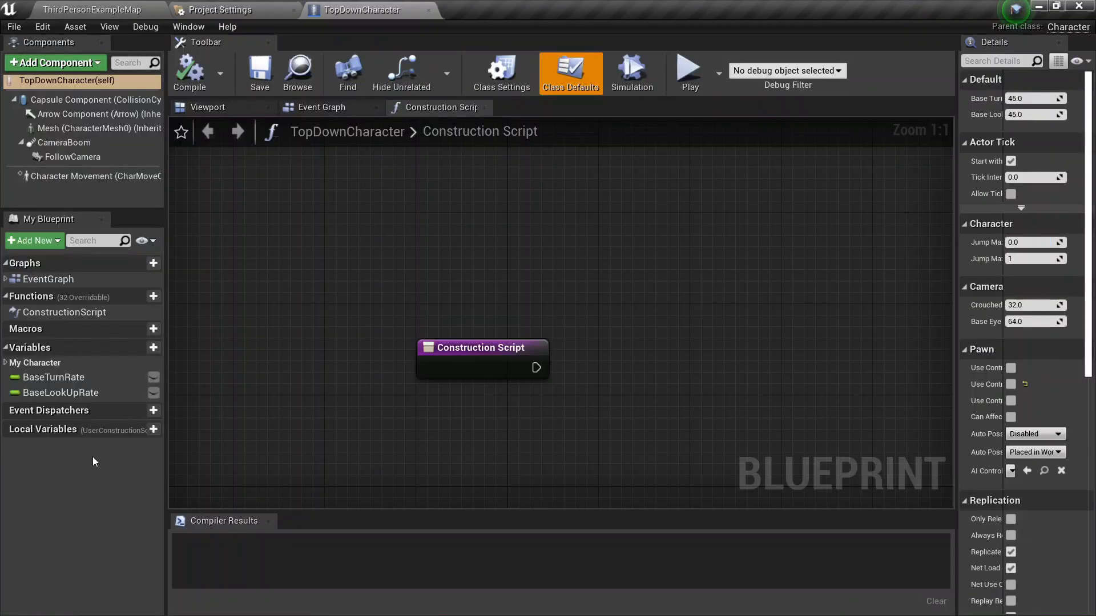
pyautogui.click(321, 107)
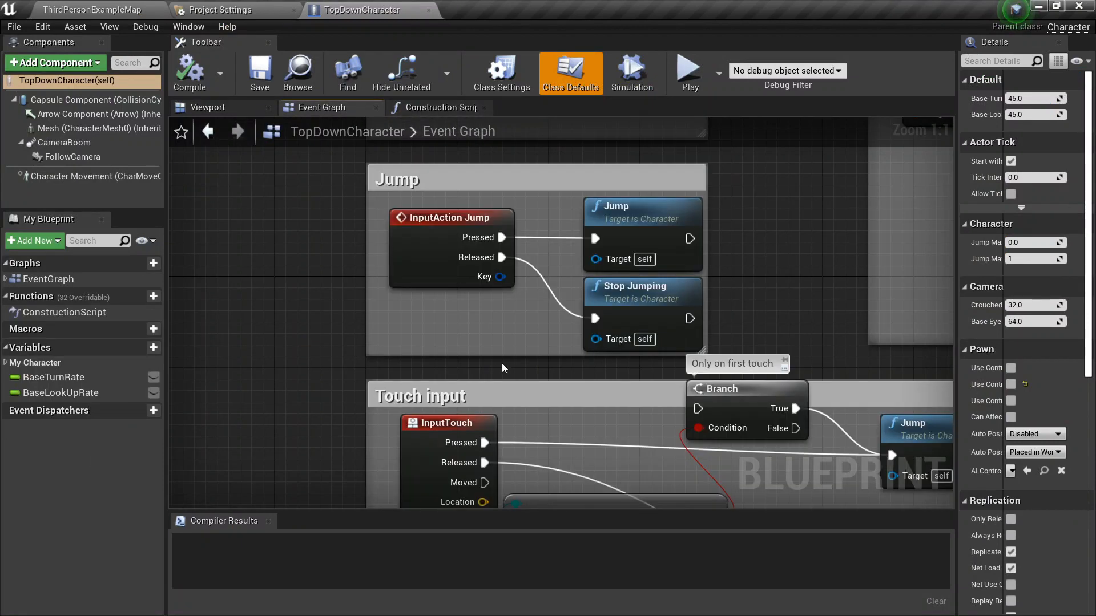
pyautogui.scroll(-3)
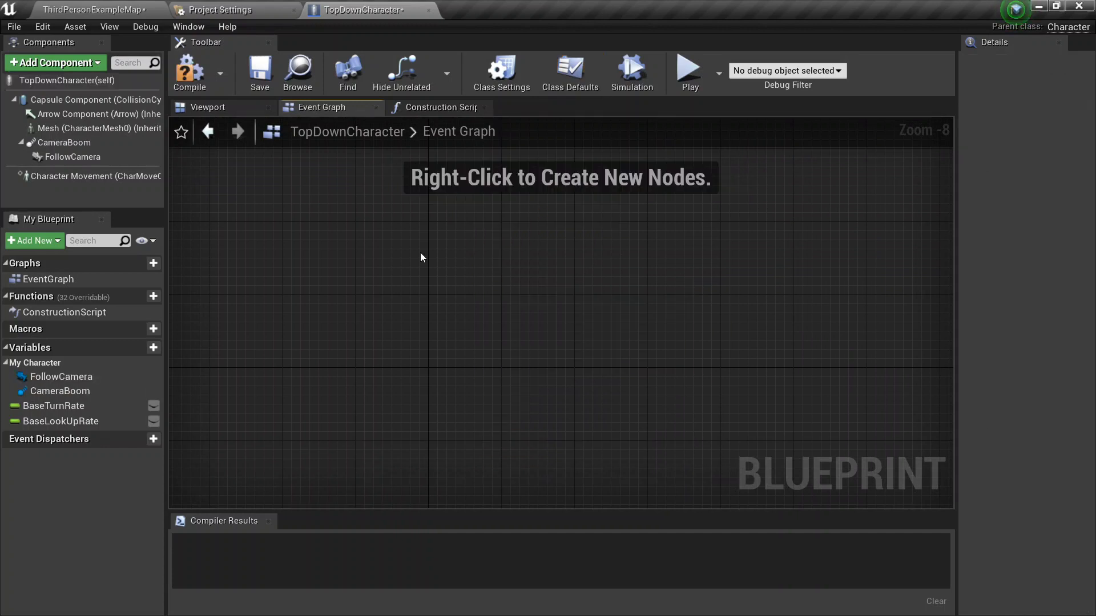
pyautogui.moveTo(358, 167)
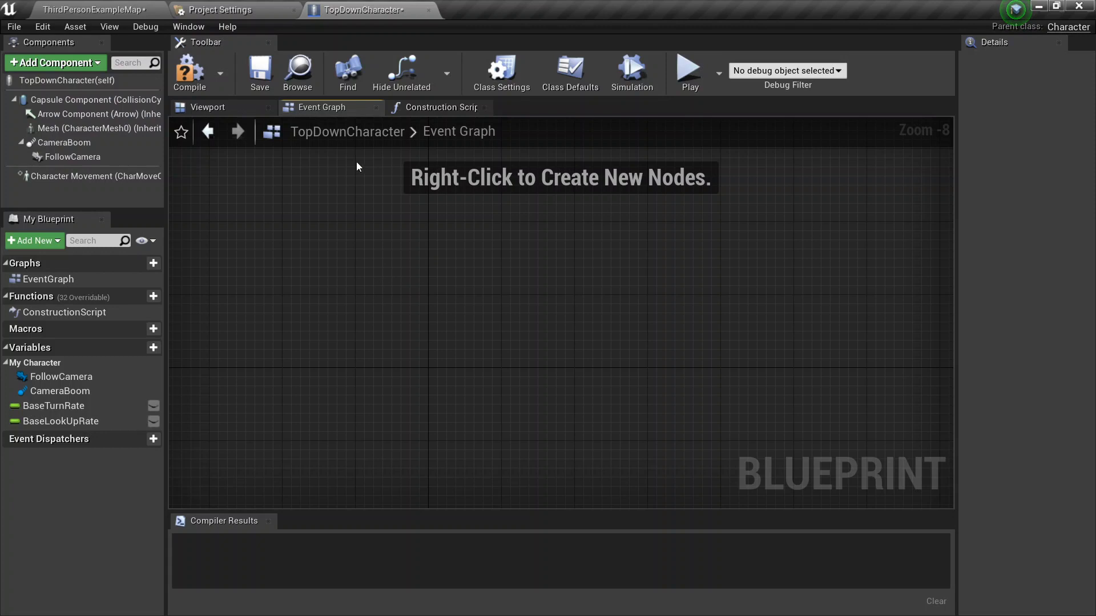
# Step: Add InputAxis HorizontalMovement and InputAxis VerticalMovement event nodes to the Event Graph
pyautogui.rightClick(386, 173)
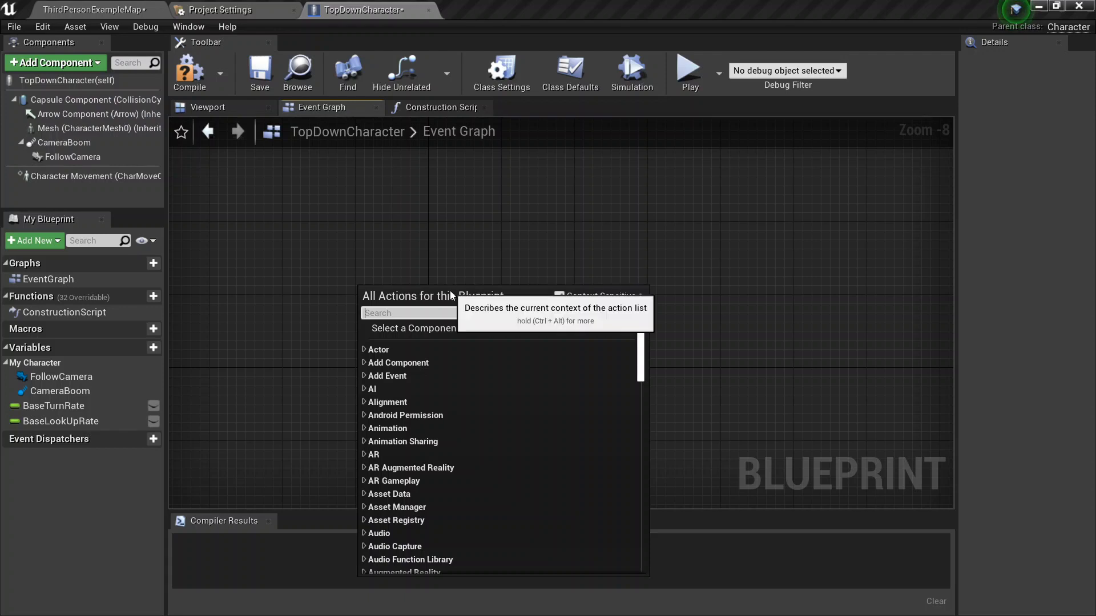
pyautogui.write('hori')
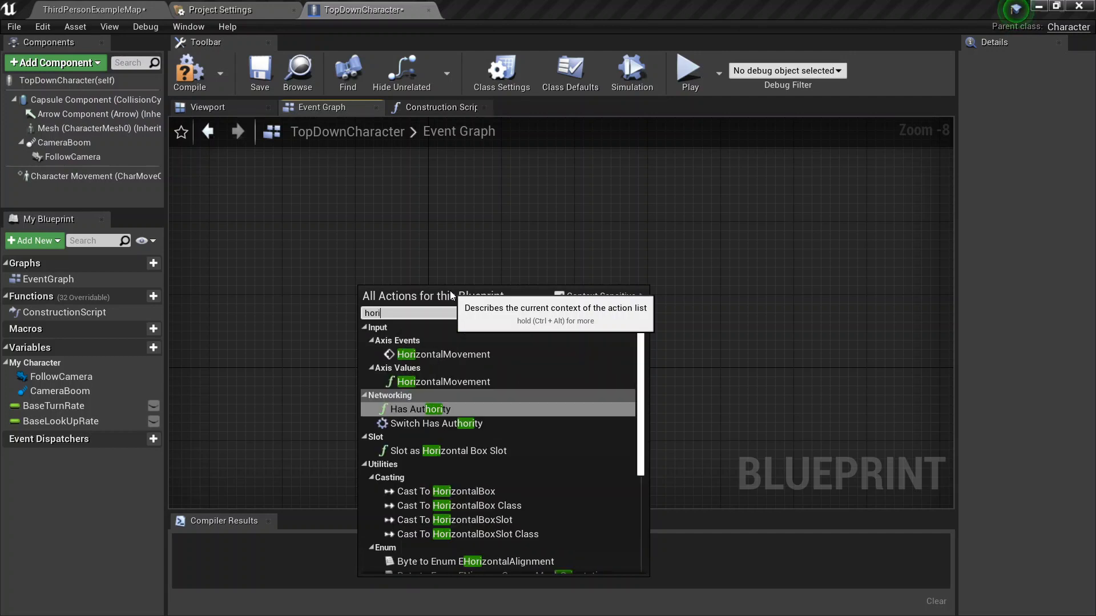
pyautogui.moveTo(488, 359)
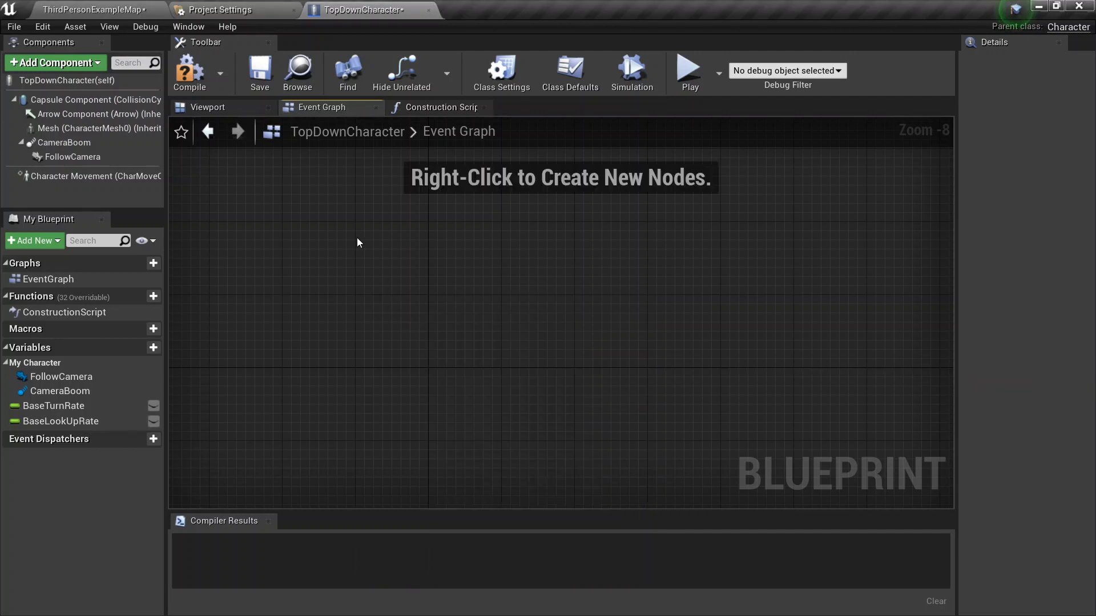
pyautogui.rightClick(361, 243)
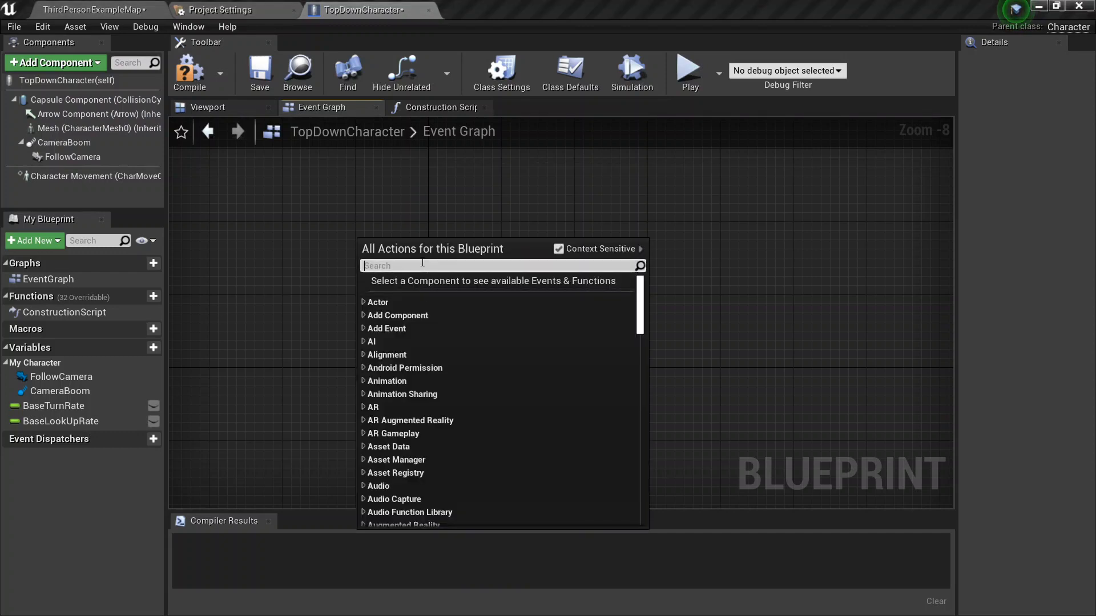
pyautogui.write('hori')
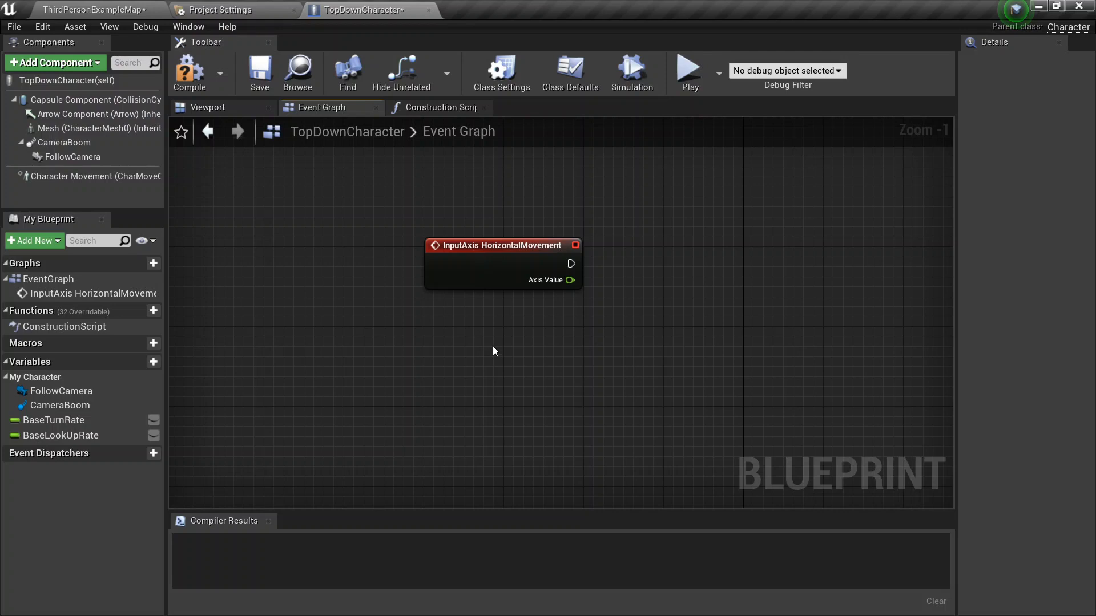
pyautogui.write('verti')
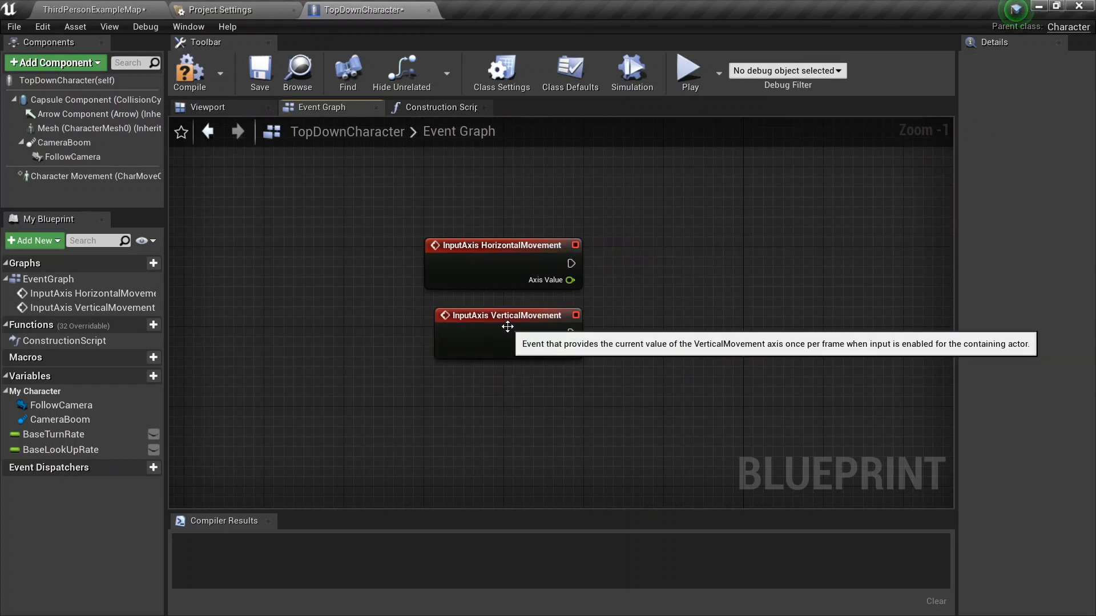
pyautogui.click(507, 315)
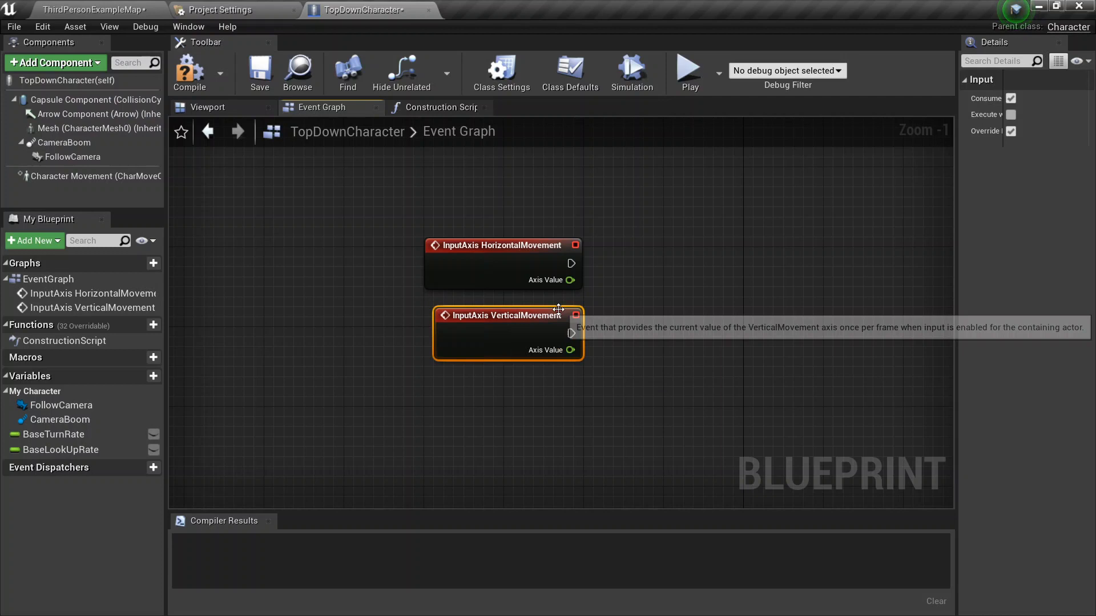
pyautogui.moveTo(200, 89)
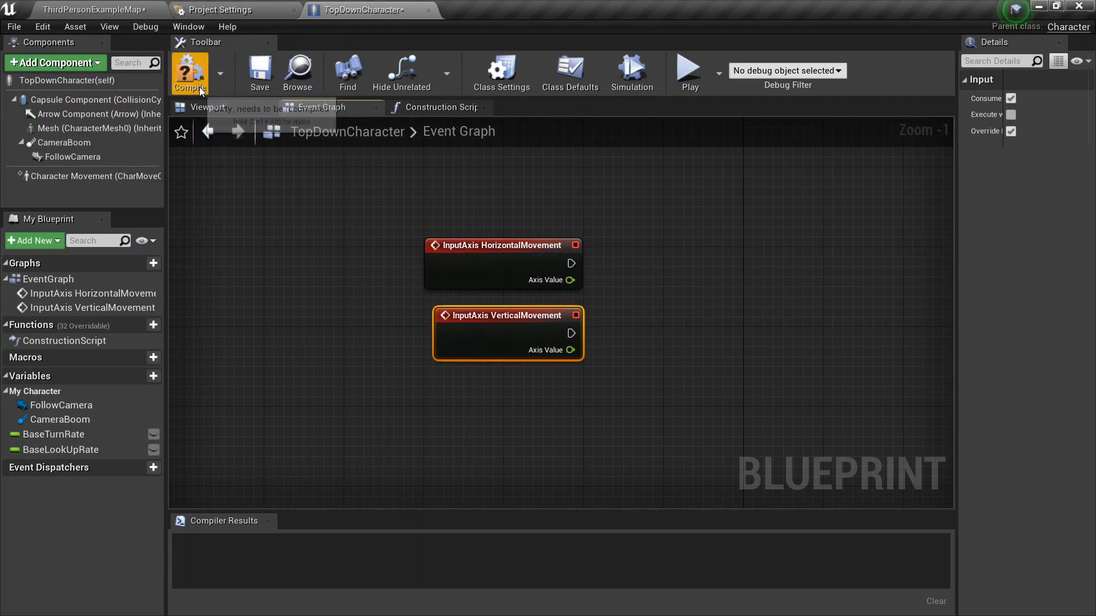
# Step: Compile TopDownCharacter successfully, briefly searching 'custom' in the node menu before dismissing it
pyautogui.click(190, 71)
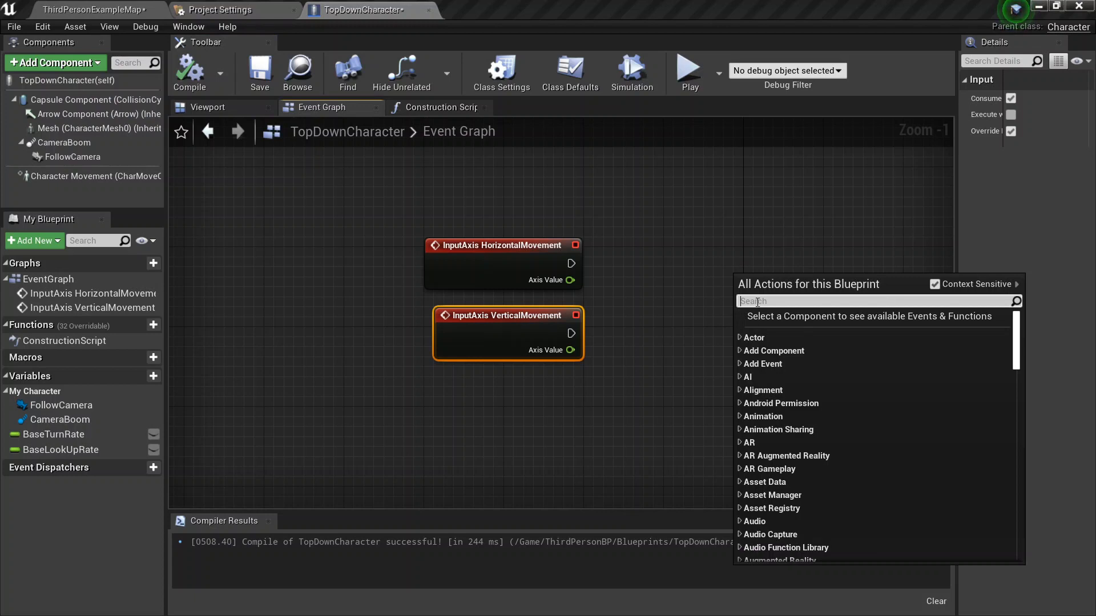
pyautogui.write('custom')
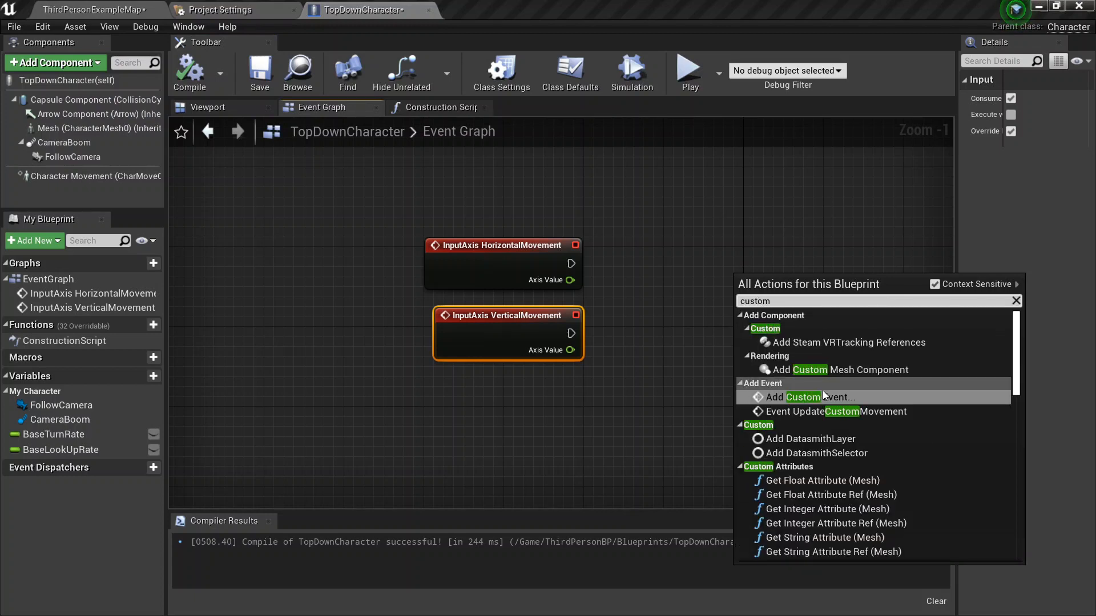
pyautogui.click(836, 411)
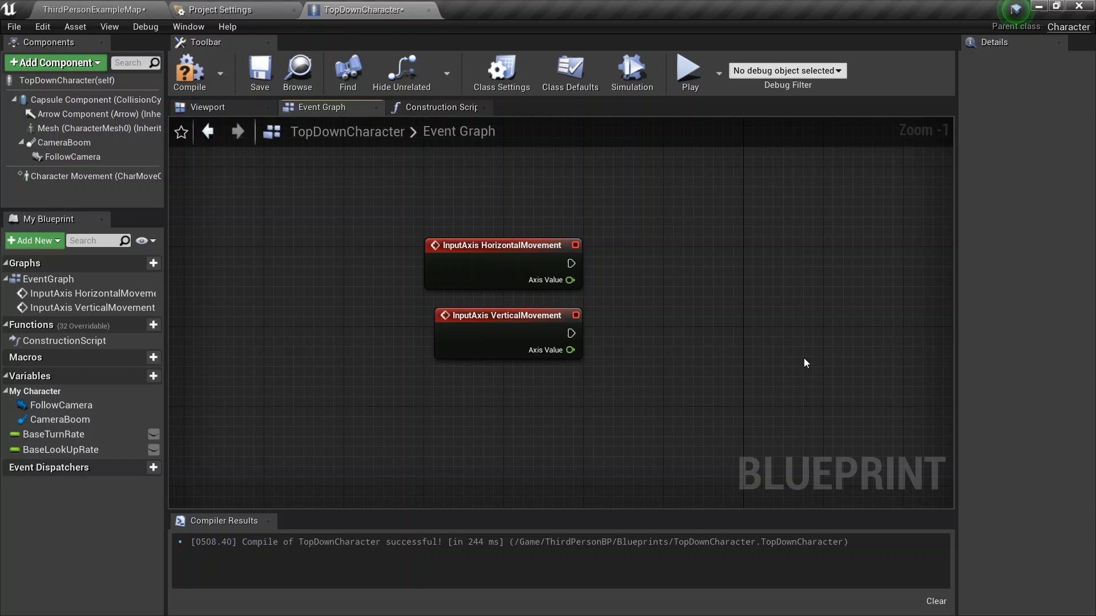
pyautogui.moveTo(766, 340)
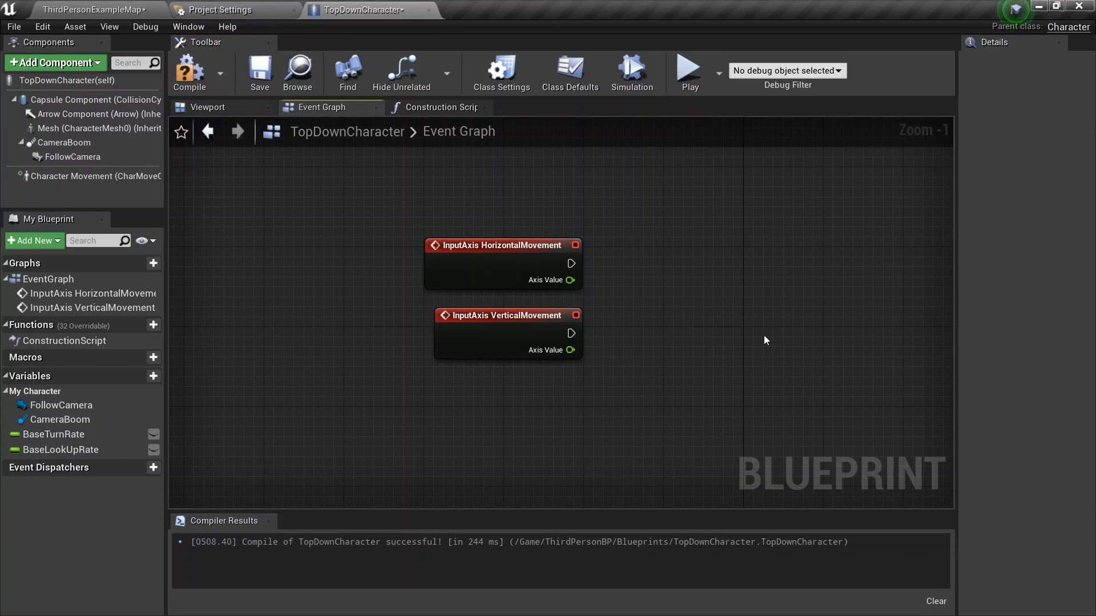
pyautogui.moveTo(747, 256)
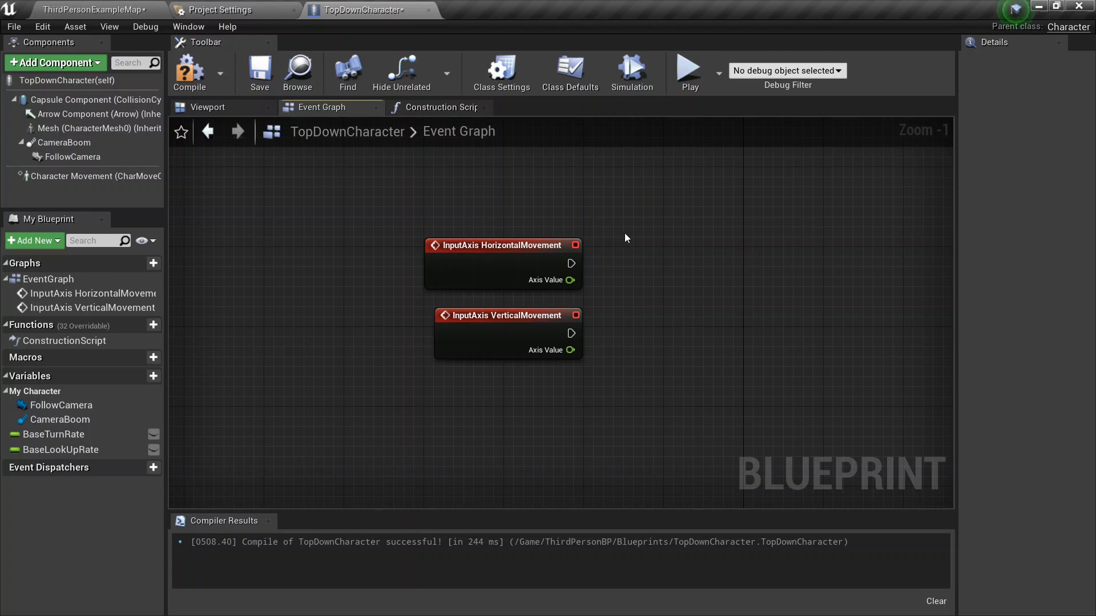
# Step: Wire an Add Movement Input node after the InputAxis HorizontalMovement event
pyautogui.moveTo(571, 264); pyautogui.dragTo(879, 268)
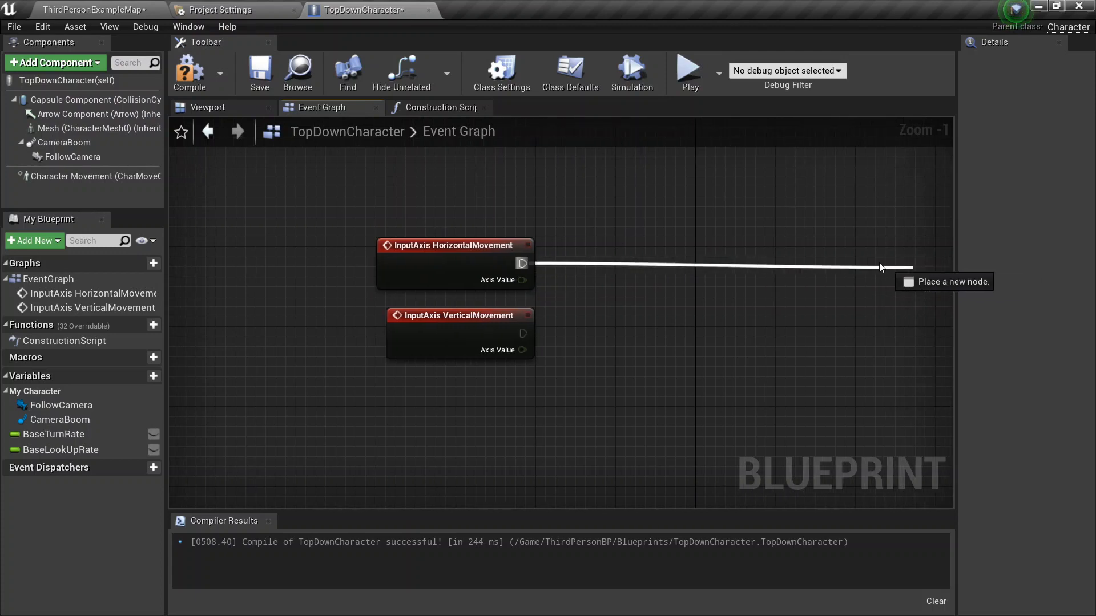
pyautogui.click(885, 267)
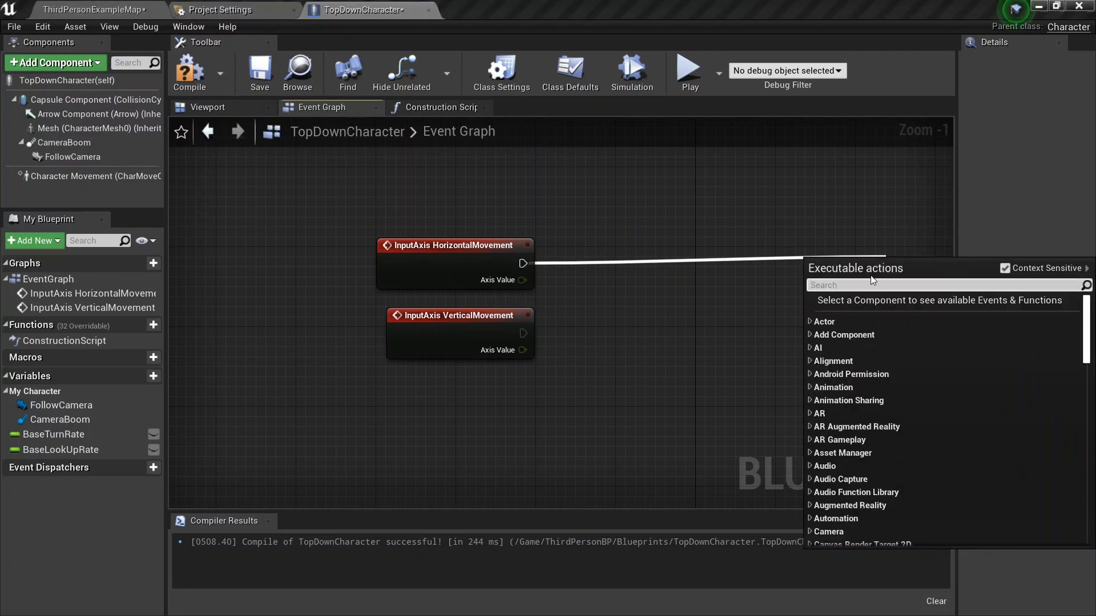
pyautogui.write('add moveme')
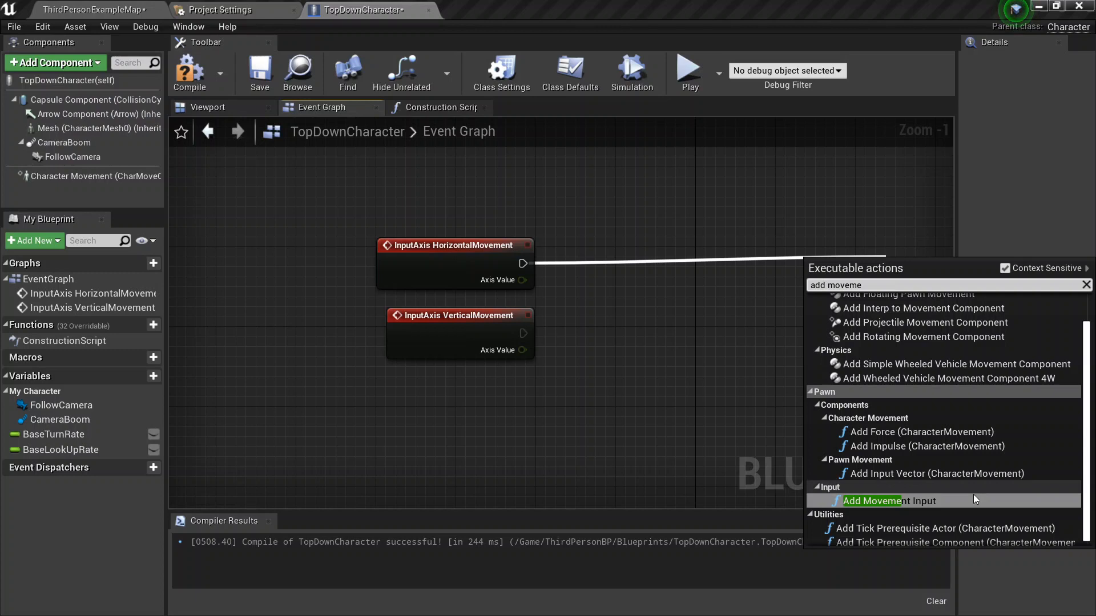
pyautogui.click(888, 501)
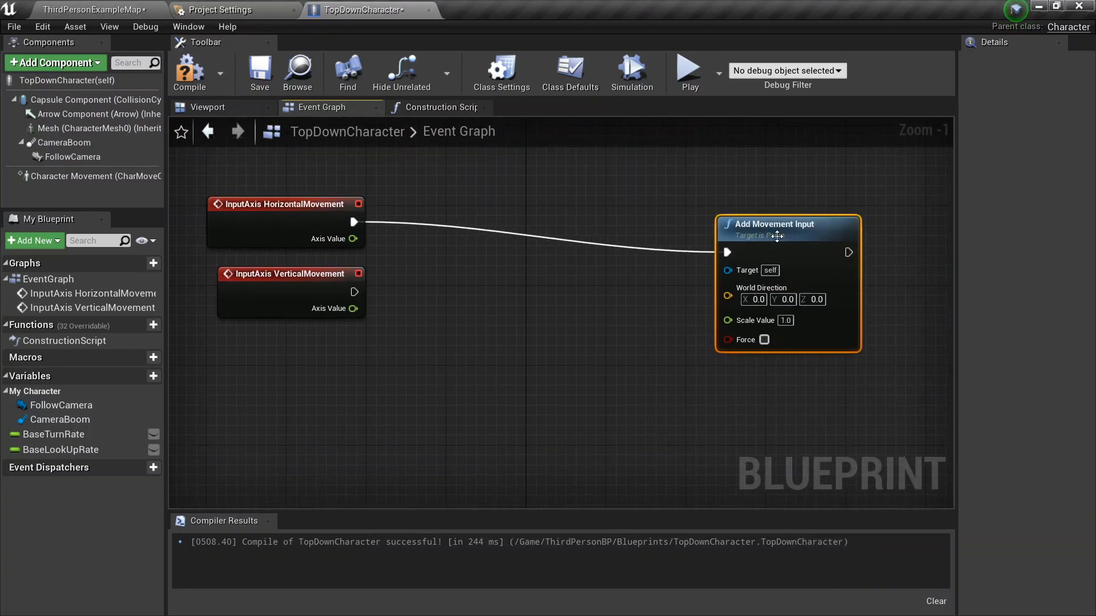
pyautogui.moveTo(764, 184)
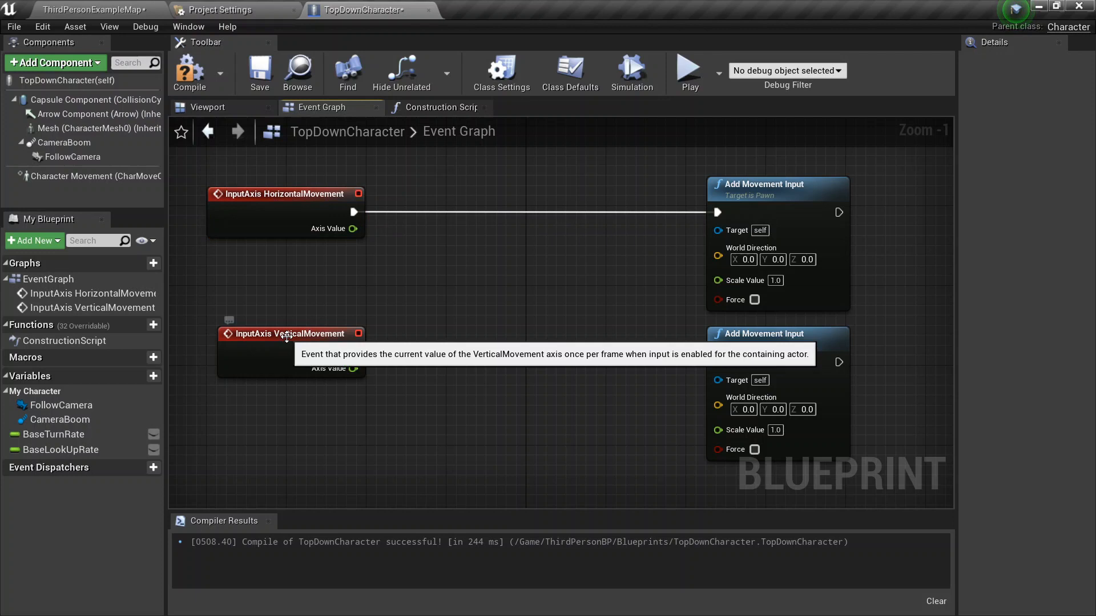
pyautogui.moveTo(786, 278)
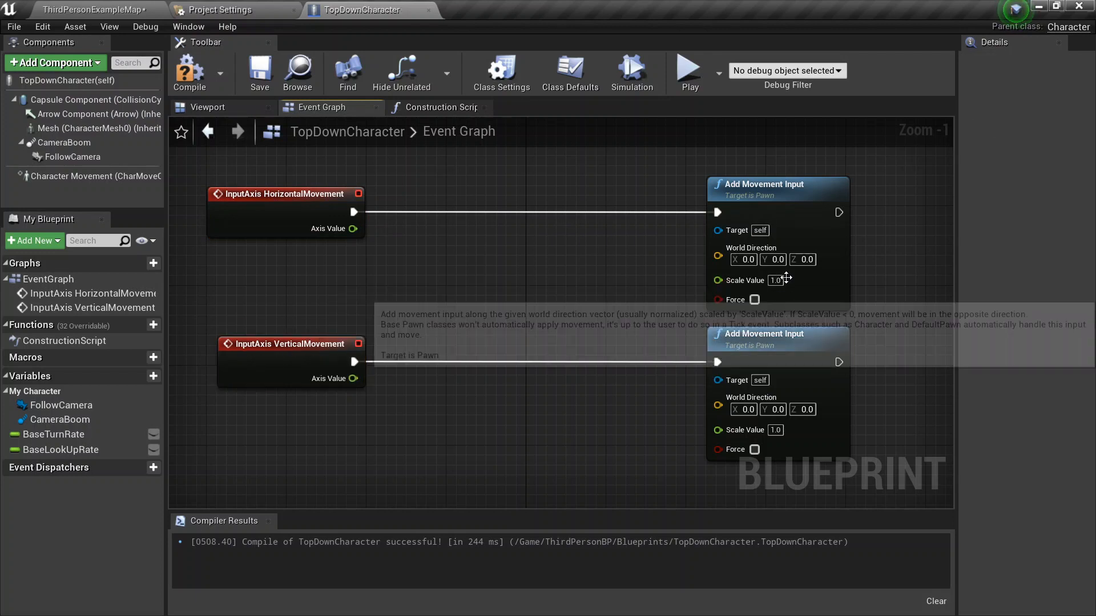
pyautogui.moveTo(486, 250)
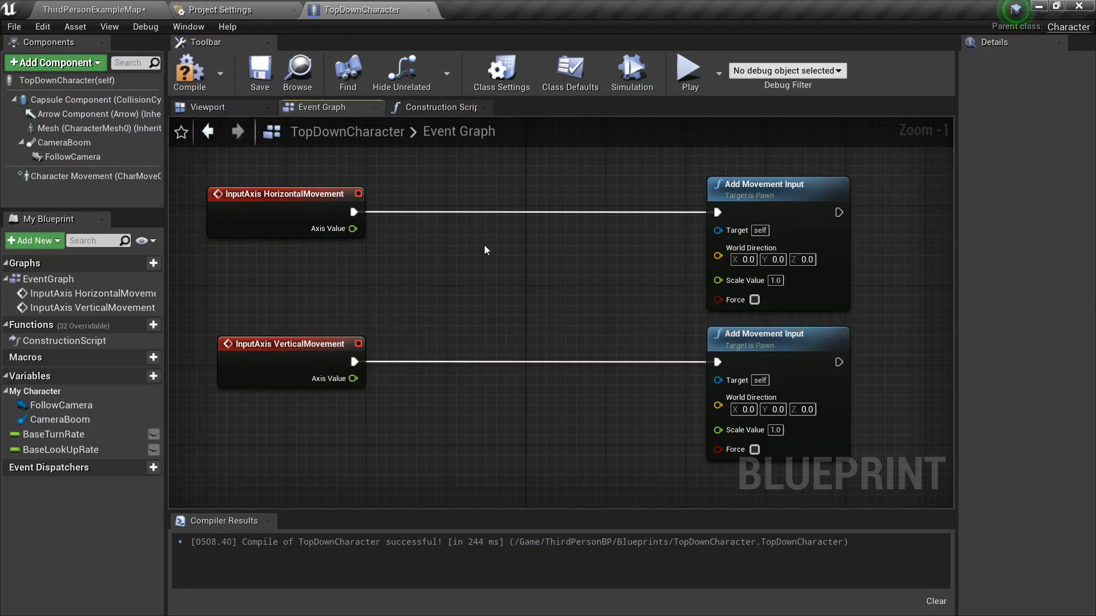
pyautogui.moveTo(462, 239)
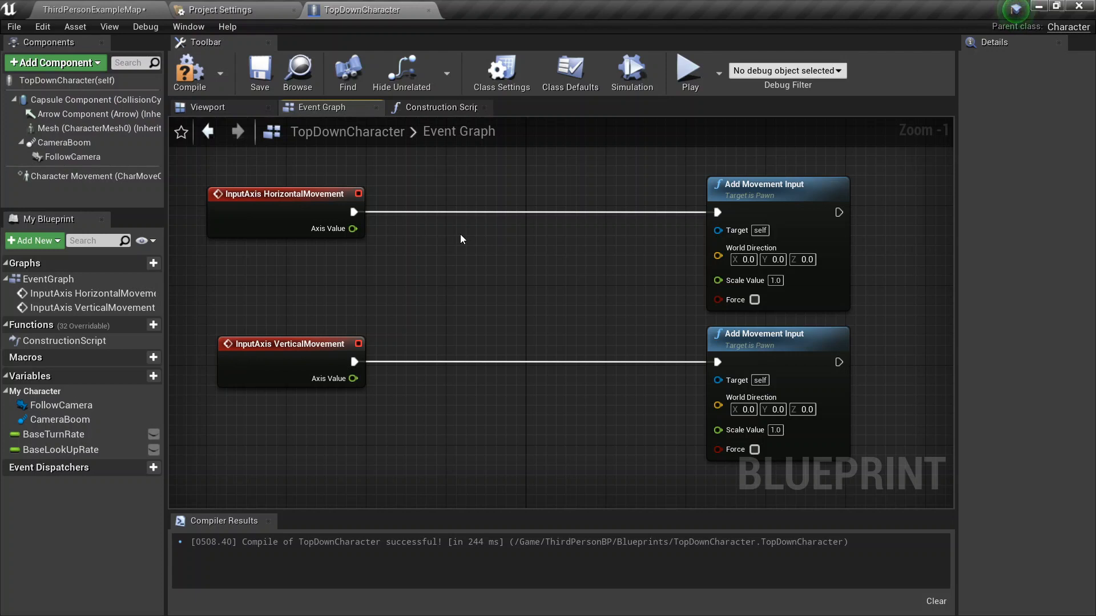
pyautogui.moveTo(453, 206)
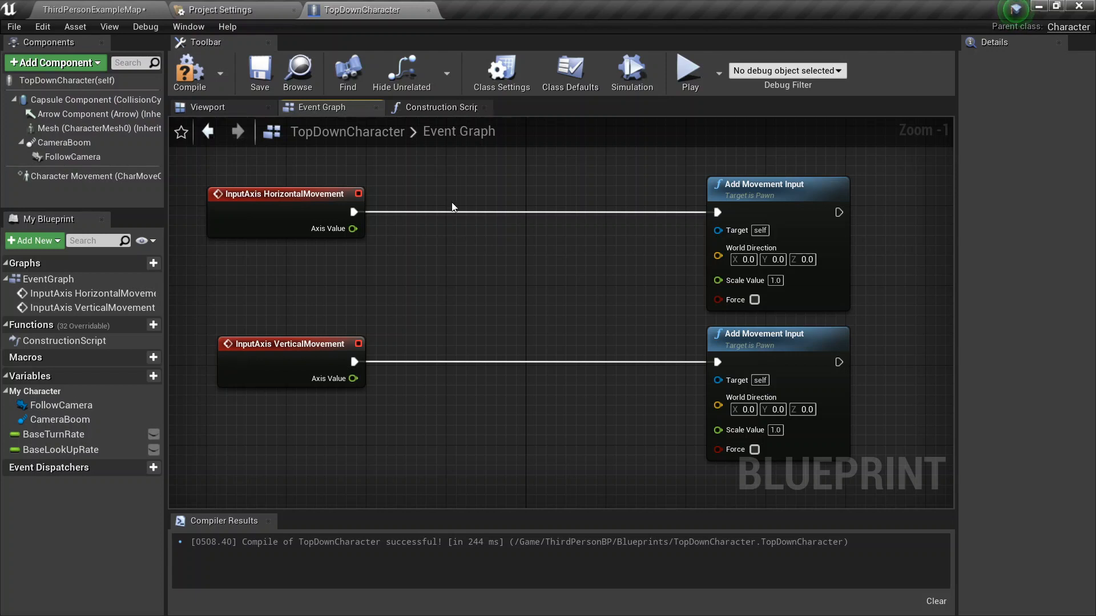
pyautogui.moveTo(491, 239)
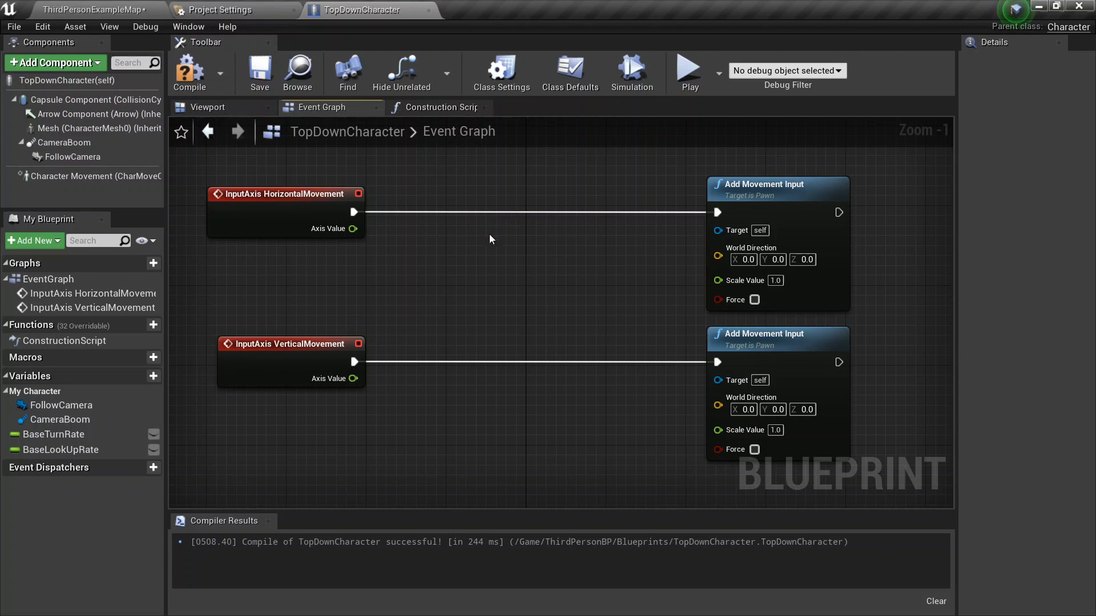
pyautogui.moveTo(530, 259)
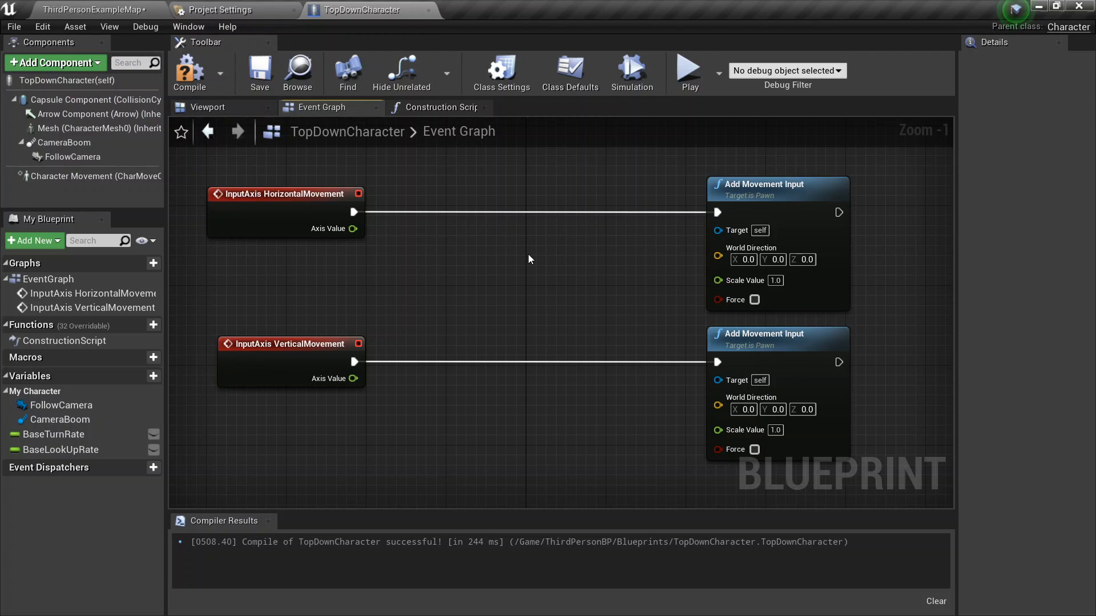
pyautogui.moveTo(146, 388)
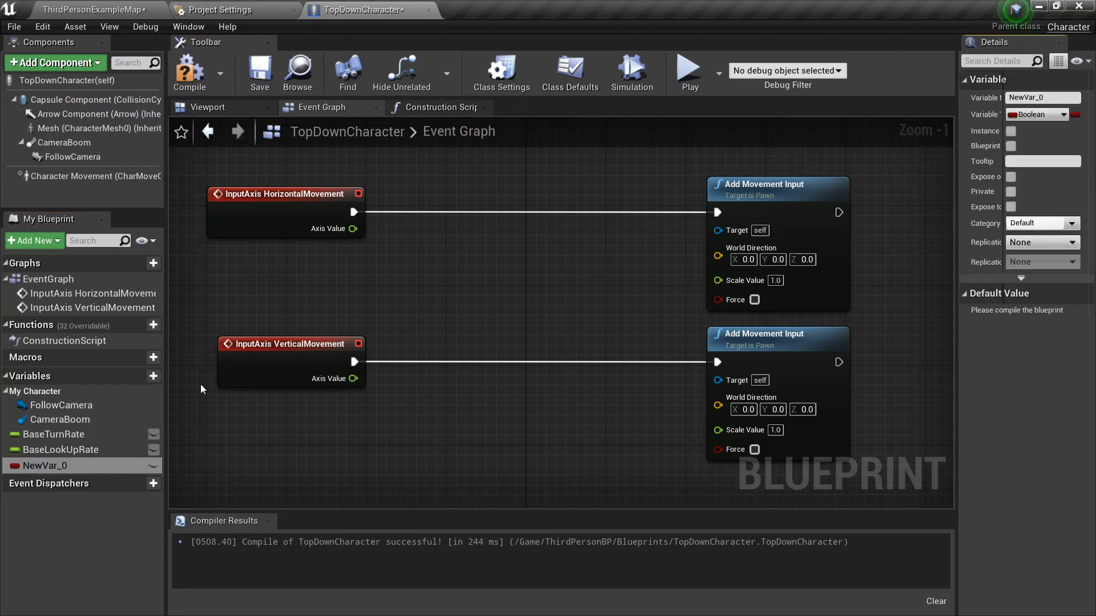
# Step: Make the new variable a Float and name it MoveSpeed
pyautogui.click(1059, 114)
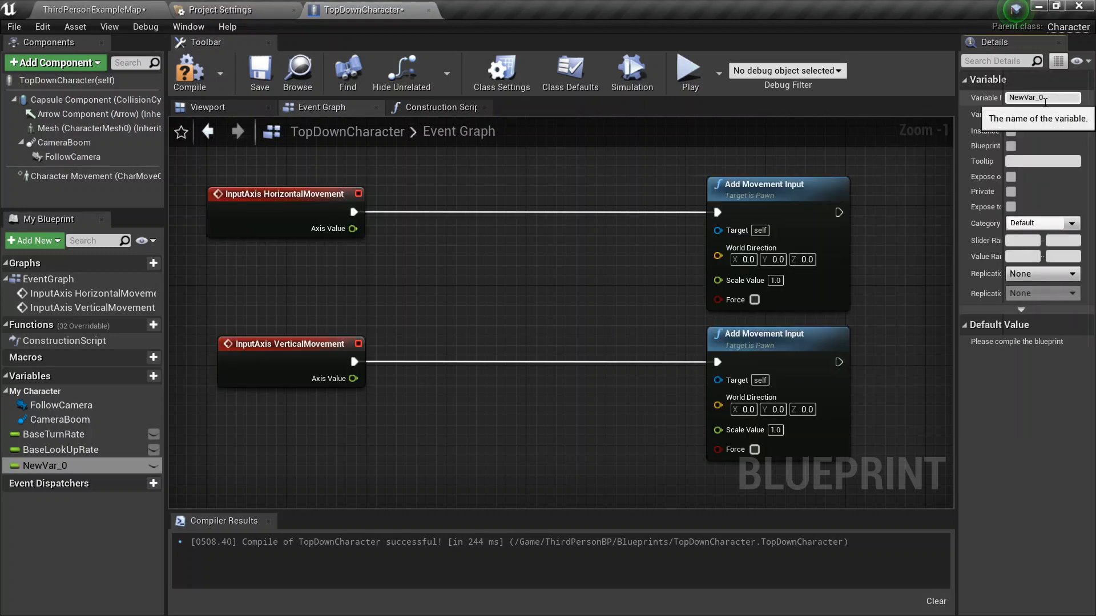
pyautogui.click(1042, 97)
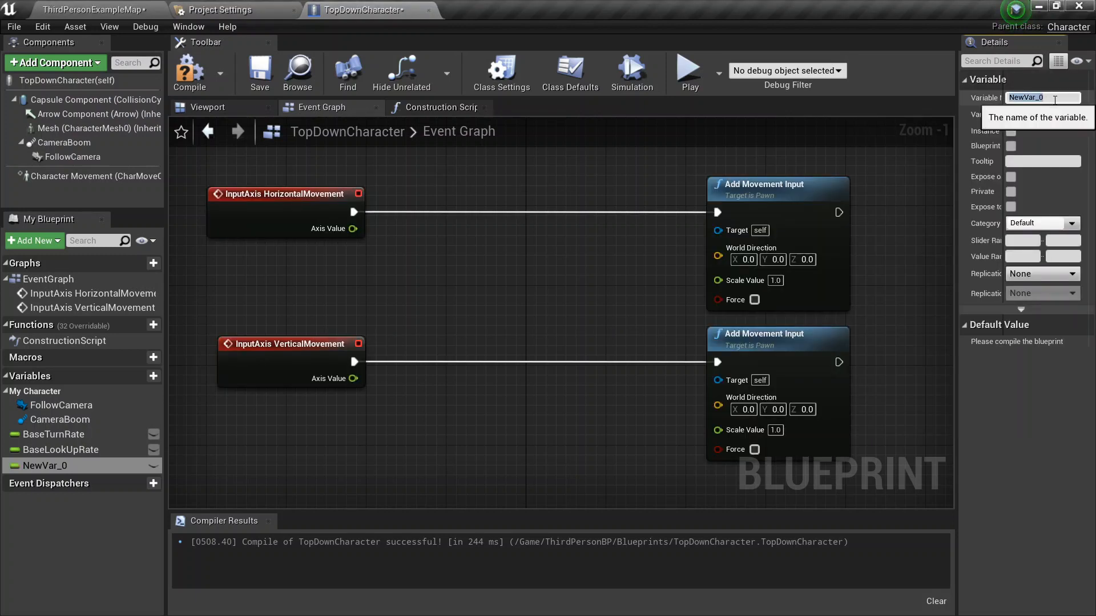
pyautogui.write('MoveSpeed')
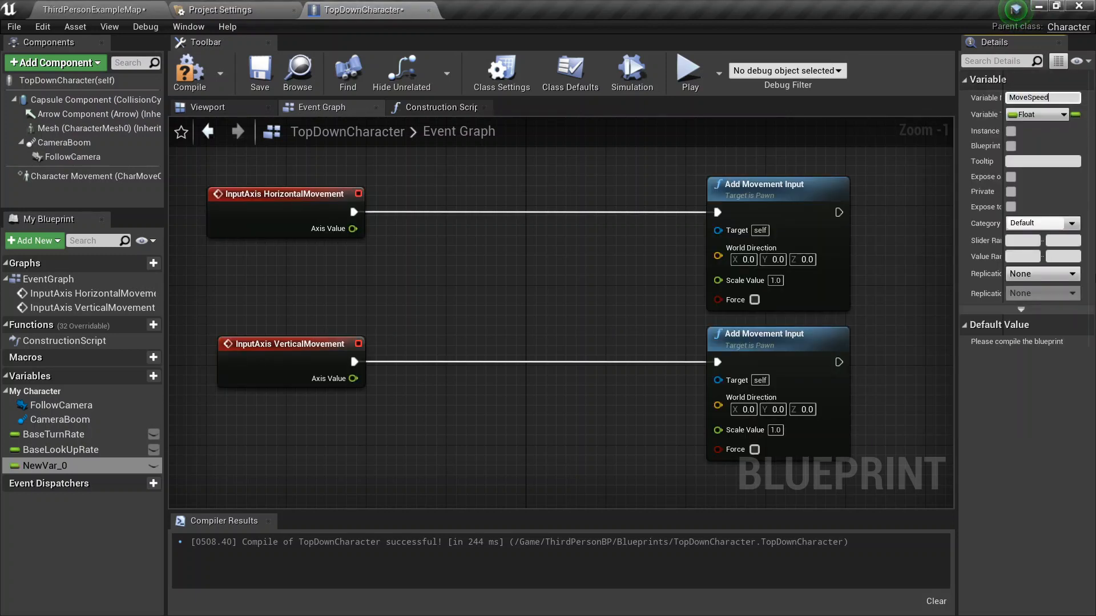
pyautogui.moveTo(50, 466)
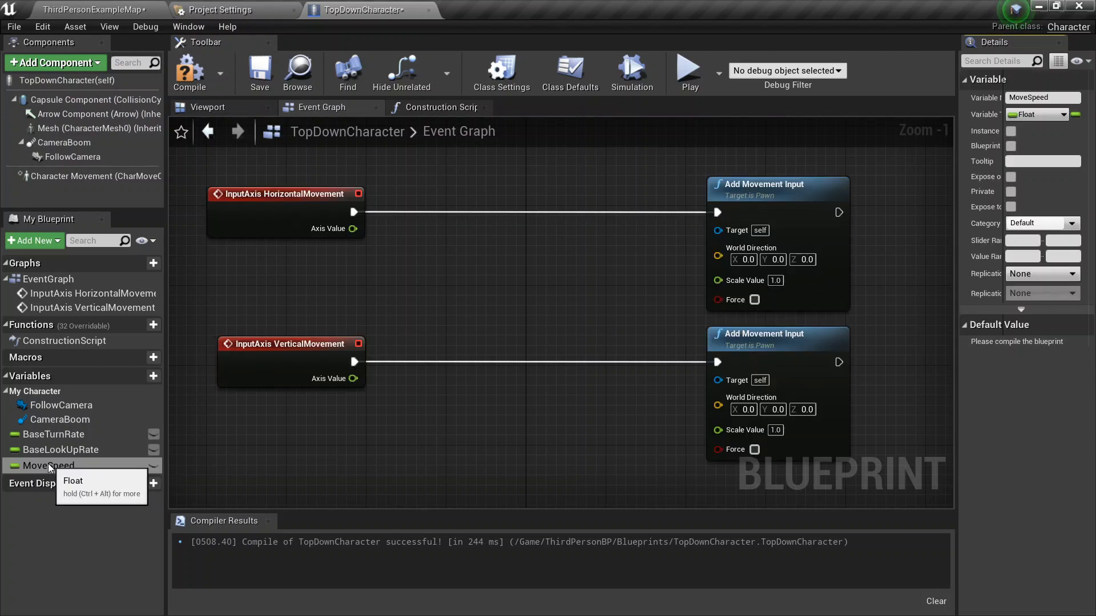
# Step: Place a MoveSpeed getter between the axis events, tidy the setter, and compile TopDownCharacter
pyautogui.moveTo(48, 466); pyautogui.dragTo(350, 307)
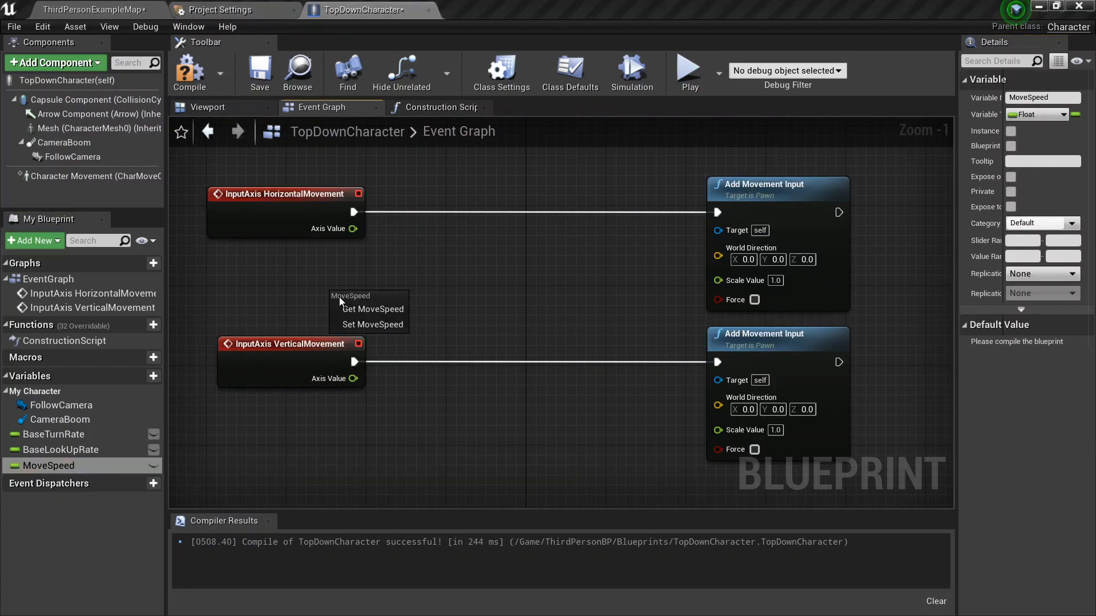
pyautogui.click(372, 309)
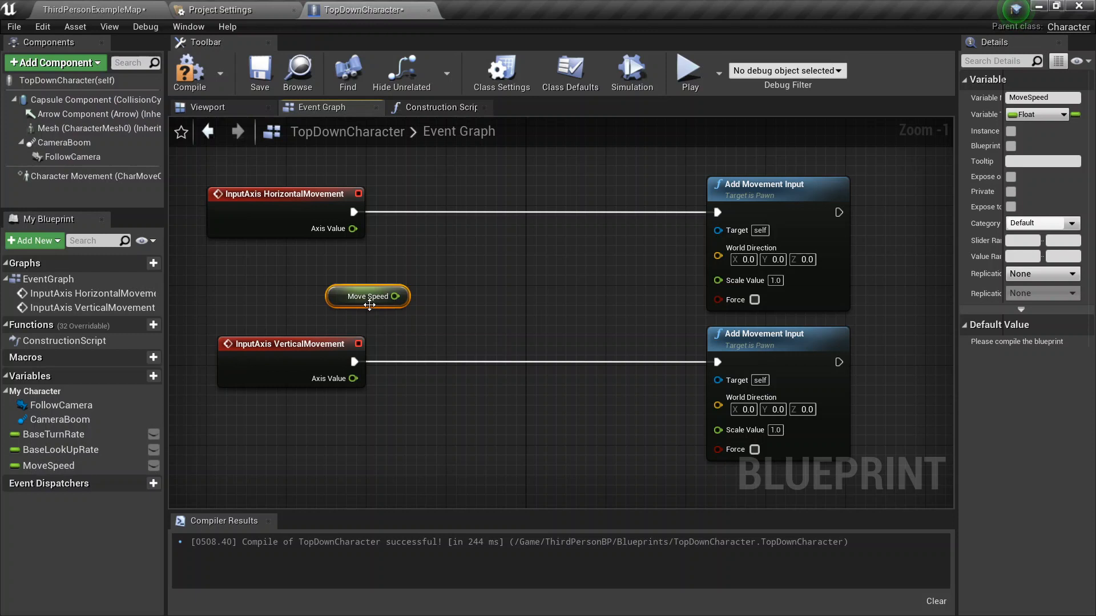
pyautogui.moveTo(366, 296); pyautogui.dragTo(307, 285)
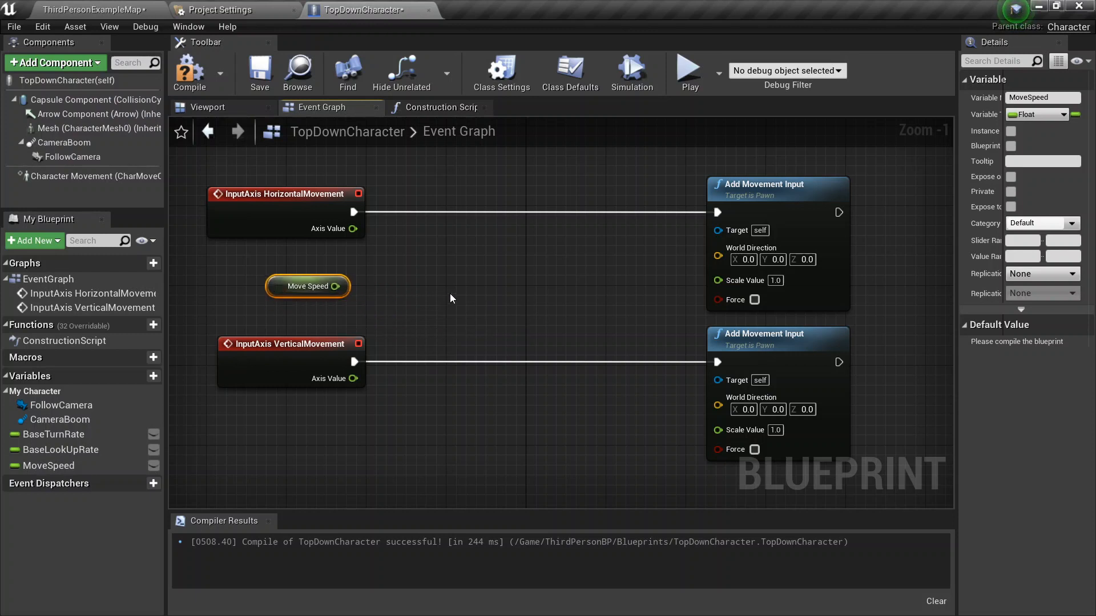
pyautogui.moveTo(66, 470)
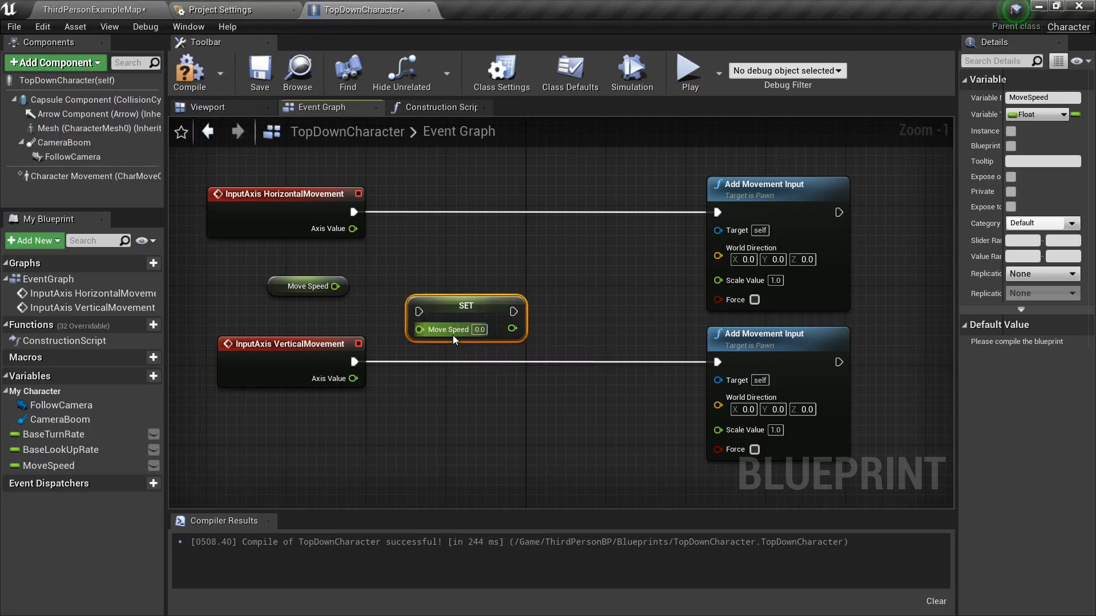
pyautogui.moveTo(464, 306); pyautogui.dragTo(485, 275)
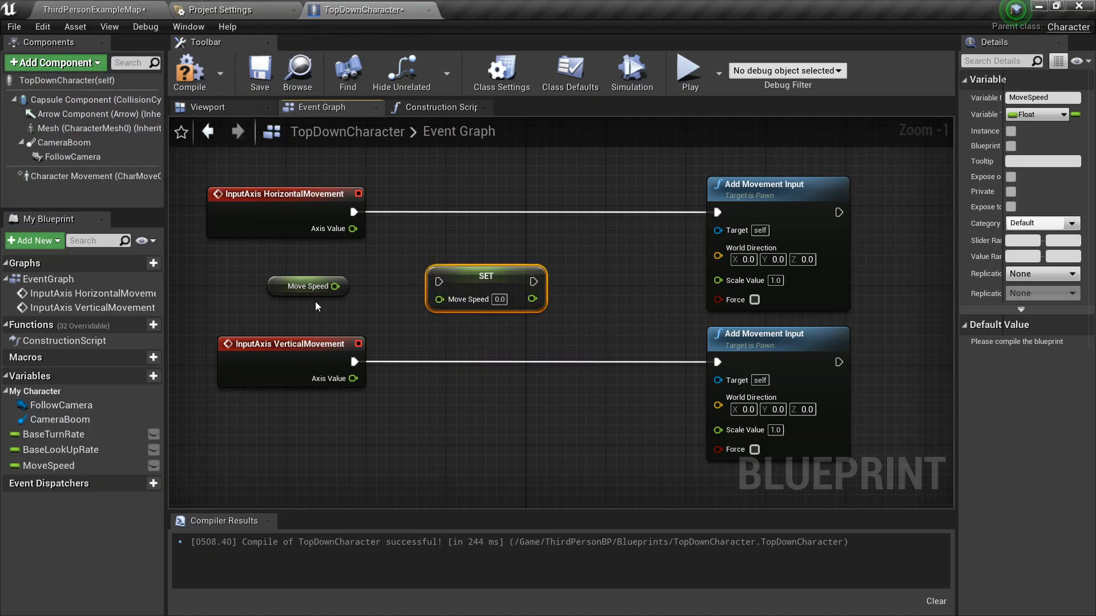
pyautogui.moveTo(278, 274)
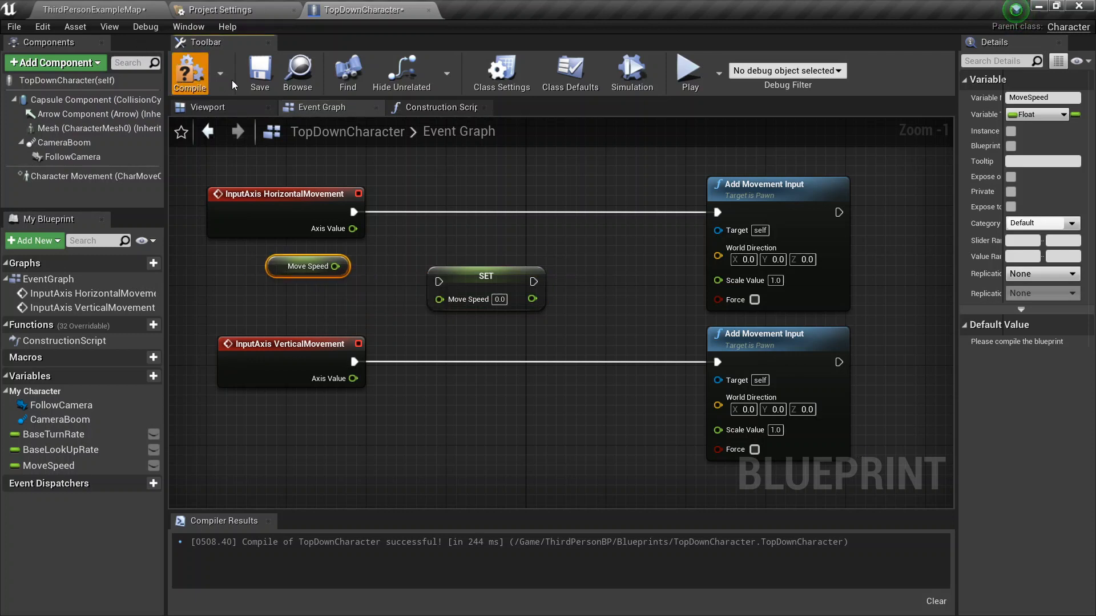
pyautogui.click(190, 71)
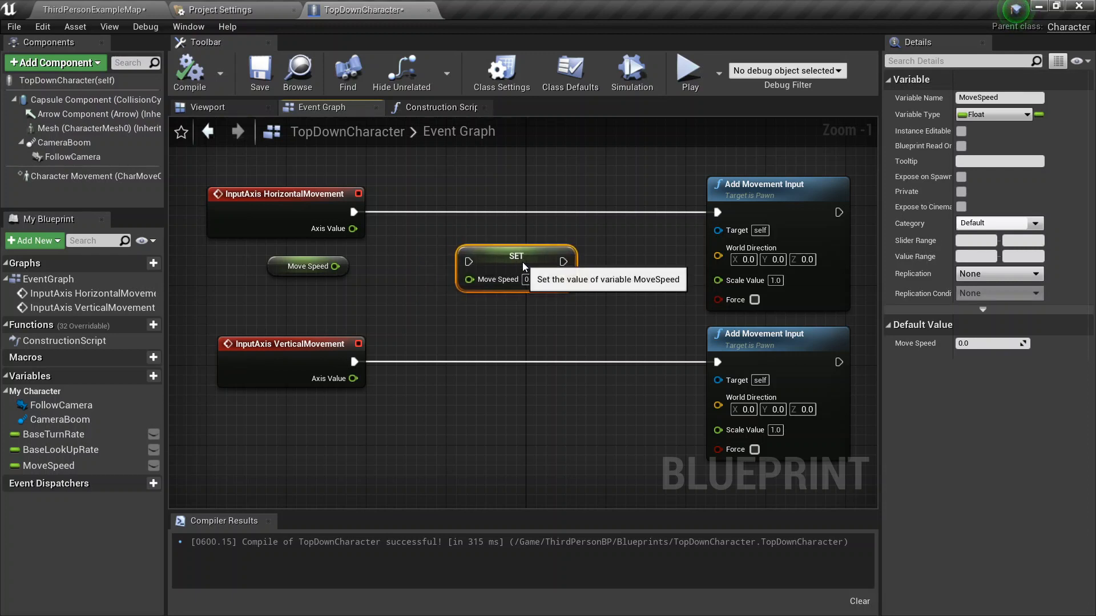
pyautogui.moveTo(514, 215)
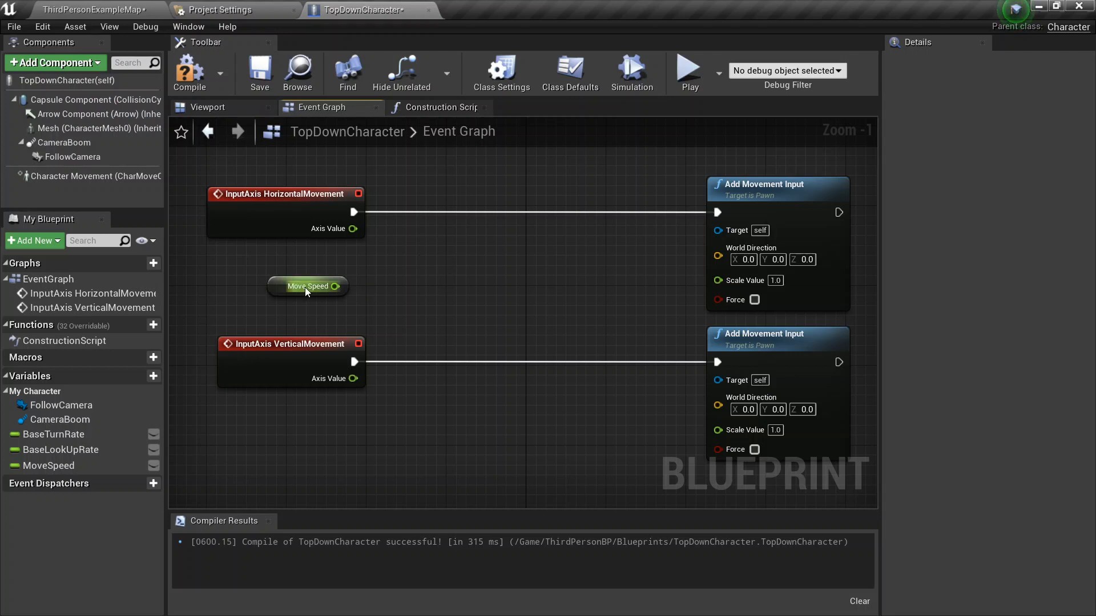
pyautogui.click(308, 285)
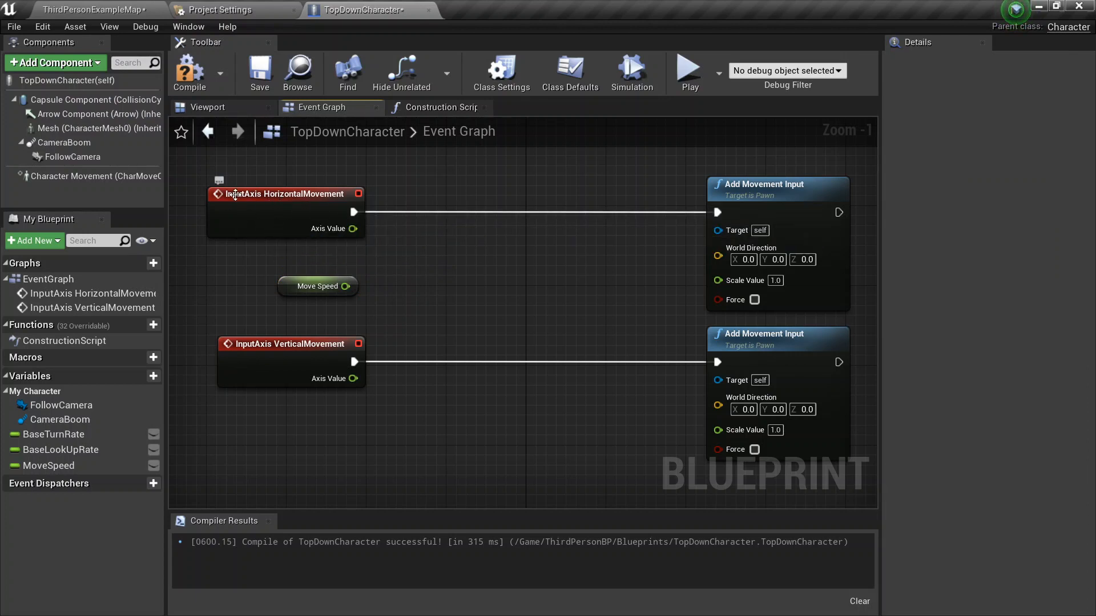
pyautogui.moveTo(351, 229)
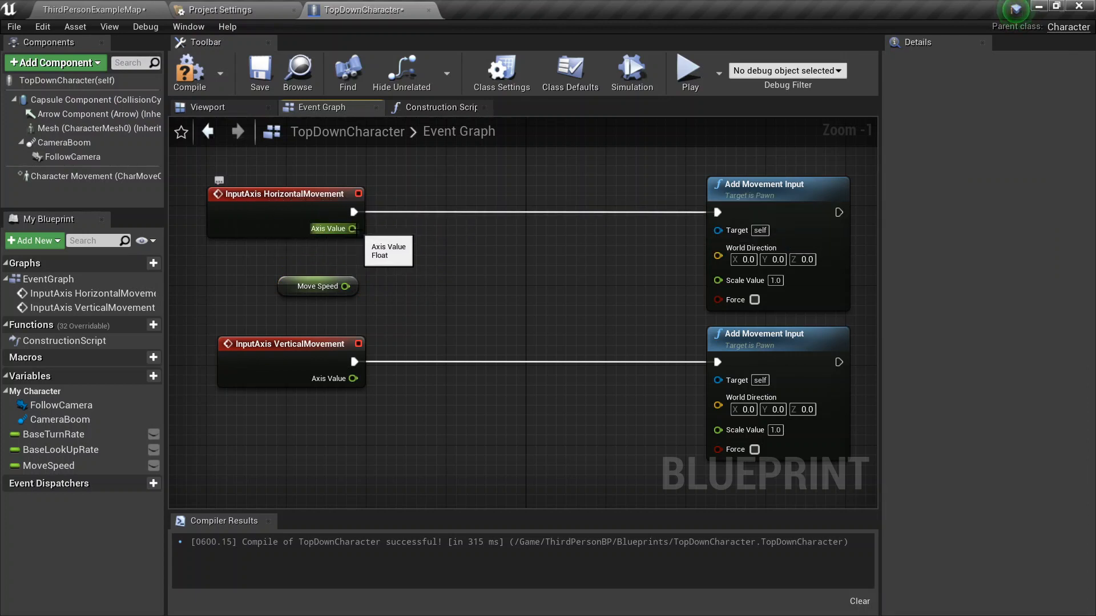
pyautogui.moveTo(356, 228); pyautogui.dragTo(414, 264)
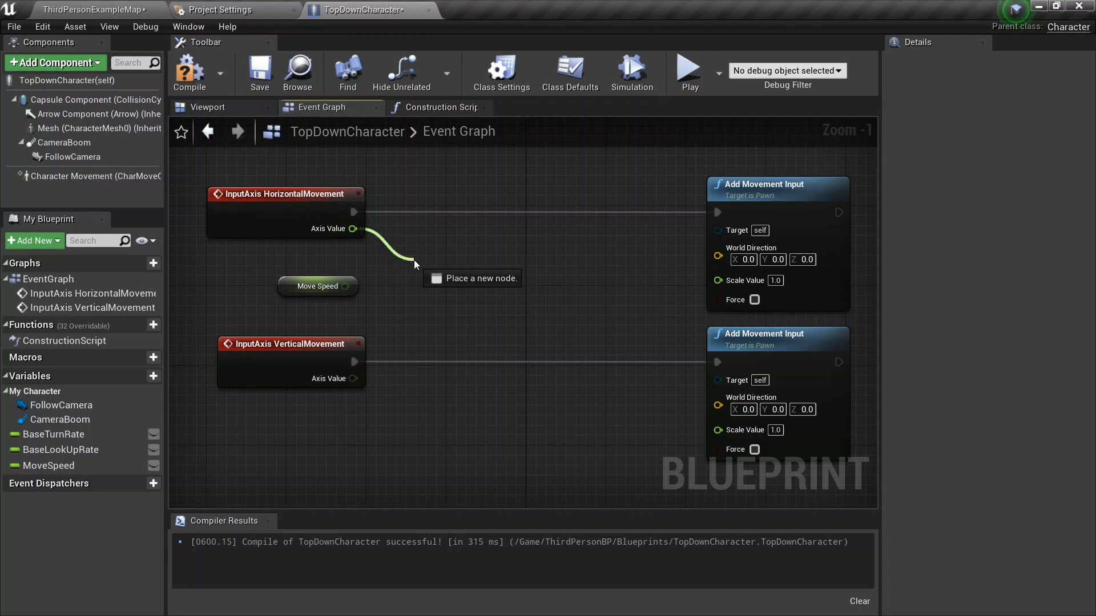
pyautogui.click(223, 10)
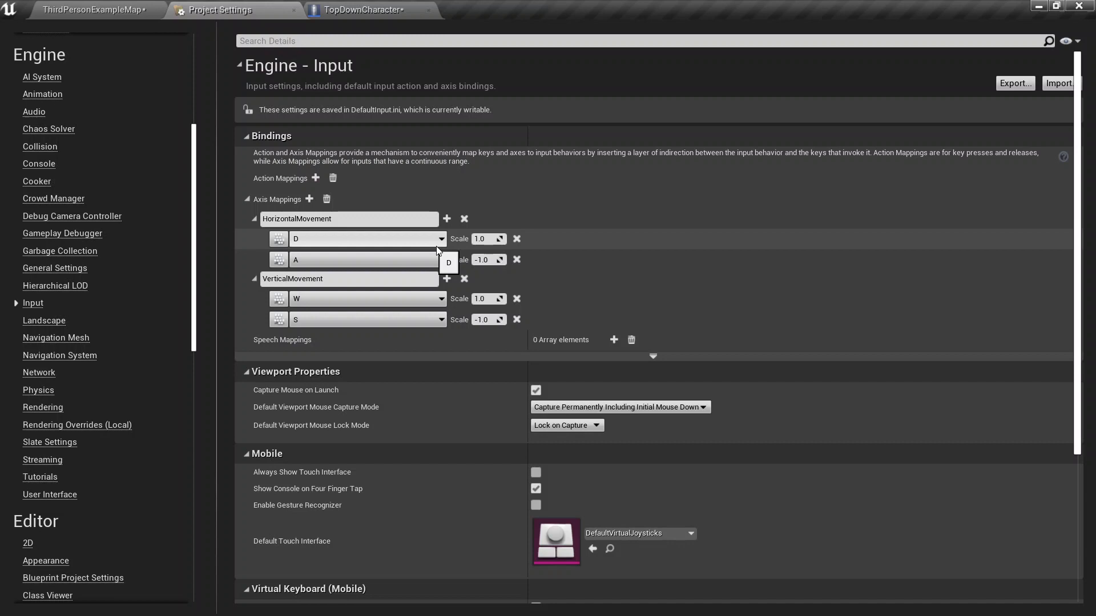
pyautogui.moveTo(298, 18)
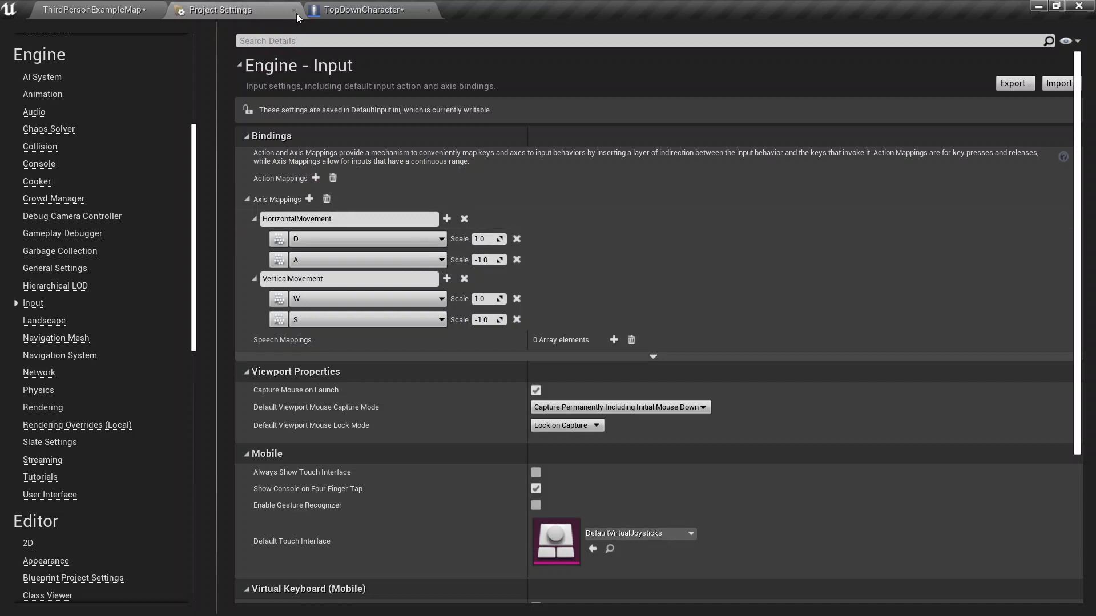
pyautogui.click(363, 9)
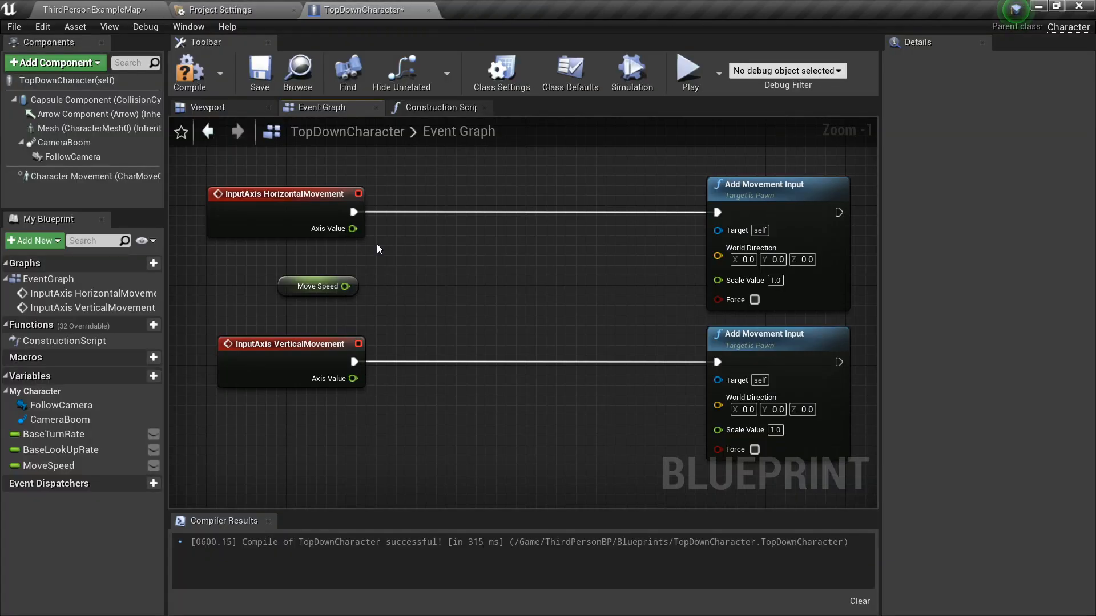
pyautogui.moveTo(354, 228); pyautogui.dragTo(421, 259)
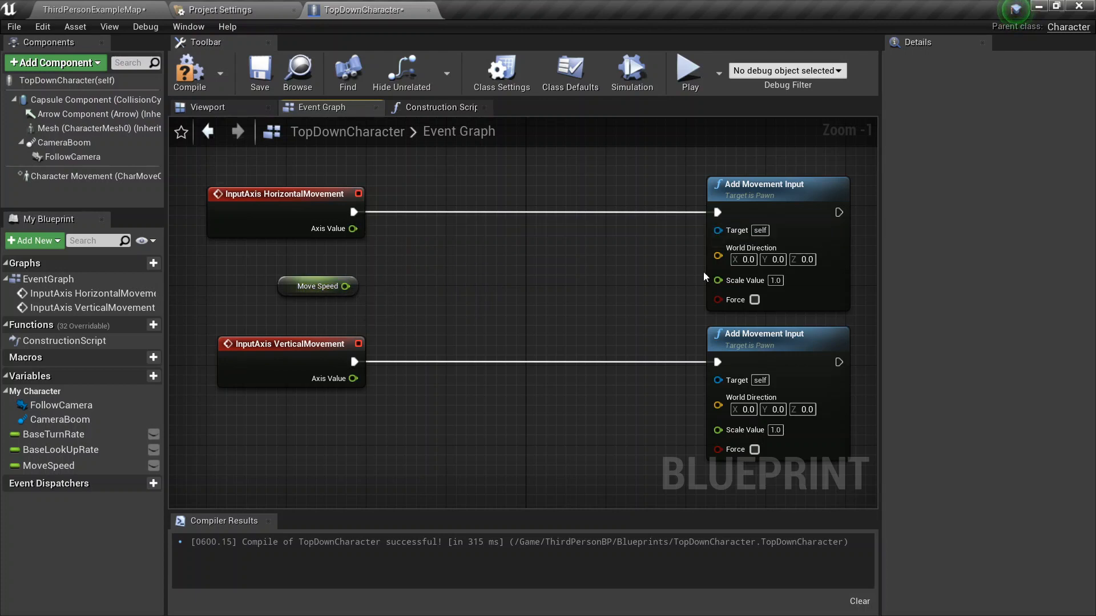
pyautogui.moveTo(447, 226)
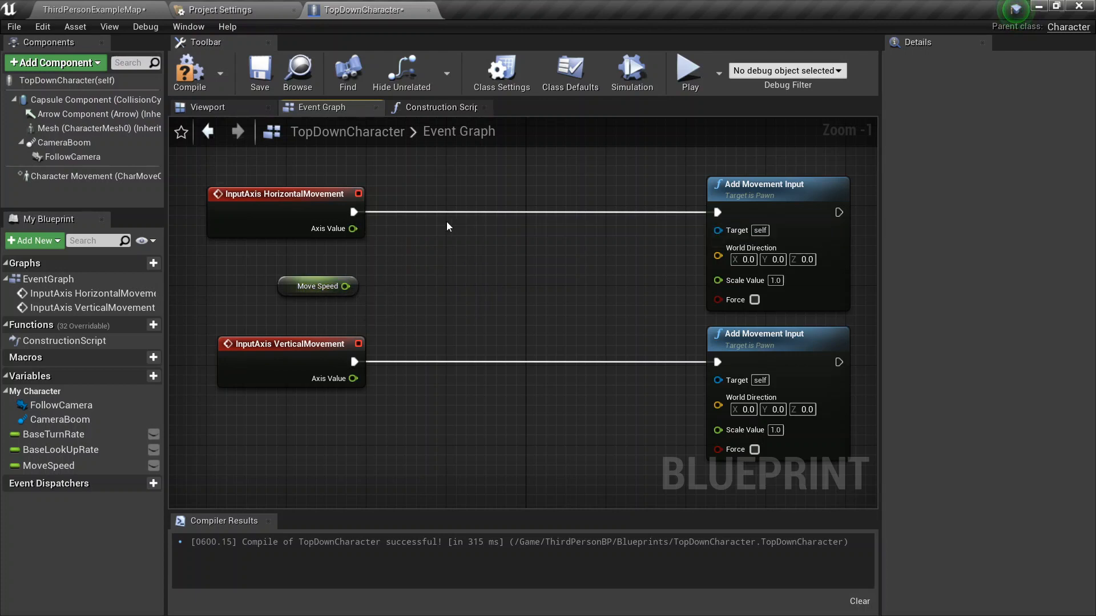
# Step: Multiply the horizontal axis value by Move Speed with a float * float node and feed Scale Value
pyautogui.moveTo(354, 228); pyautogui.dragTo(415, 272)
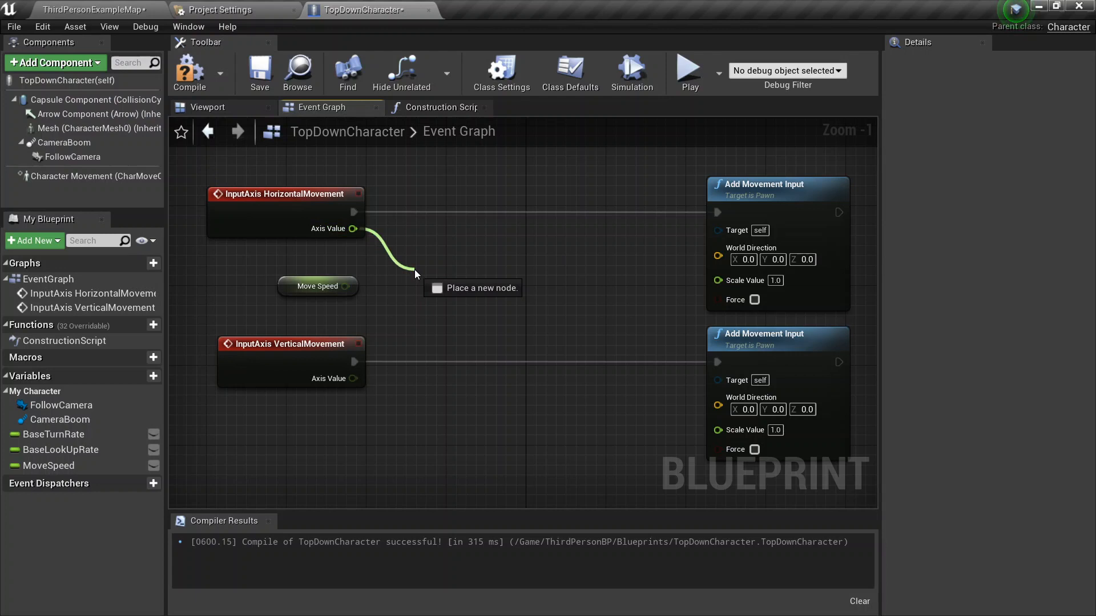
pyautogui.click(415, 274)
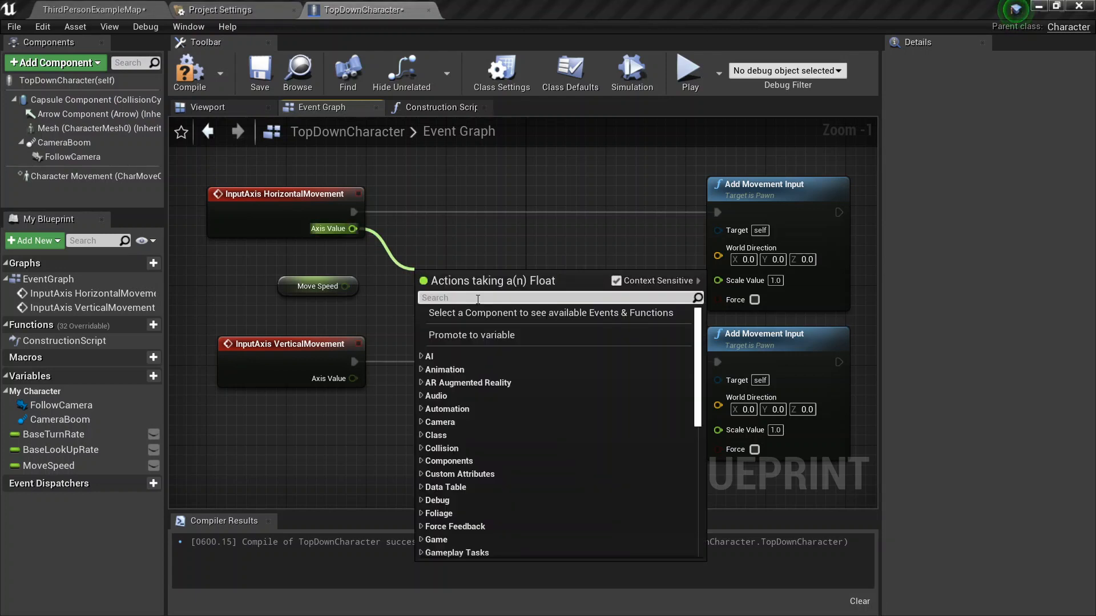
pyautogui.write('float')
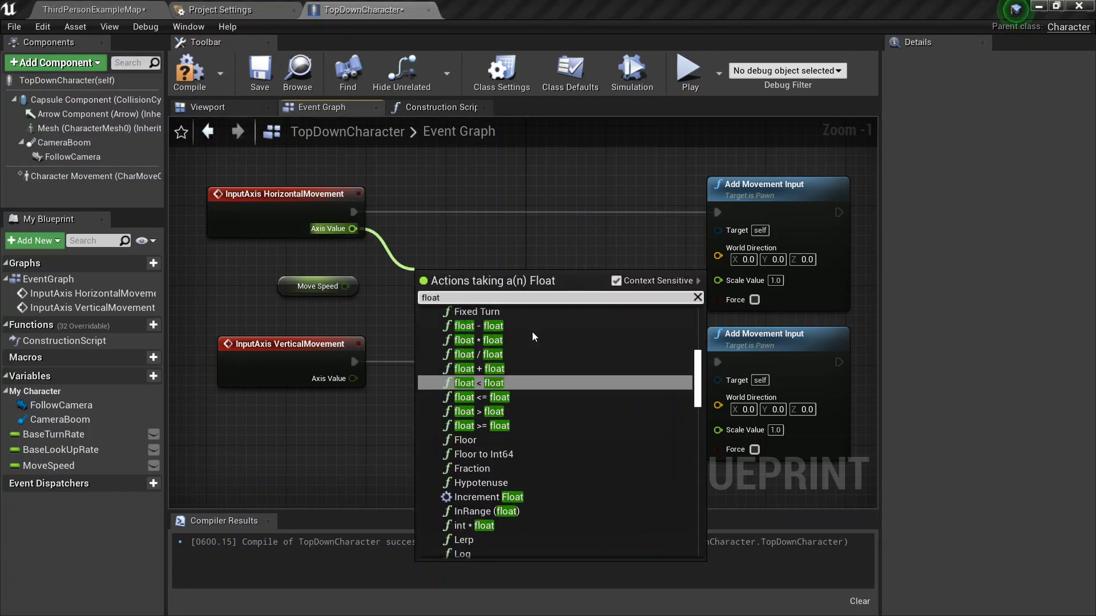
pyautogui.click(463, 341)
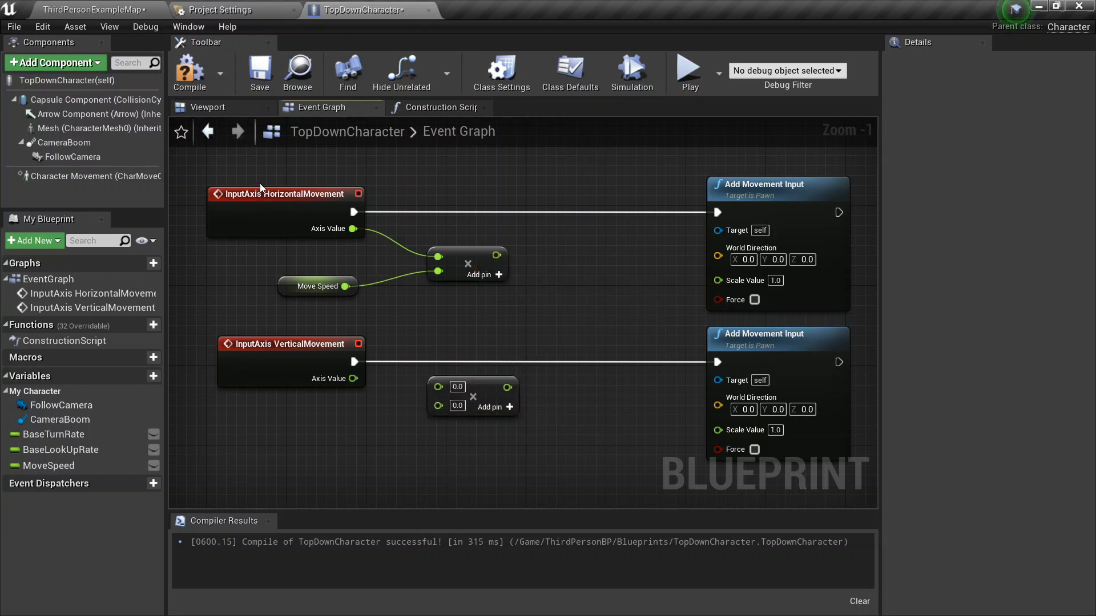
pyautogui.moveTo(775, 500)
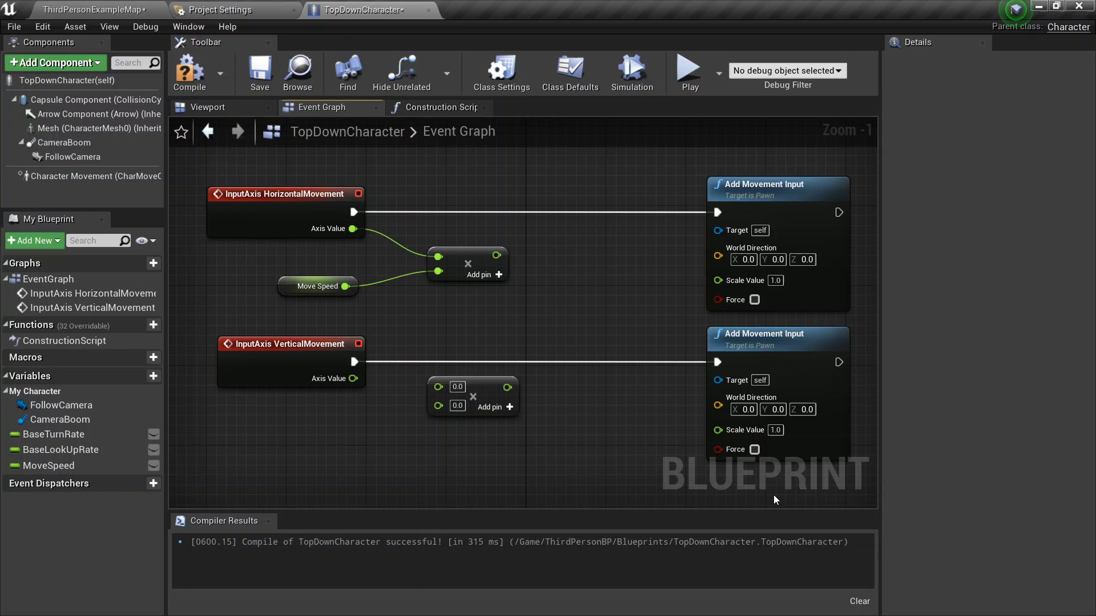
pyautogui.moveTo(370, 395)
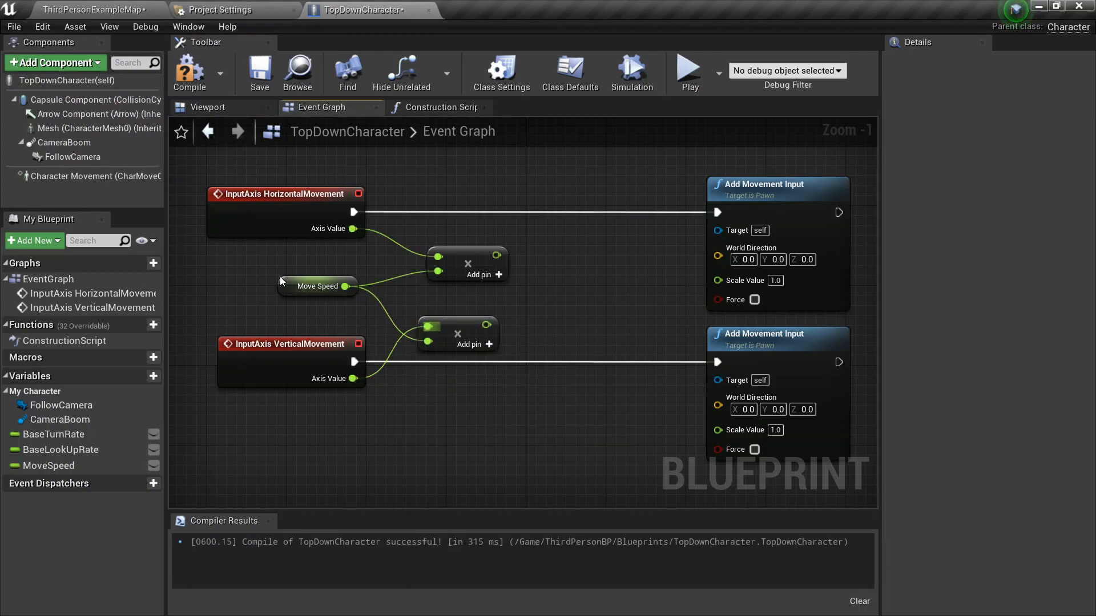
pyautogui.moveTo(497, 255)
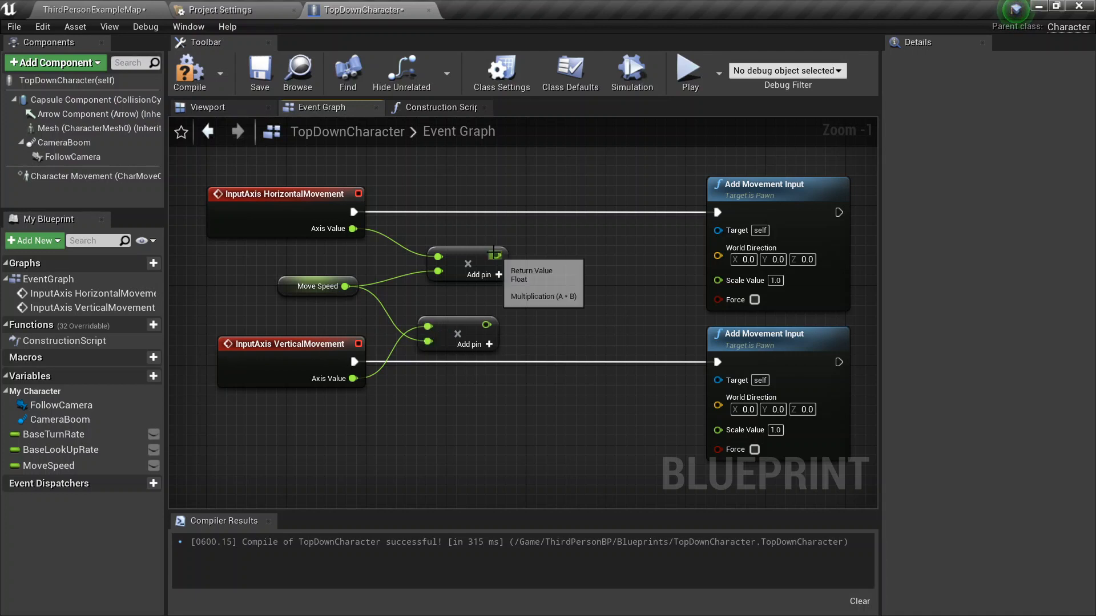
pyautogui.moveTo(496, 263); pyautogui.dragTo(717, 279)
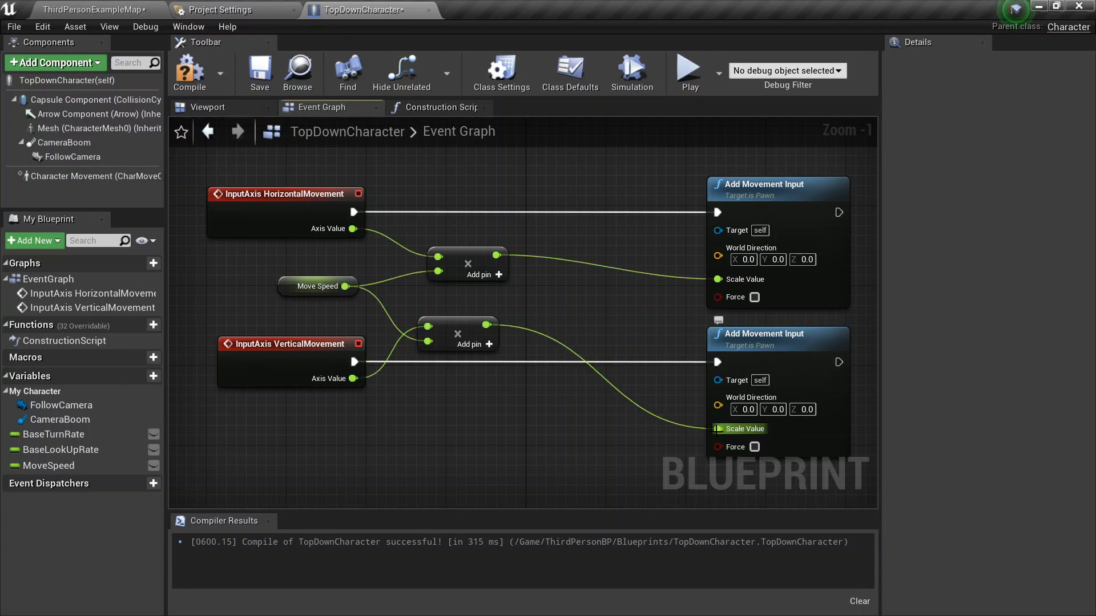
pyautogui.moveTo(604, 333)
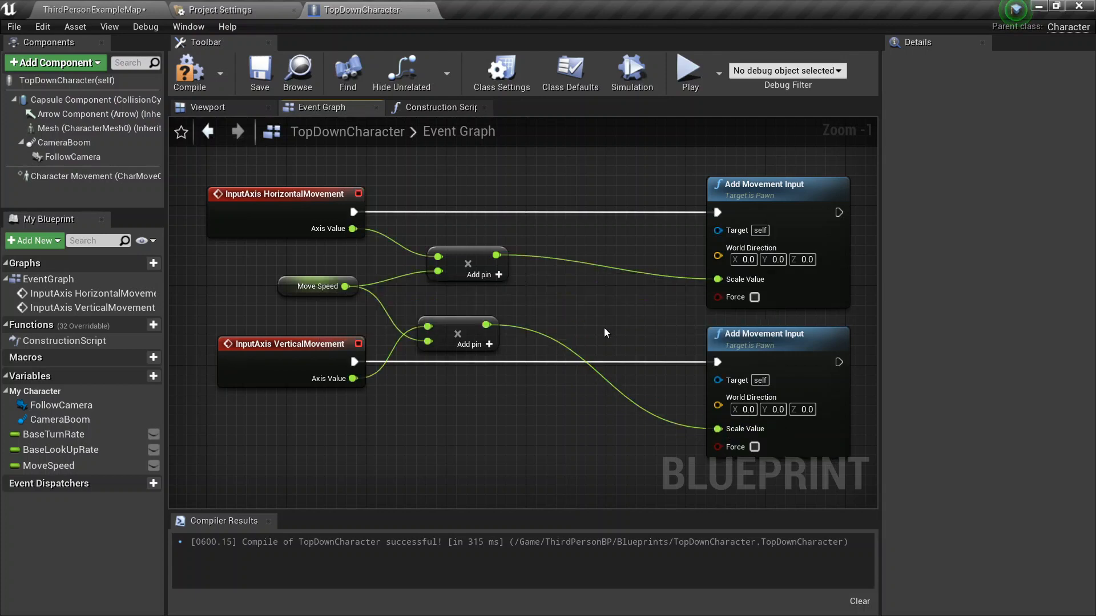
pyautogui.click(402, 73)
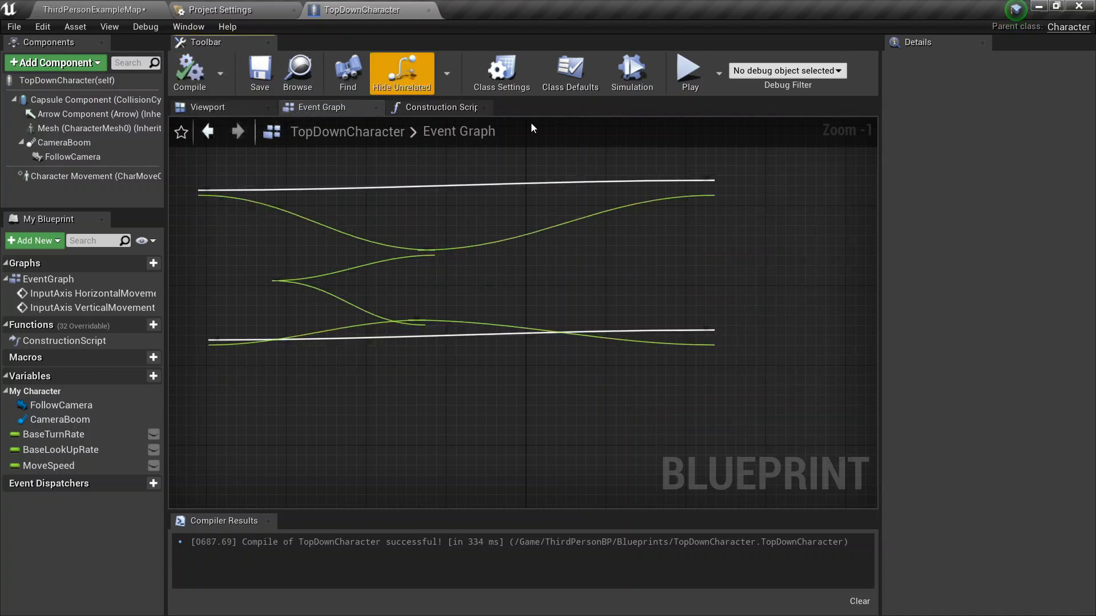
pyautogui.click(402, 73)
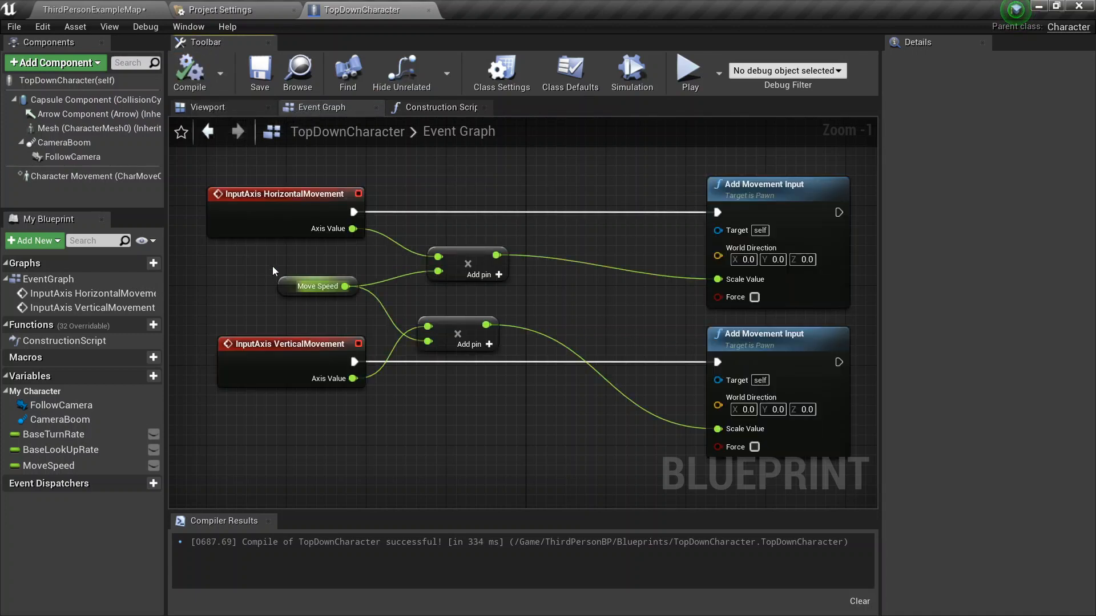
pyautogui.moveTo(684, 74)
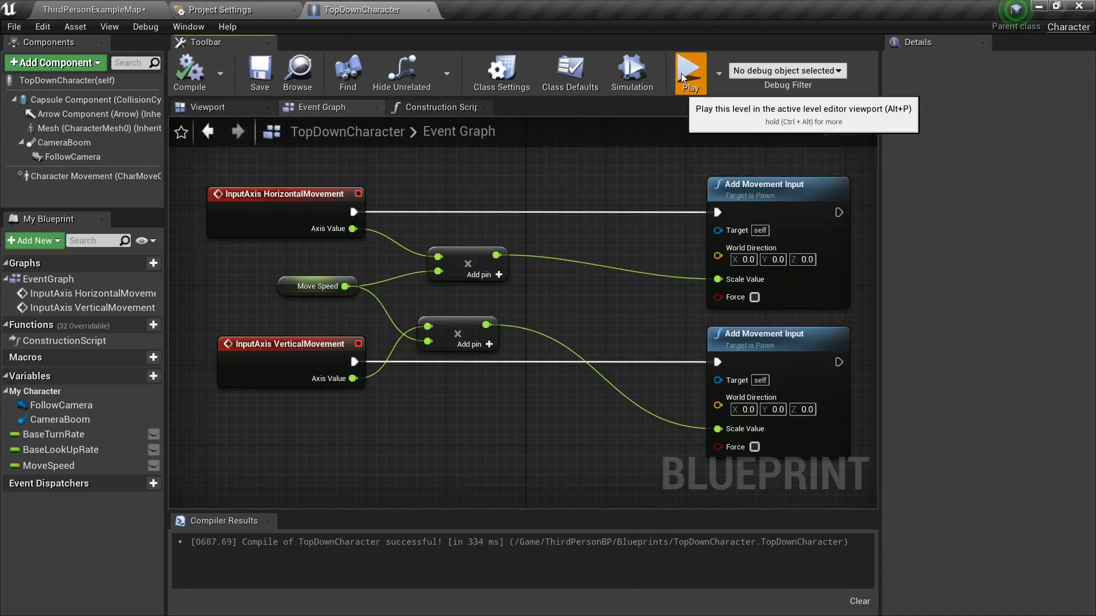
pyautogui.click(691, 66)
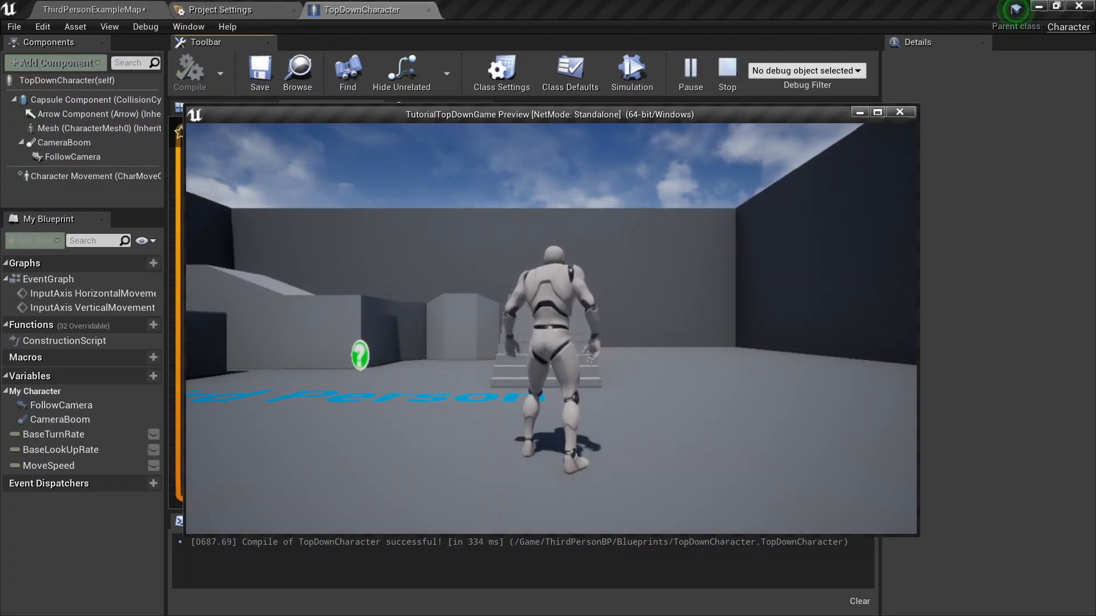
pyautogui.click(900, 112)
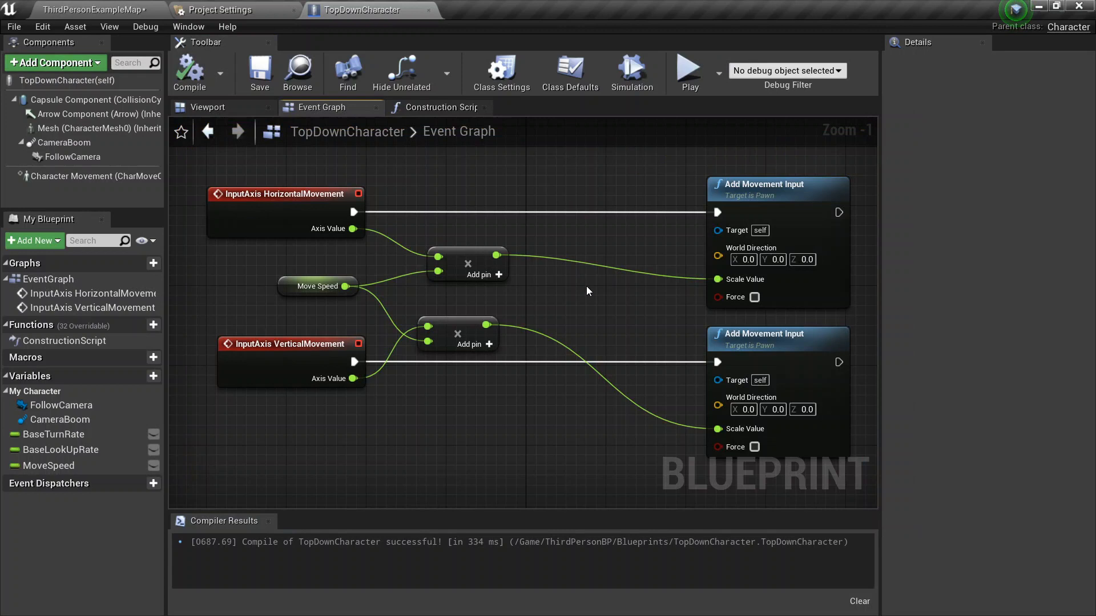
pyautogui.moveTo(723, 249)
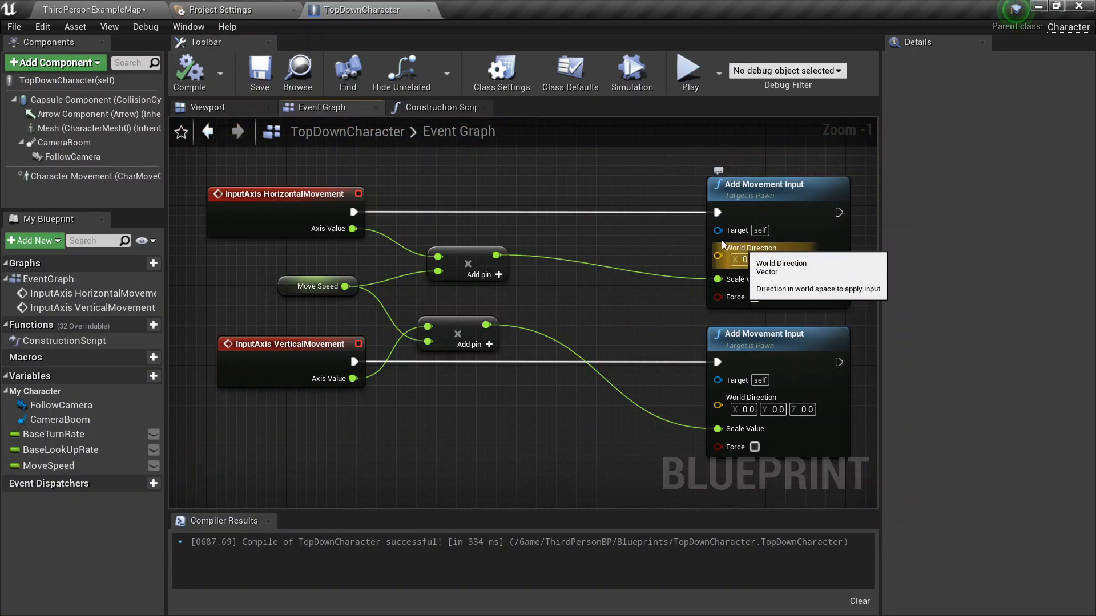
pyautogui.moveTo(630, 329)
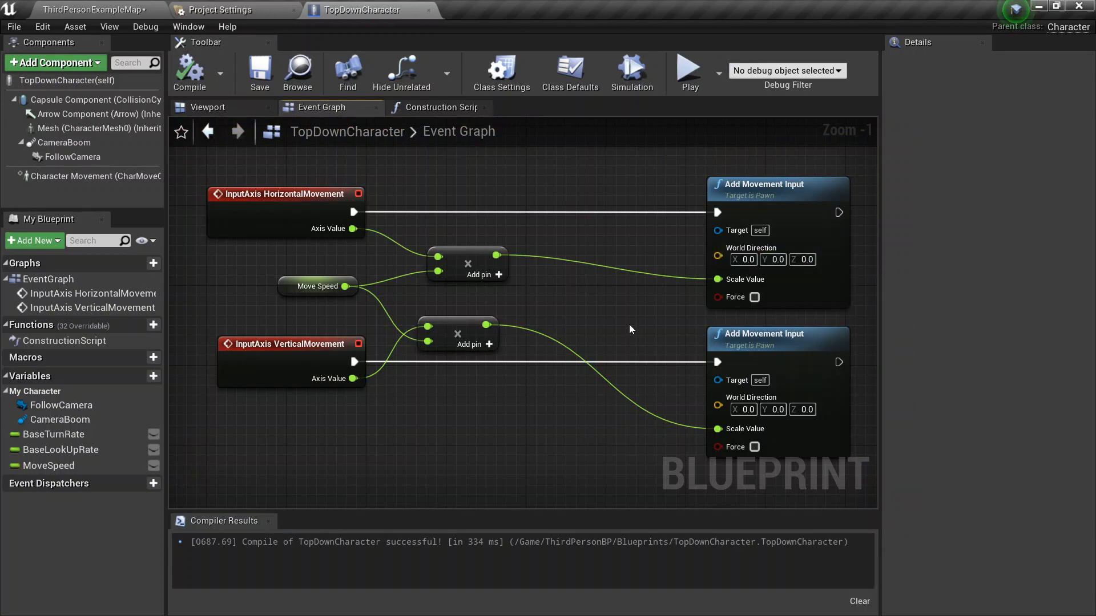
pyautogui.moveTo(581, 279)
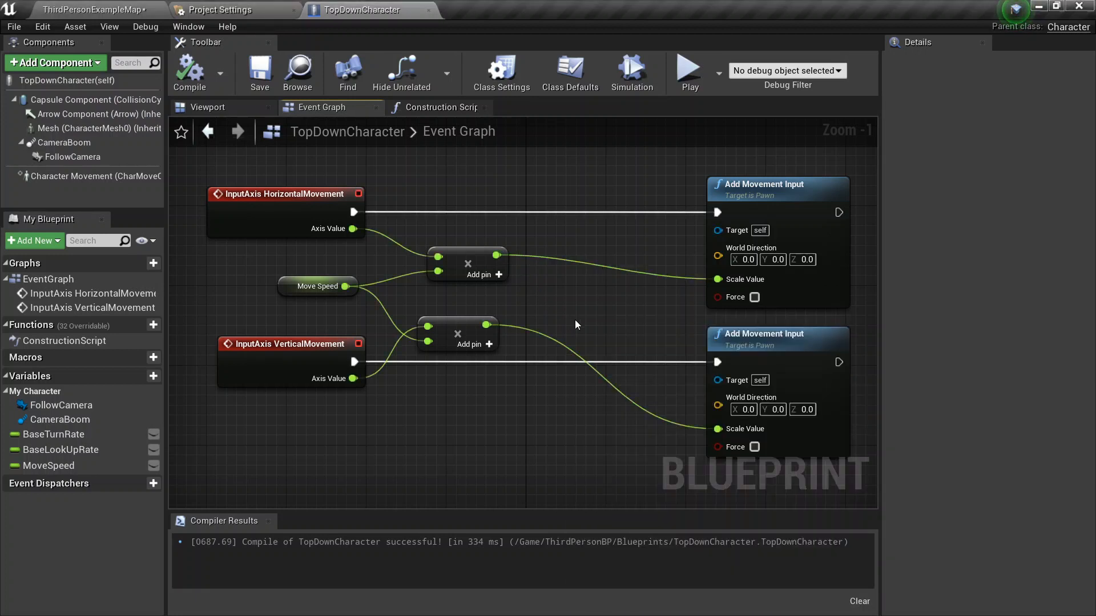
# Step: Add a Get Forward Vector node to the graph for the lower World Direction
pyautogui.rightClick(567, 307)
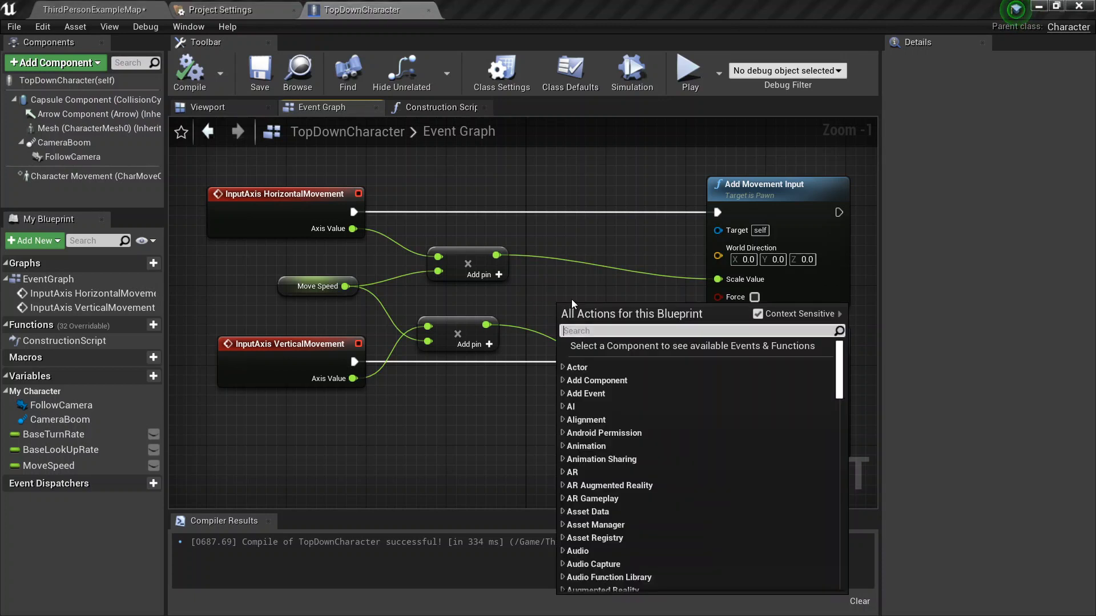
pyautogui.write('get forward')
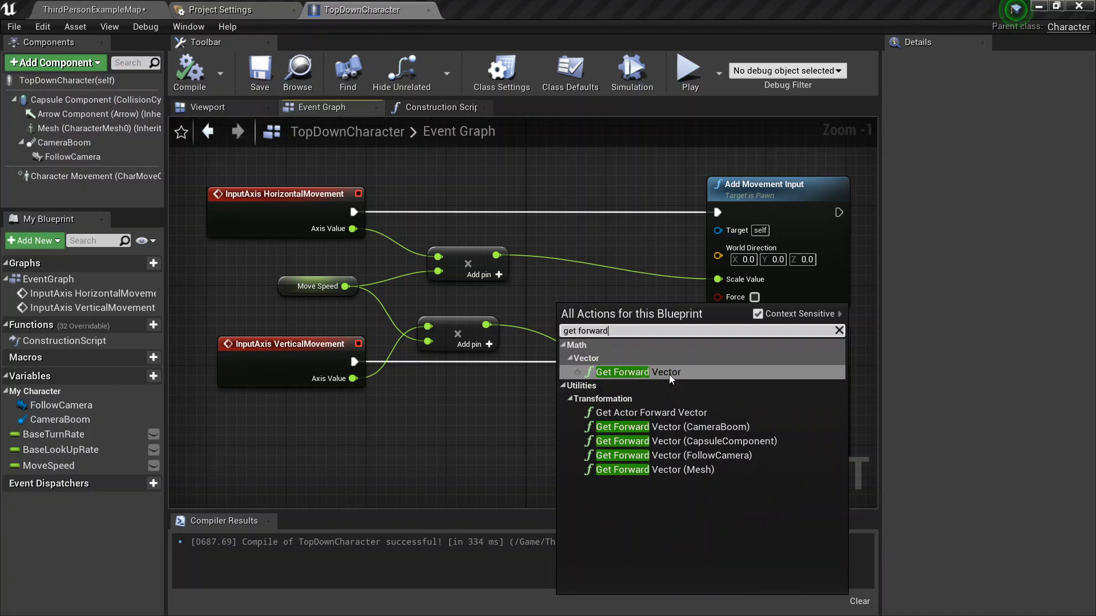
pyautogui.click(622, 372)
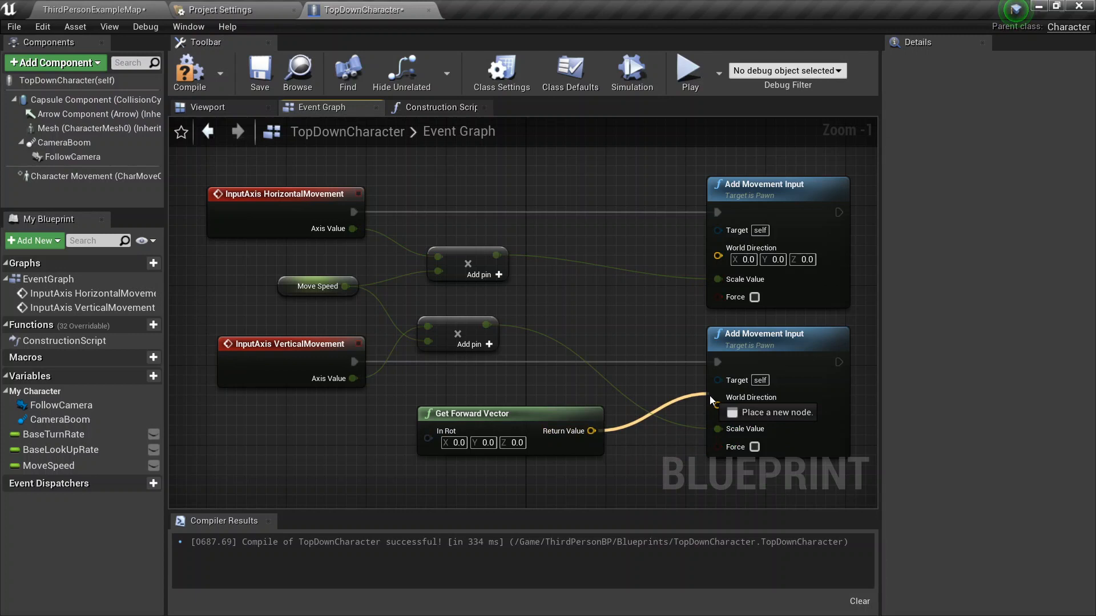
pyautogui.moveTo(74, 103)
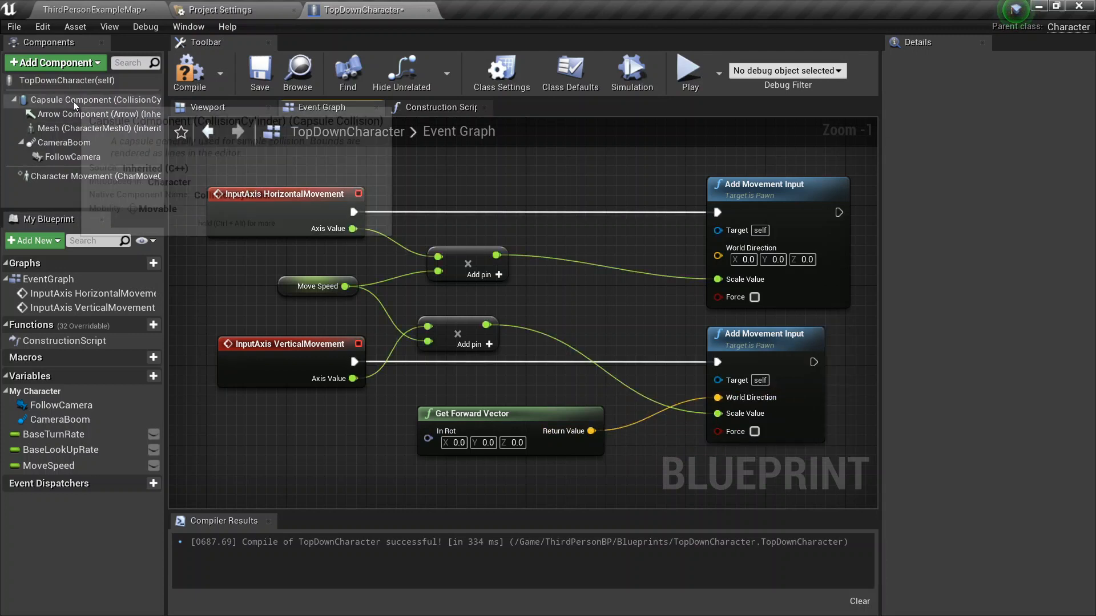
# Step: Reference the Capsule Component in the graph and add a GetWorldRotation node from it
pyautogui.click(70, 99)
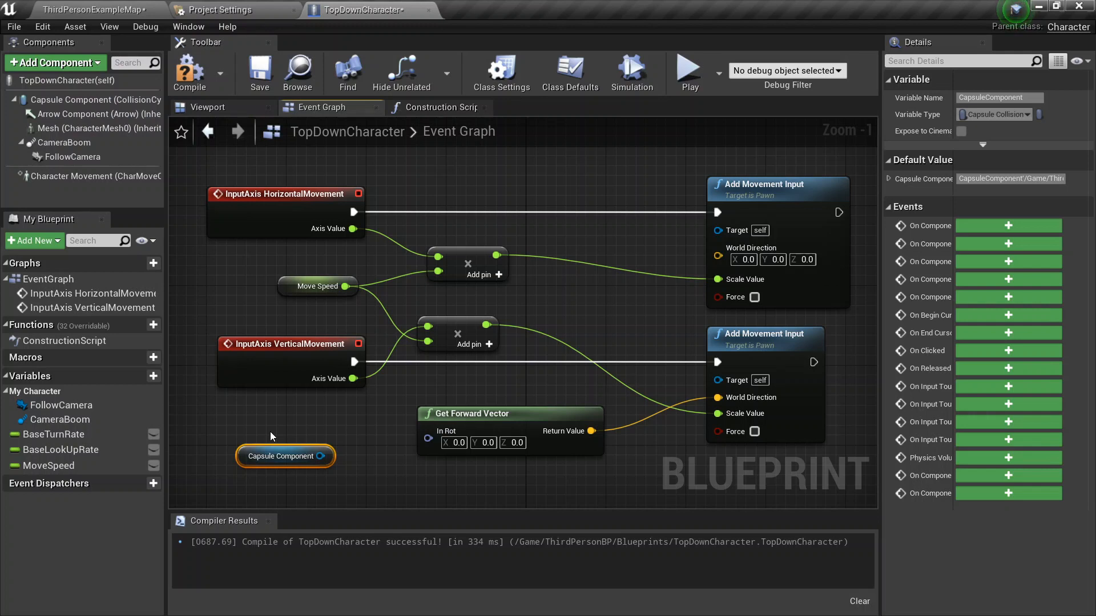
pyautogui.moveTo(372, 466)
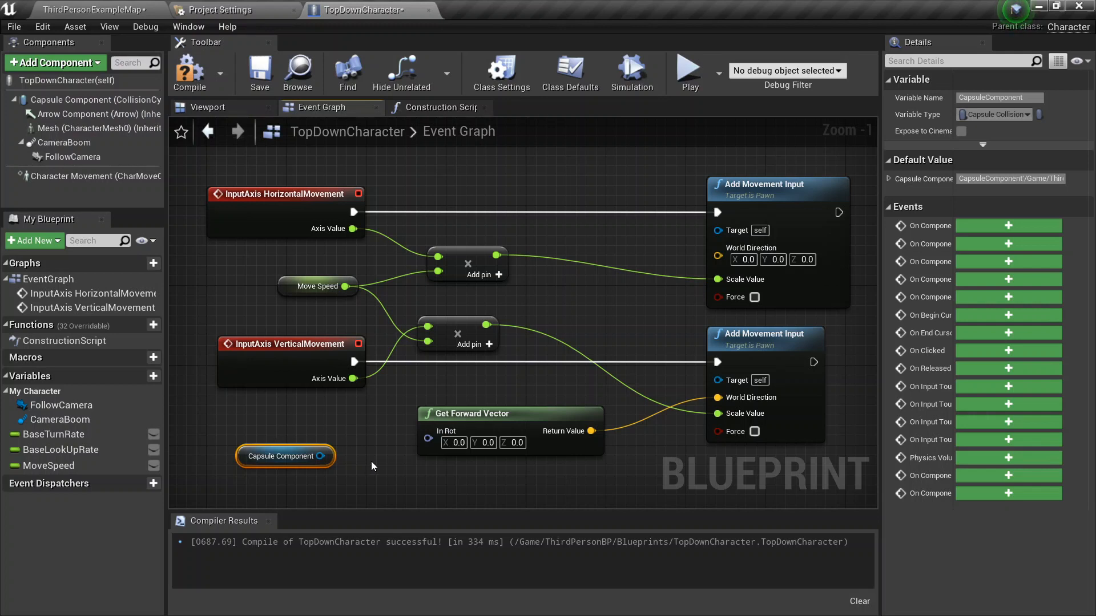
pyautogui.moveTo(490, 404)
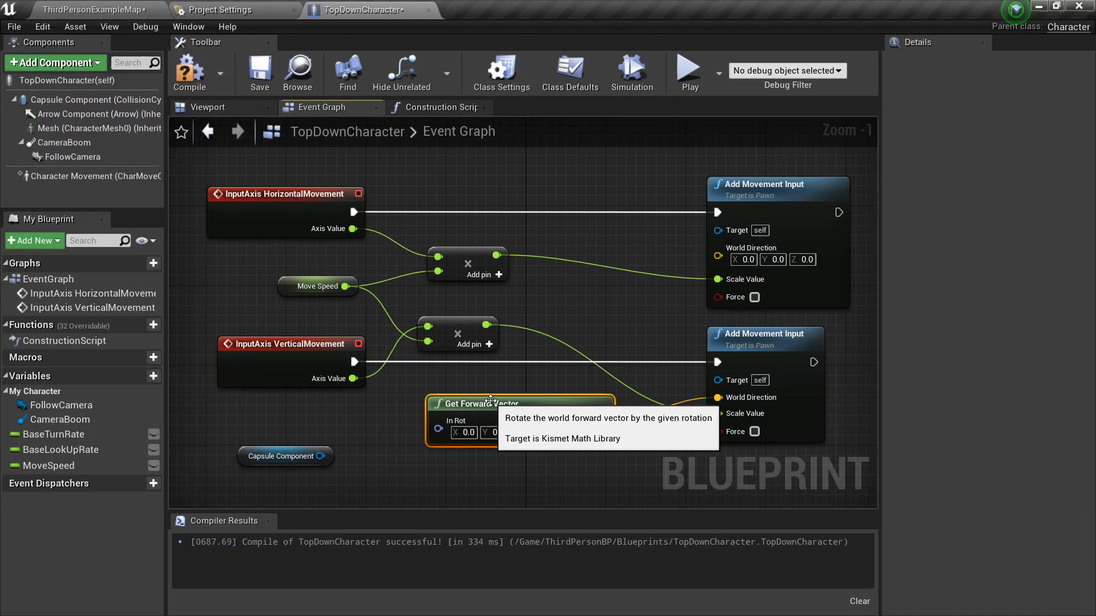
pyautogui.moveTo(312, 496)
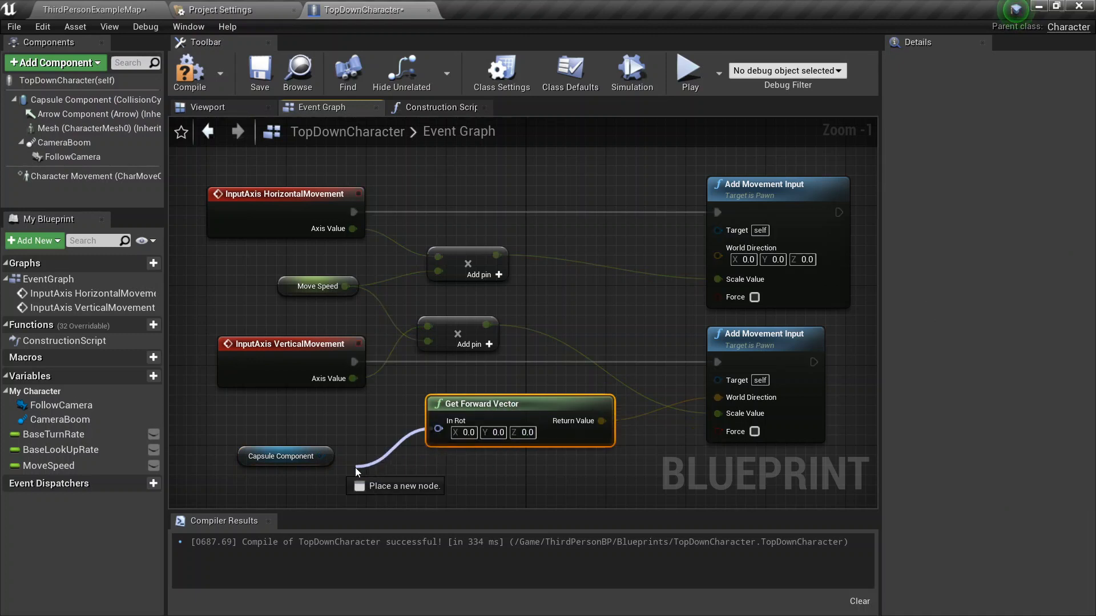
pyautogui.write('se')
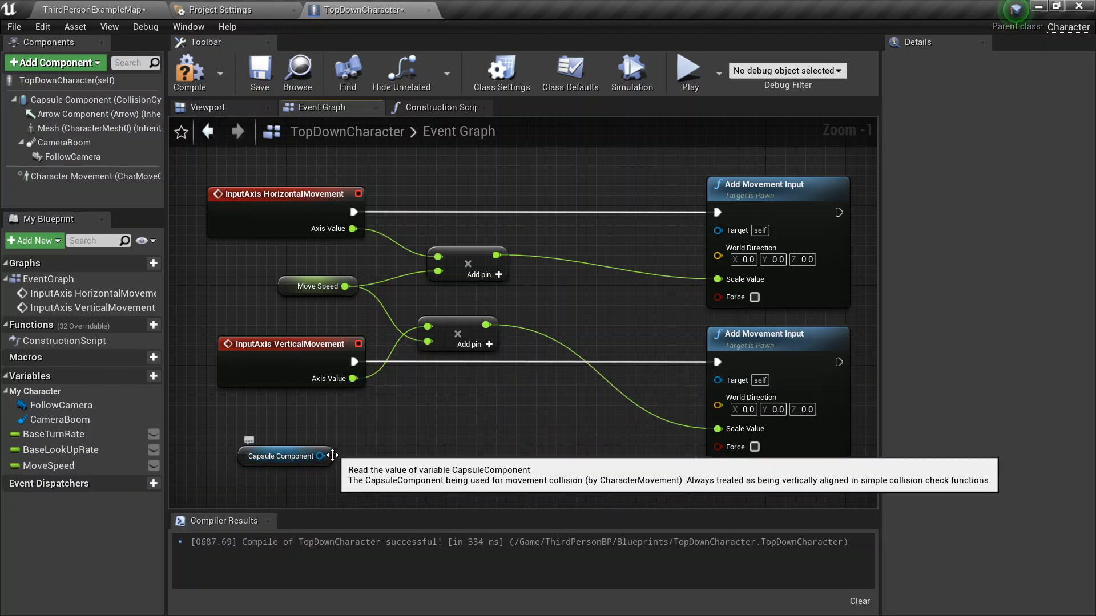
pyautogui.moveTo(334, 455); pyautogui.dragTo(391, 437)
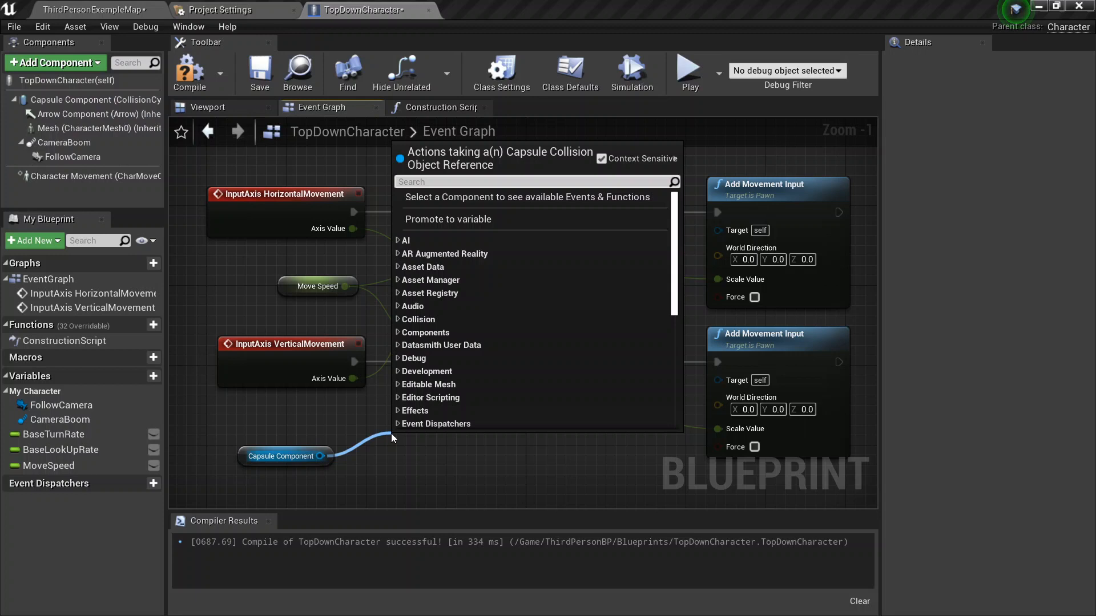
pyautogui.write('get rota')
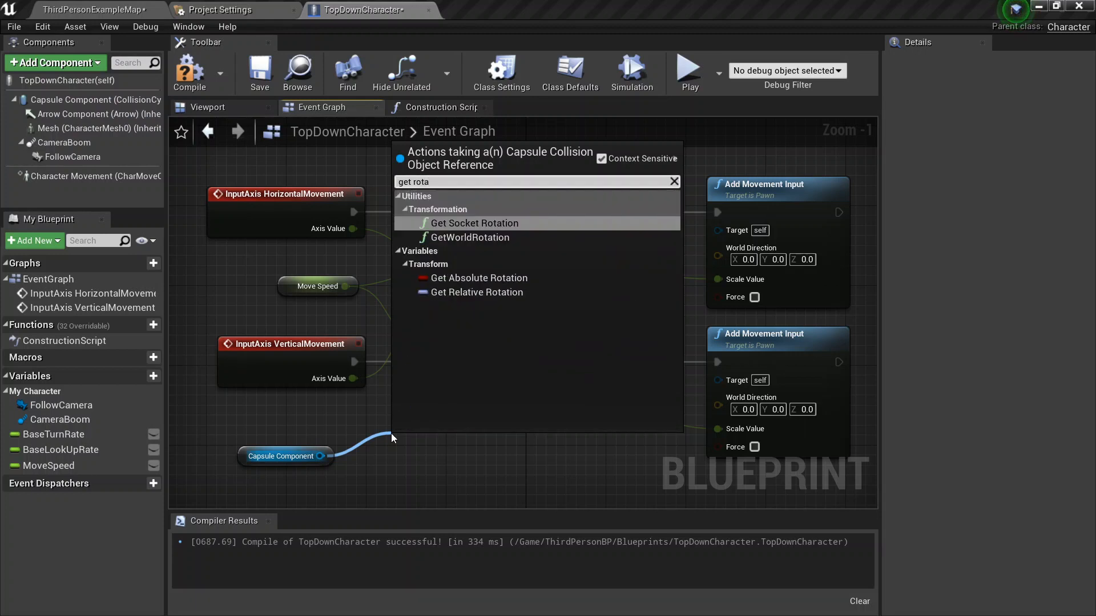
pyautogui.click(470, 238)
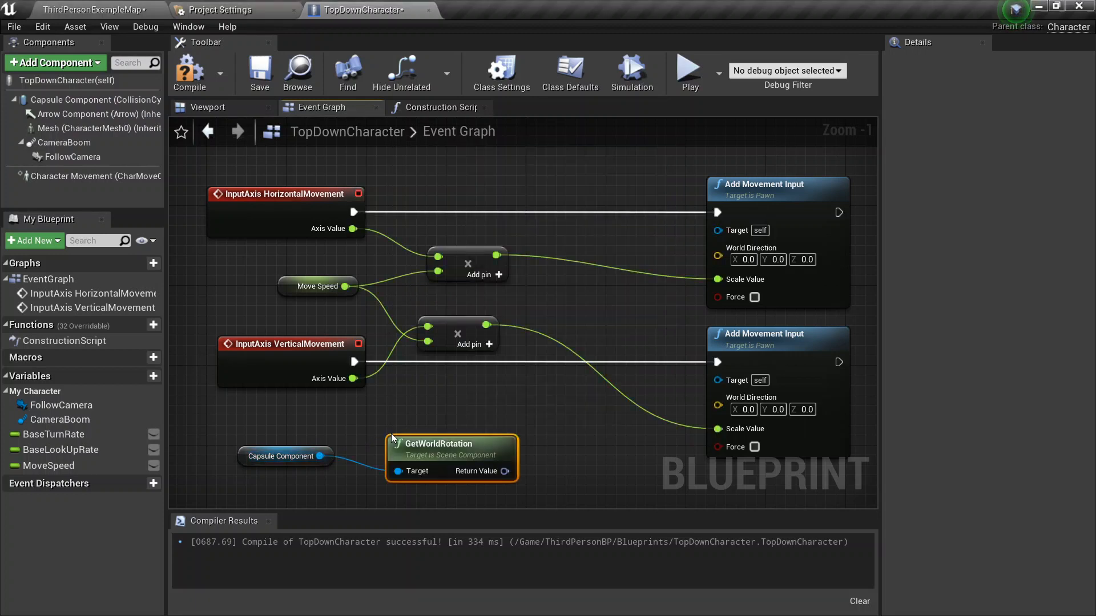
pyautogui.moveTo(506, 470); pyautogui.dragTo(676, 282)
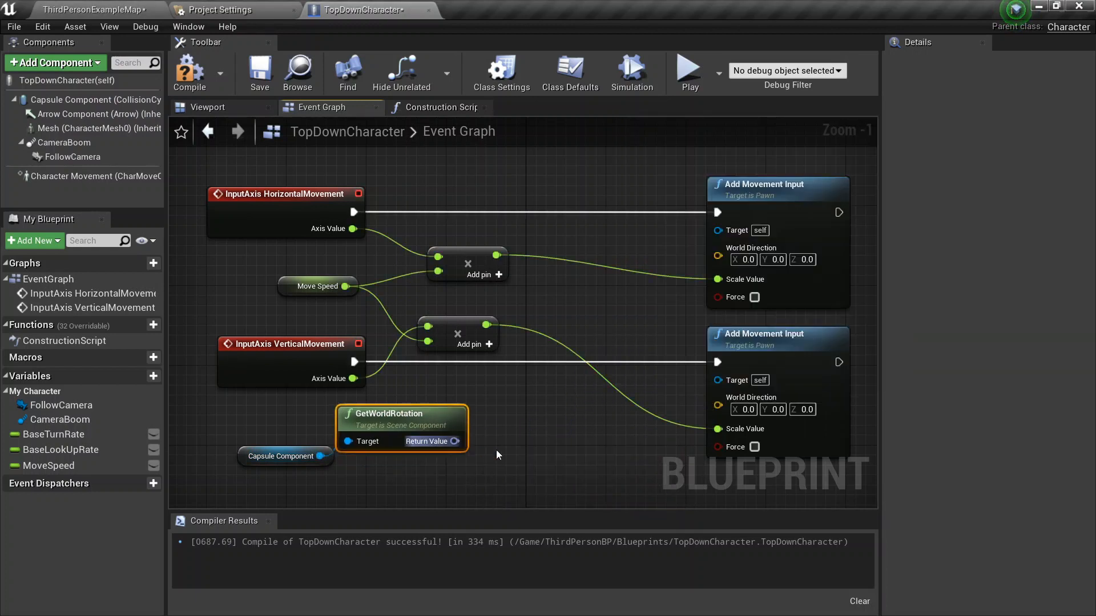
# Step: Feed the capsule's world rotation into a new Get Forward Vector node
pyautogui.moveTo(457, 441); pyautogui.dragTo(530, 476)
pyautogui.write('get f')
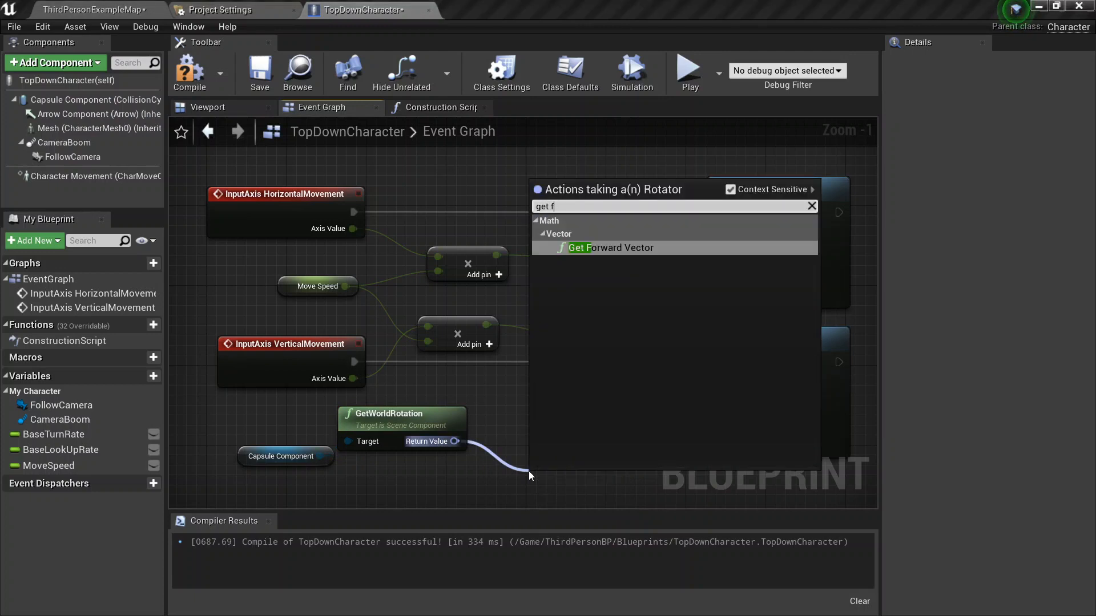
pyautogui.click(610, 248)
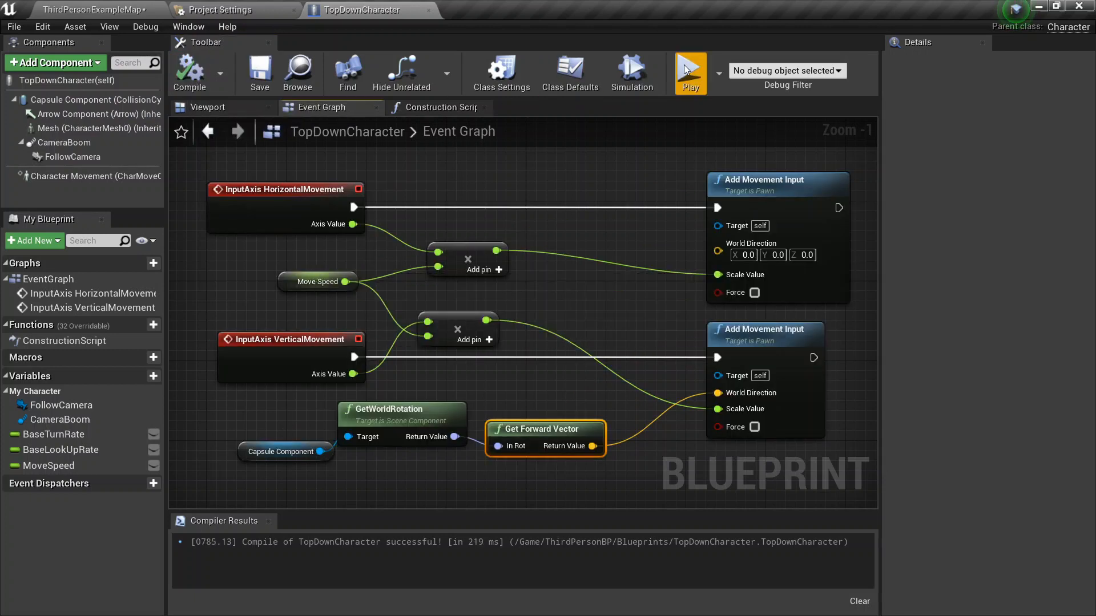
# Step: Run a quick play test, stop it, and select the capsule rotation nodes for removal
pyautogui.click(691, 68)
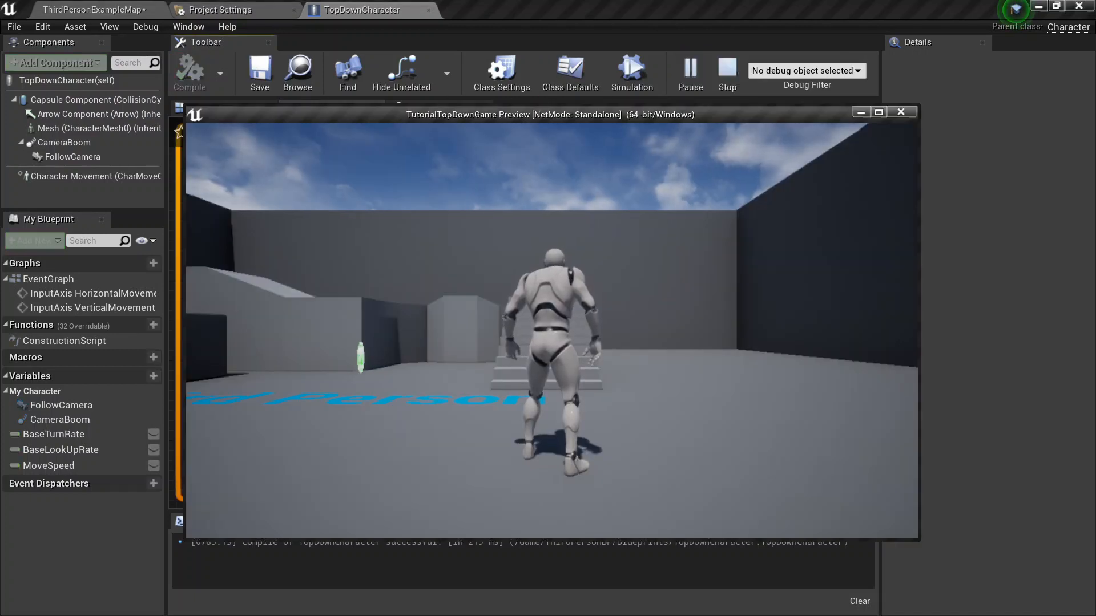
pyautogui.click(901, 112)
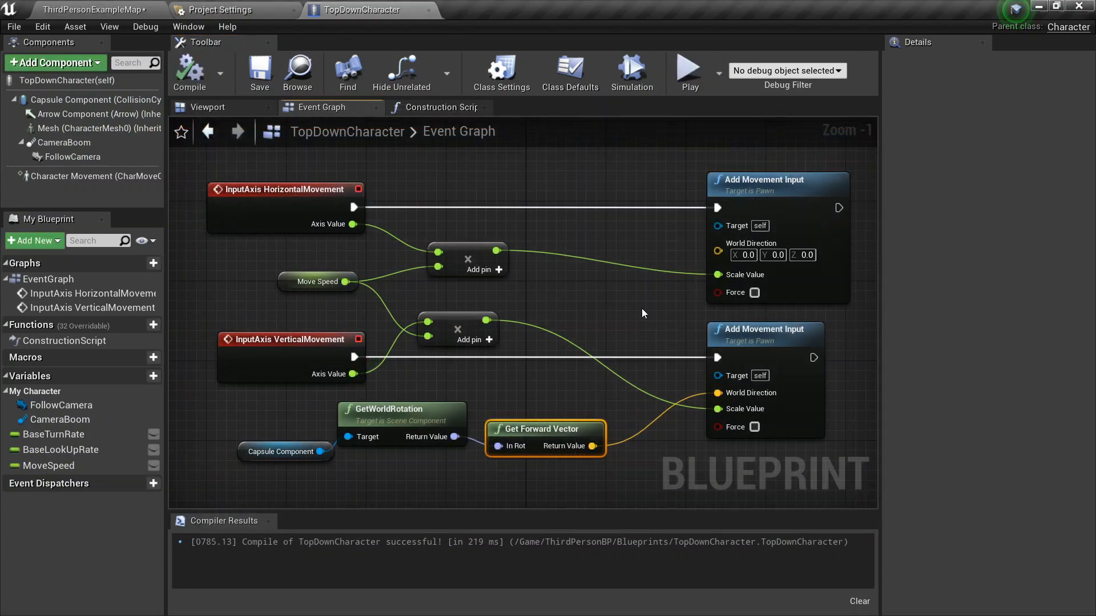
pyautogui.click(282, 452)
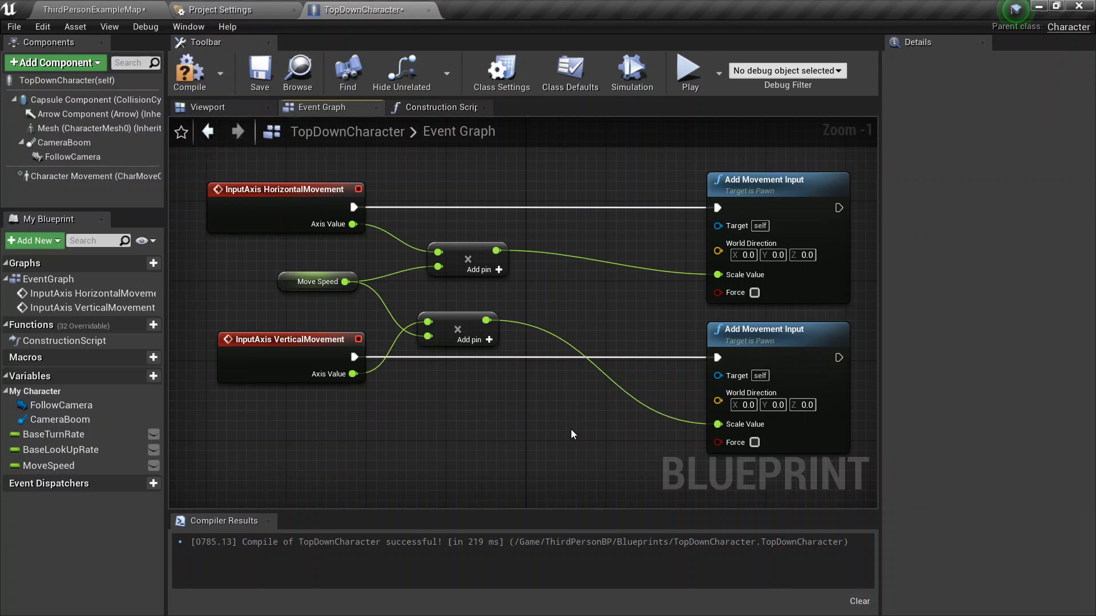
pyautogui.moveTo(601, 416)
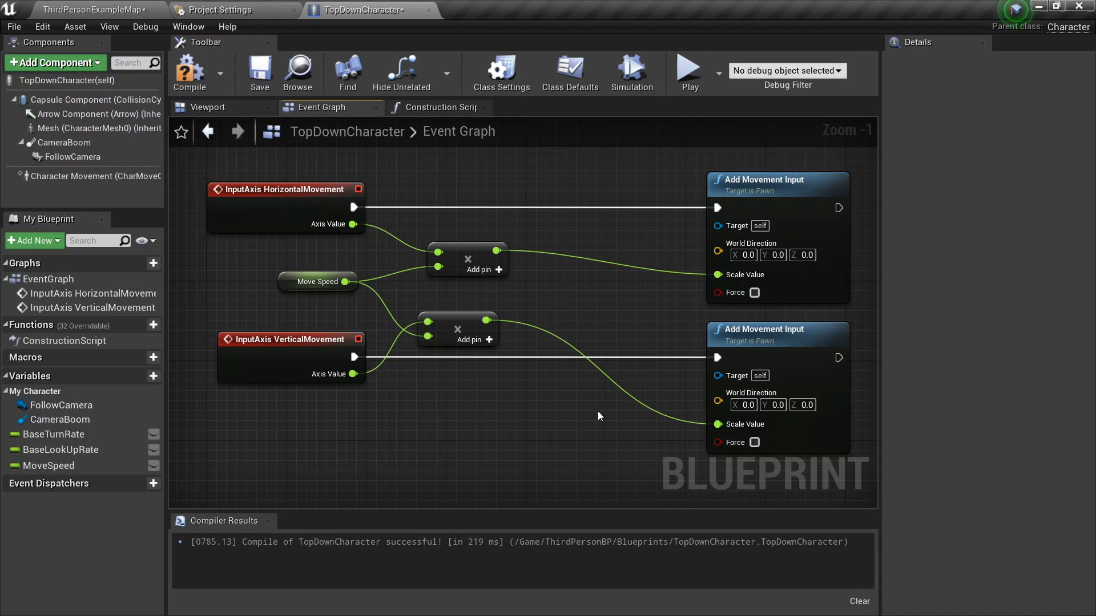
pyautogui.moveTo(608, 404)
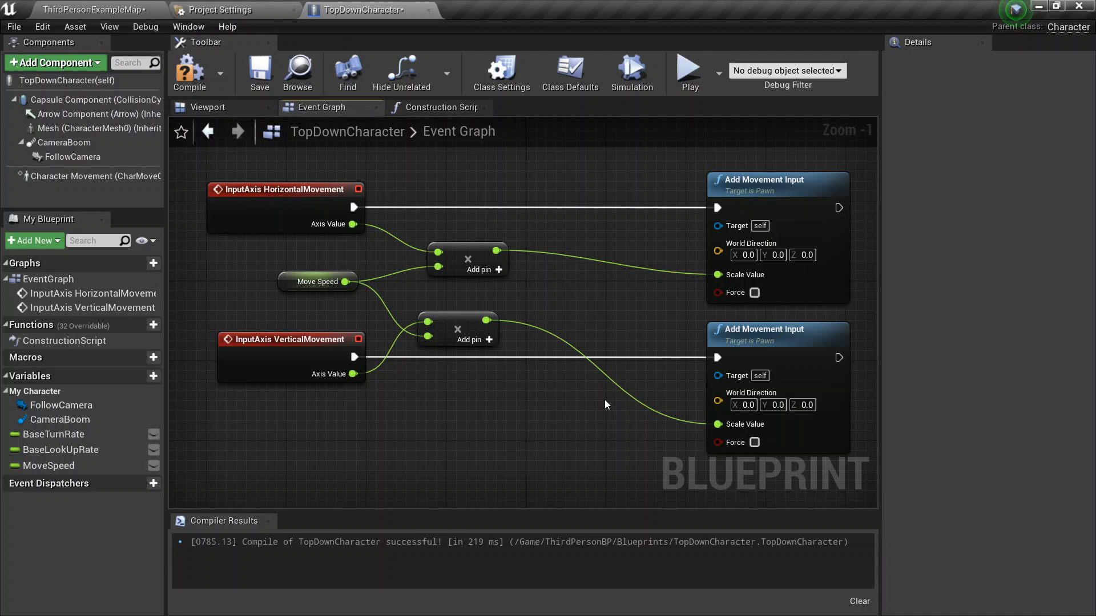
pyautogui.moveTo(319, 447)
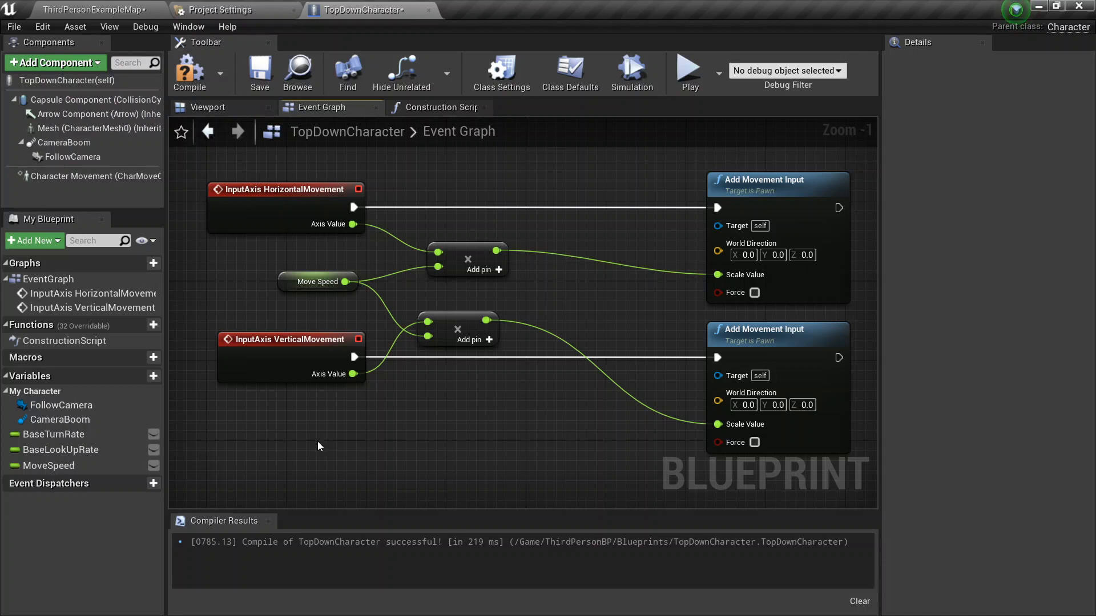
# Step: Add a Get Control Rotation node to the movement graph
pyautogui.write('get control')
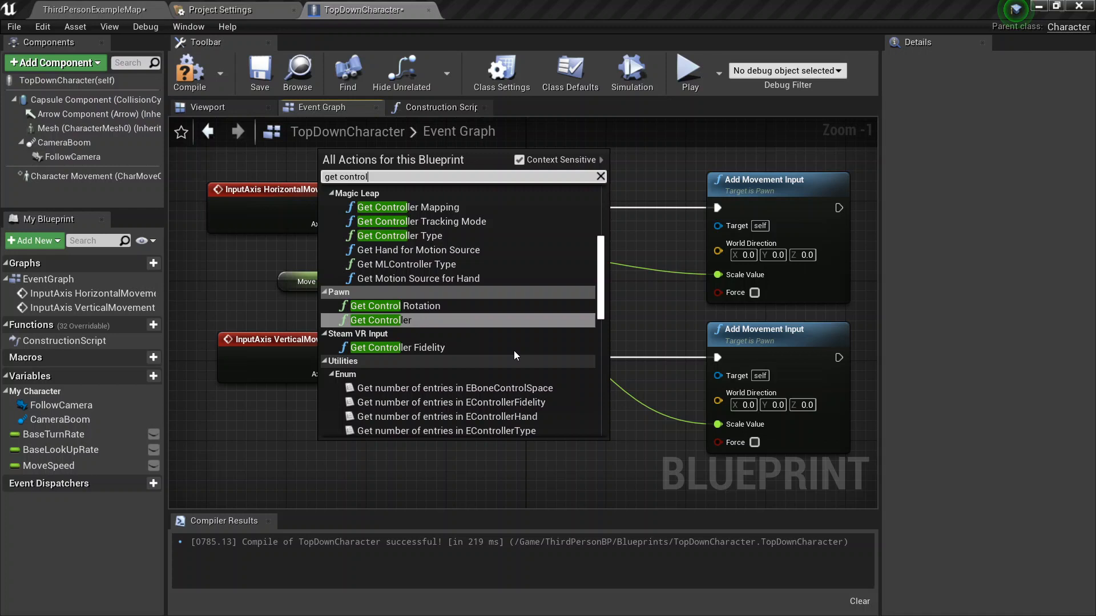
pyautogui.moveTo(449, 306)
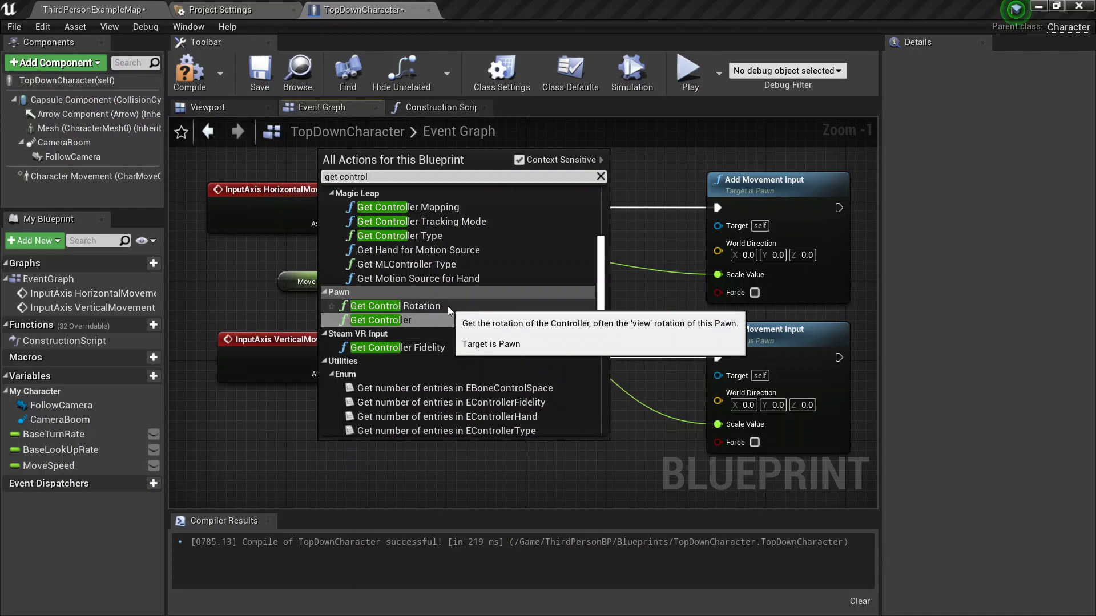
pyautogui.click(395, 306)
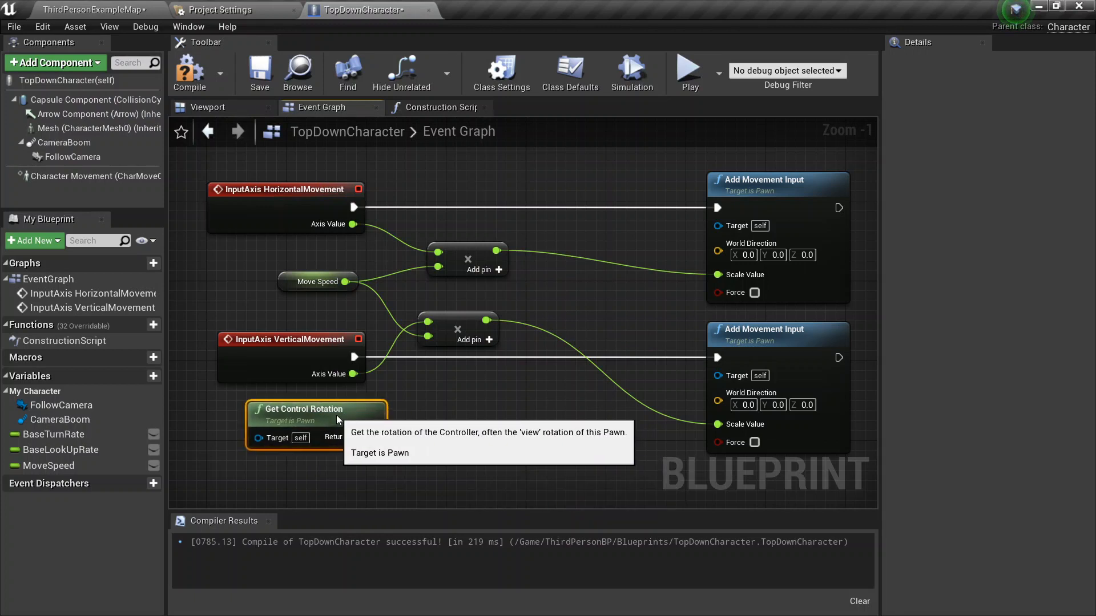
pyautogui.moveTo(547, 461)
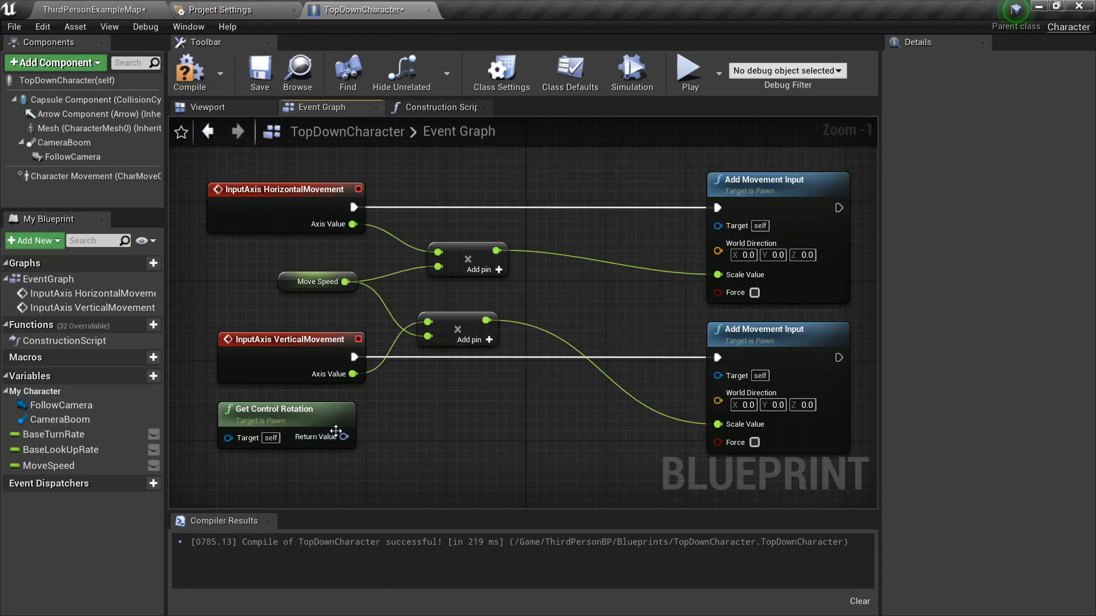
# Step: Split the control rotation with a Break Rotator node placed beside it
pyautogui.moveTo(344, 437); pyautogui.dragTo(448, 454)
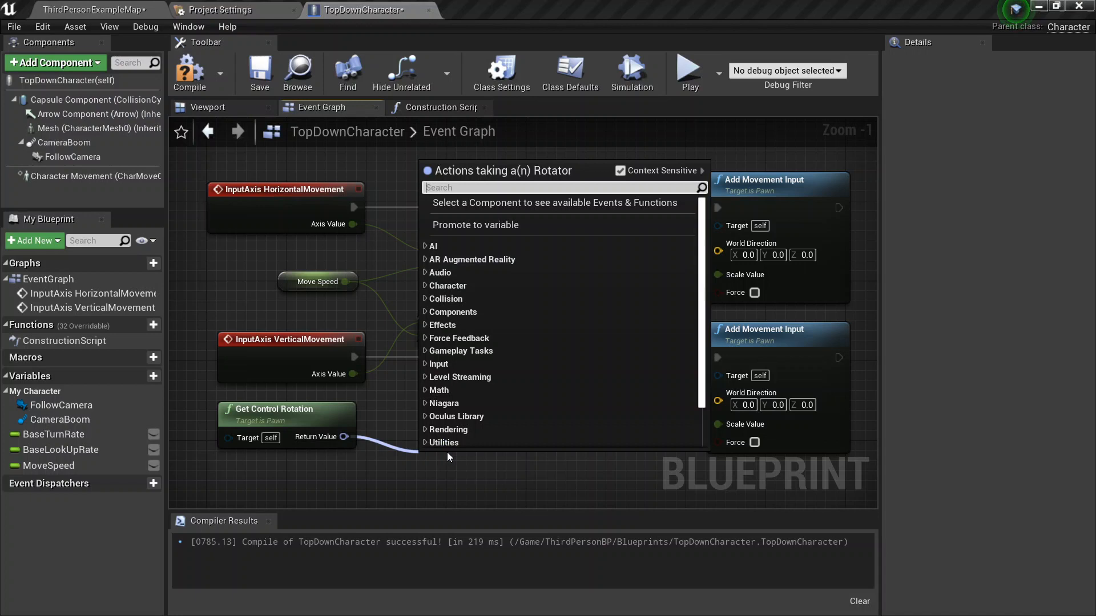
pyautogui.write('break')
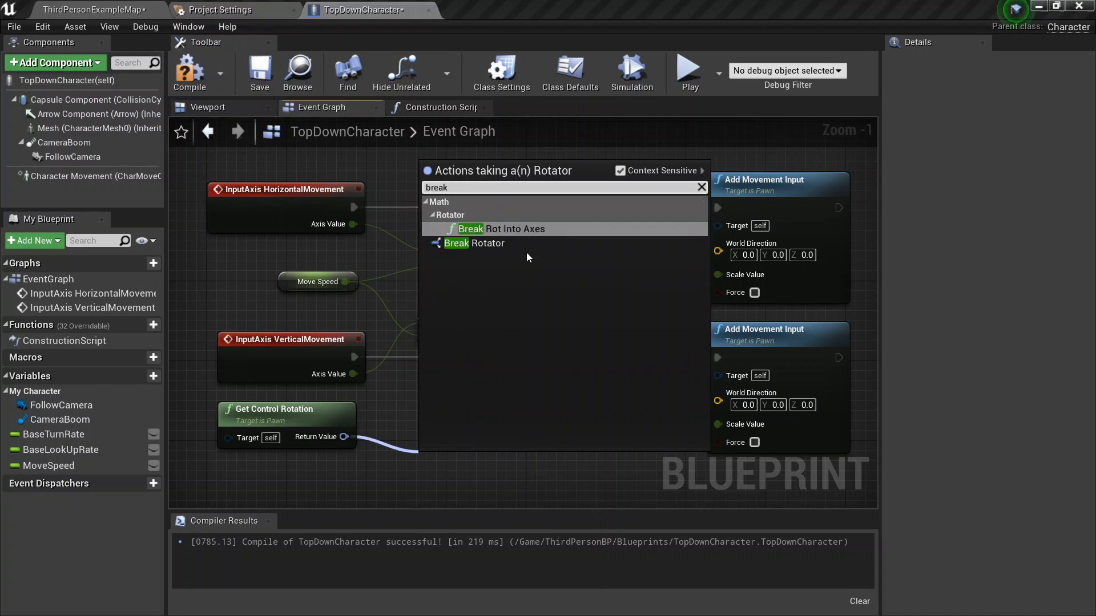
pyautogui.click(473, 243)
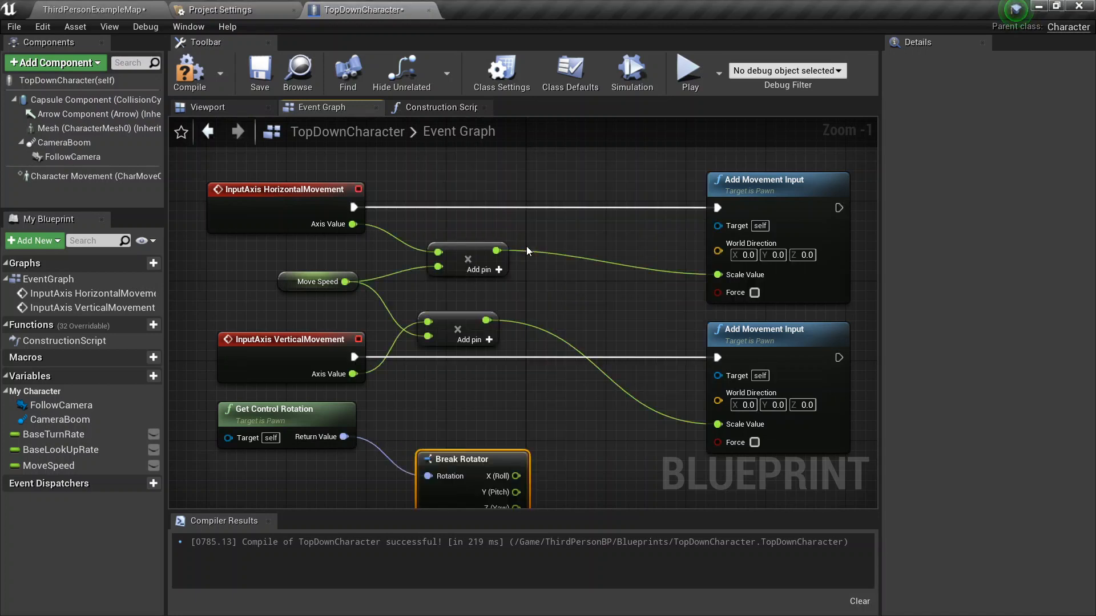
pyautogui.moveTo(459, 459); pyautogui.dragTo(440, 419)
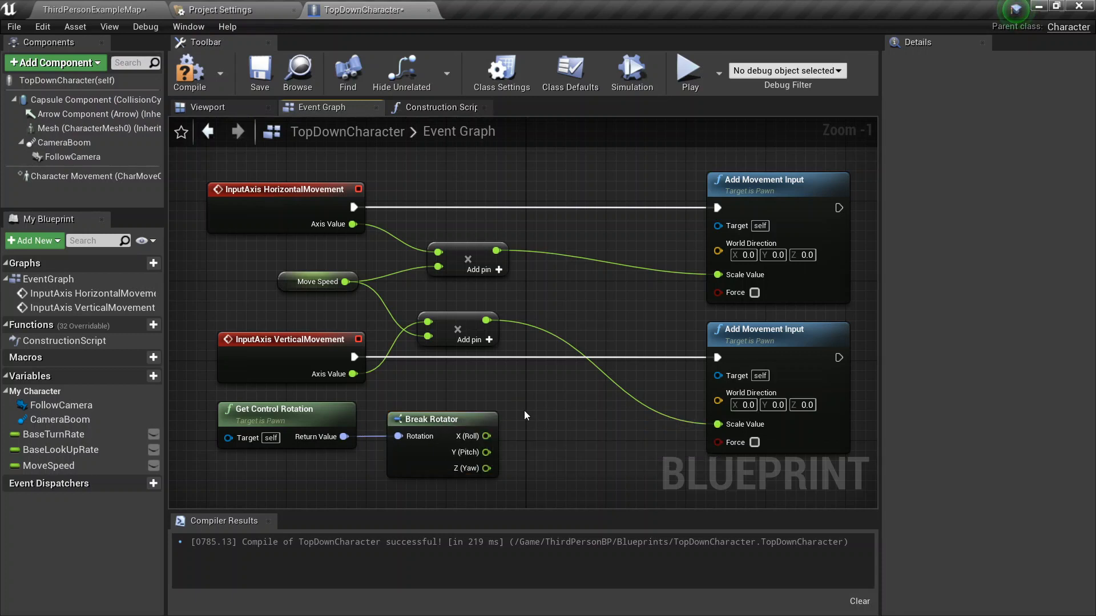
pyautogui.moveTo(497, 462)
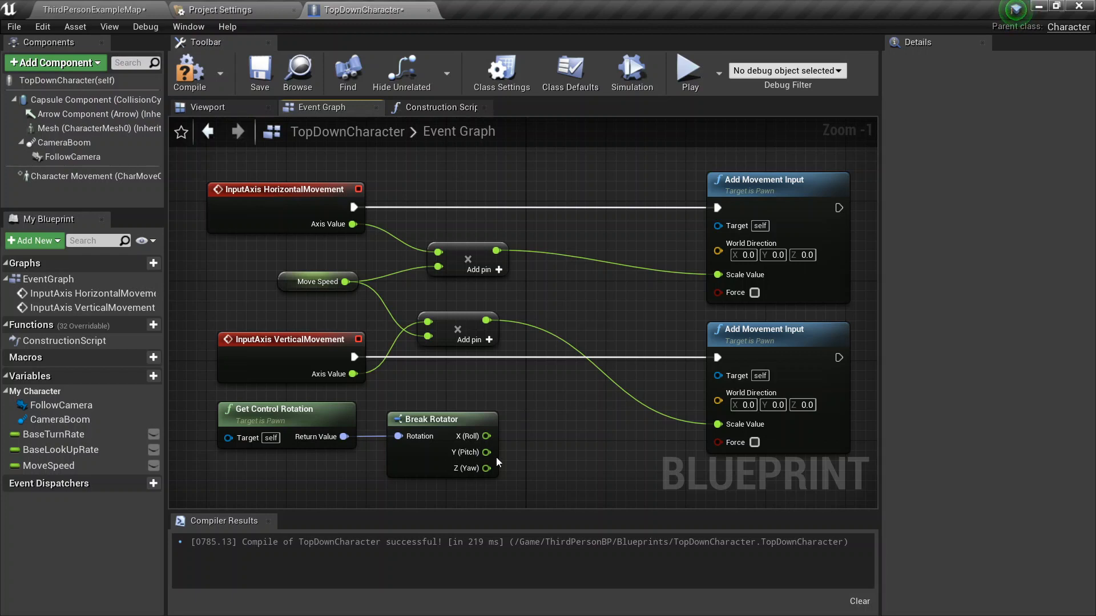
pyautogui.moveTo(487, 468)
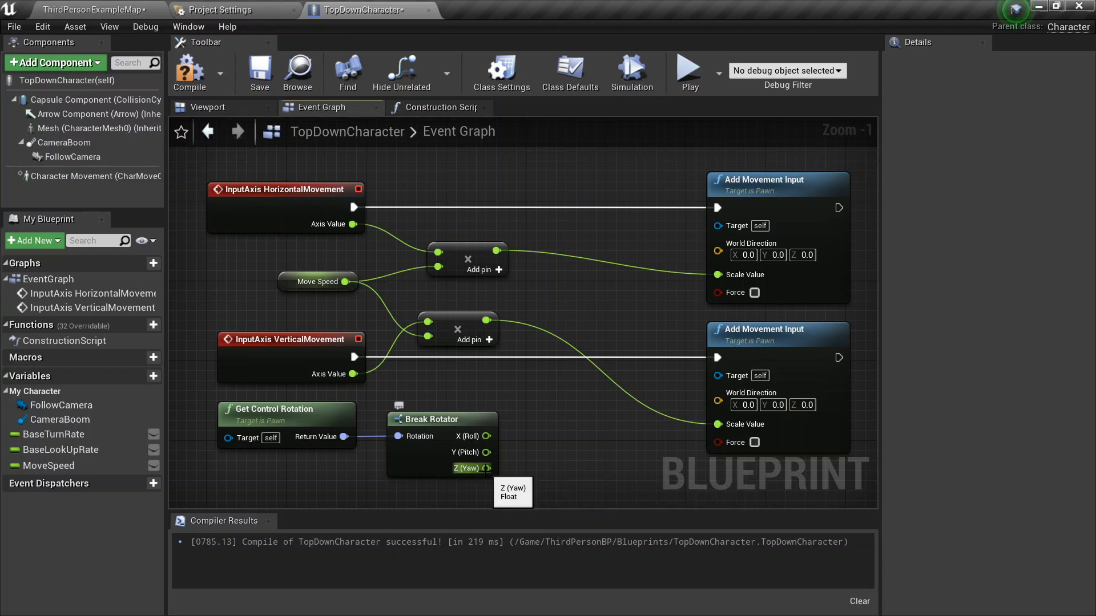
# Step: Feed Break Rotator's Z (Yaw) into a new Make Rotator node and wire its output onward
pyautogui.moveTo(494, 468); pyautogui.dragTo(583, 467)
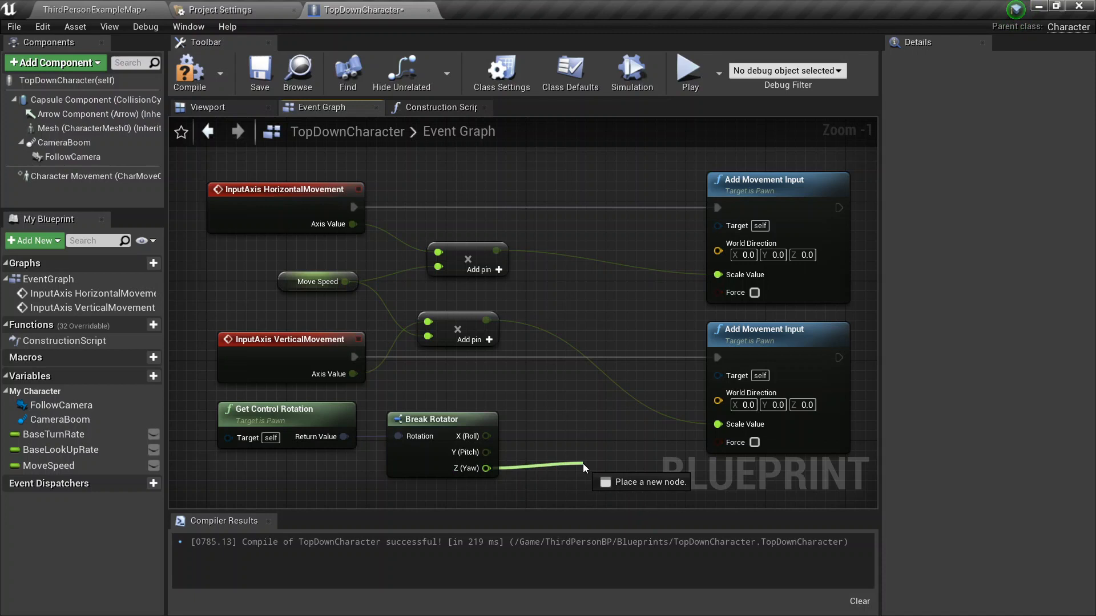
pyautogui.write('make ro')
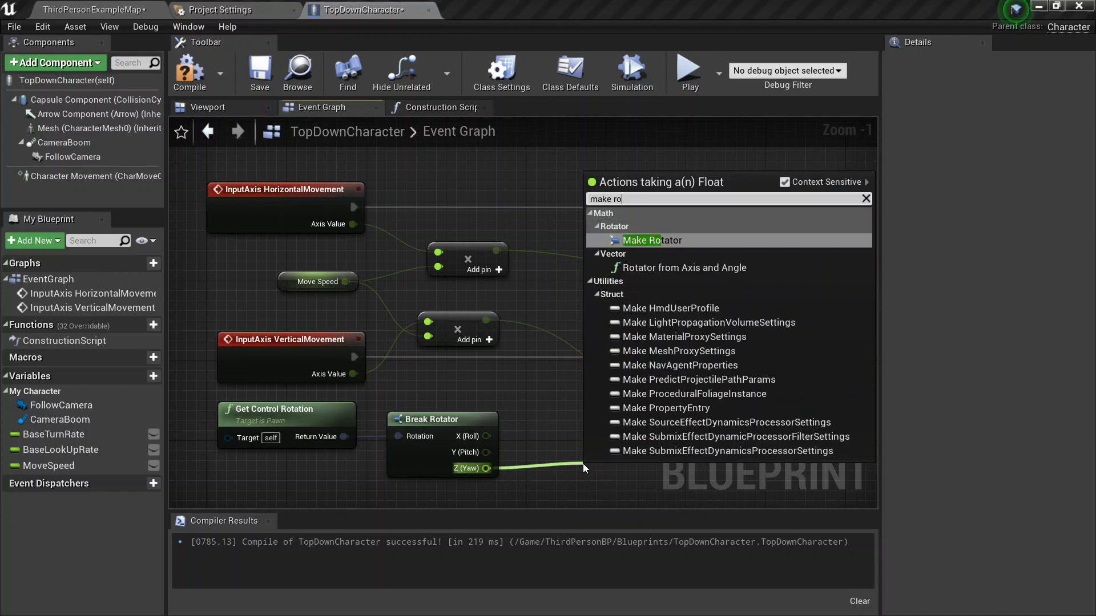
pyautogui.click(650, 240)
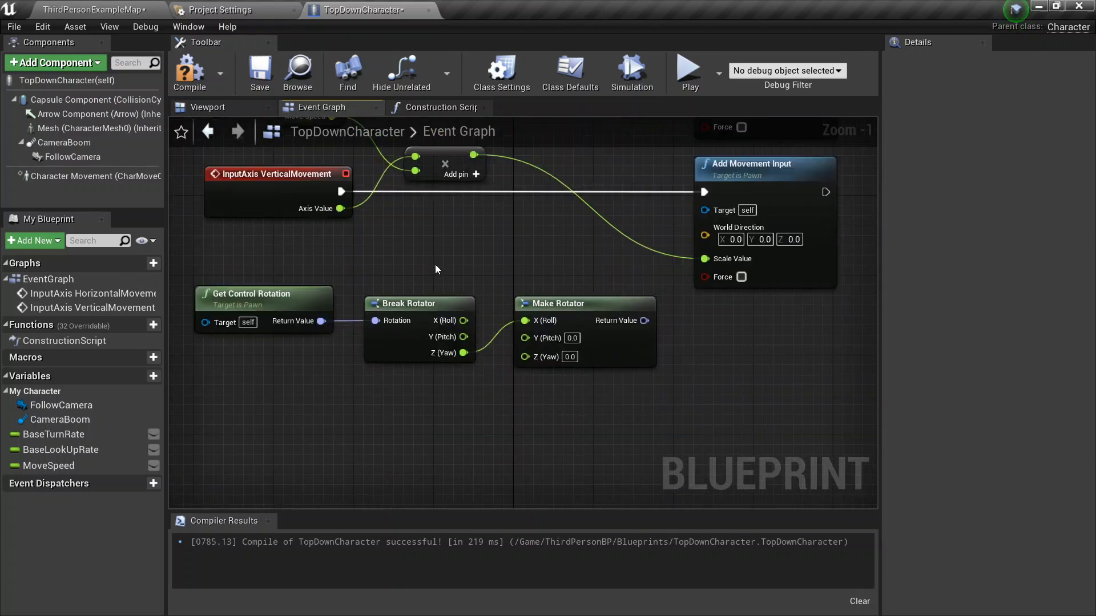
pyautogui.moveTo(697, 343)
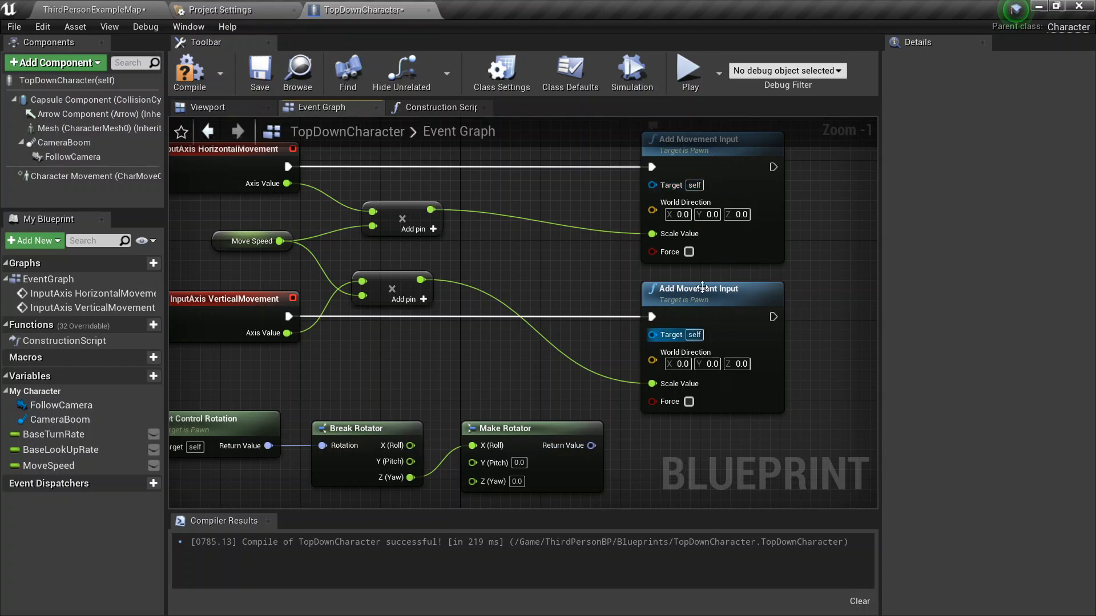
pyautogui.moveTo(592, 445); pyautogui.dragTo(649, 363)
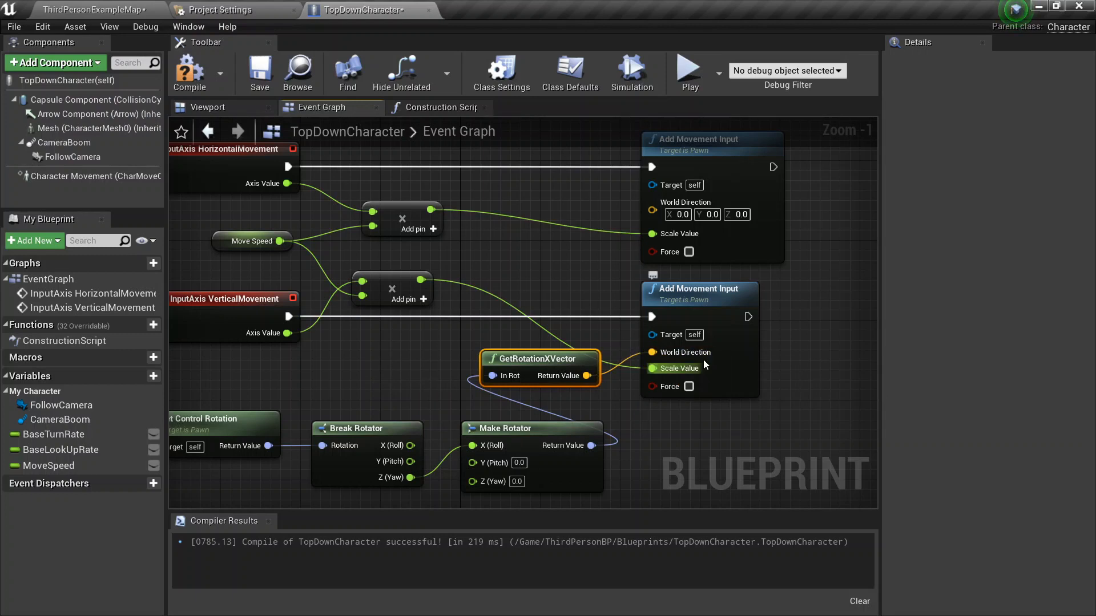
pyautogui.moveTo(580, 358)
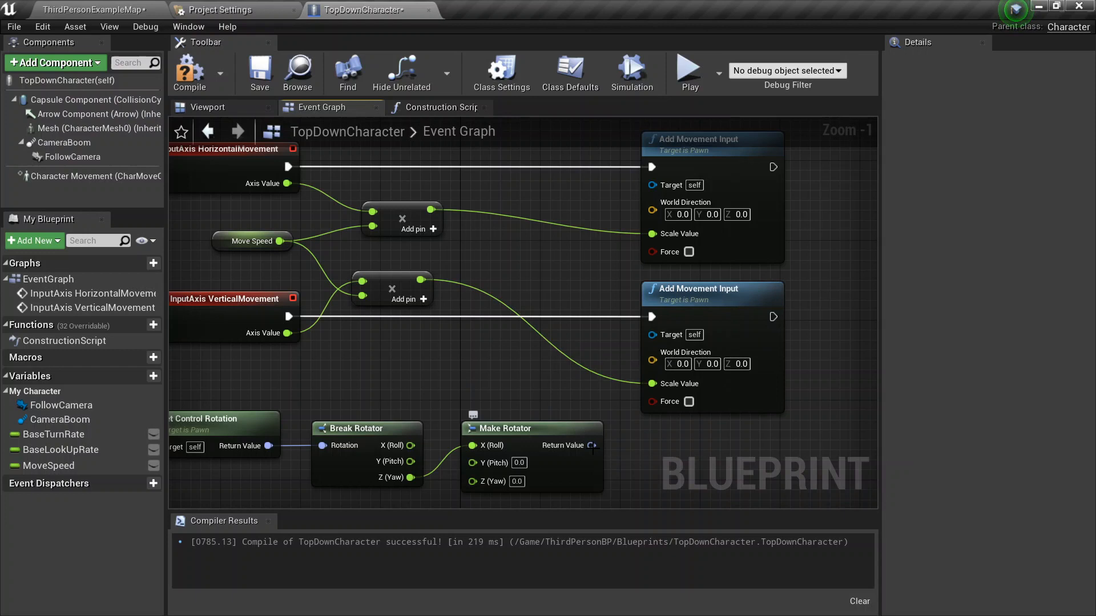
# Step: Add Get Forward Vector and Get Right Vector off Make Rotator and arrange them by the movement nodes
pyautogui.moveTo(593, 445); pyautogui.dragTo(674, 465)
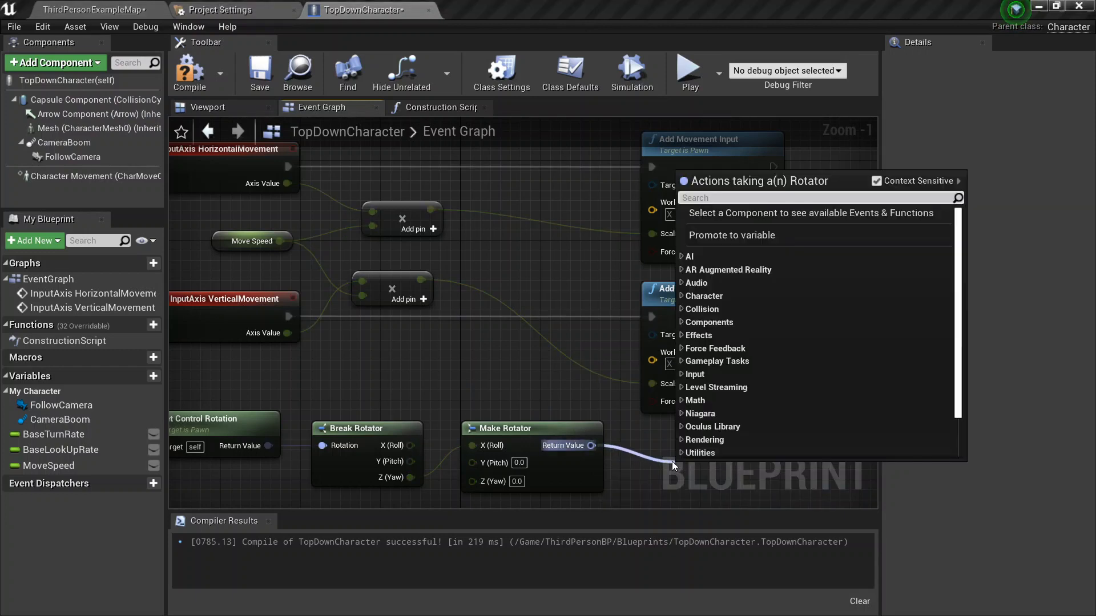
pyautogui.write('get for')
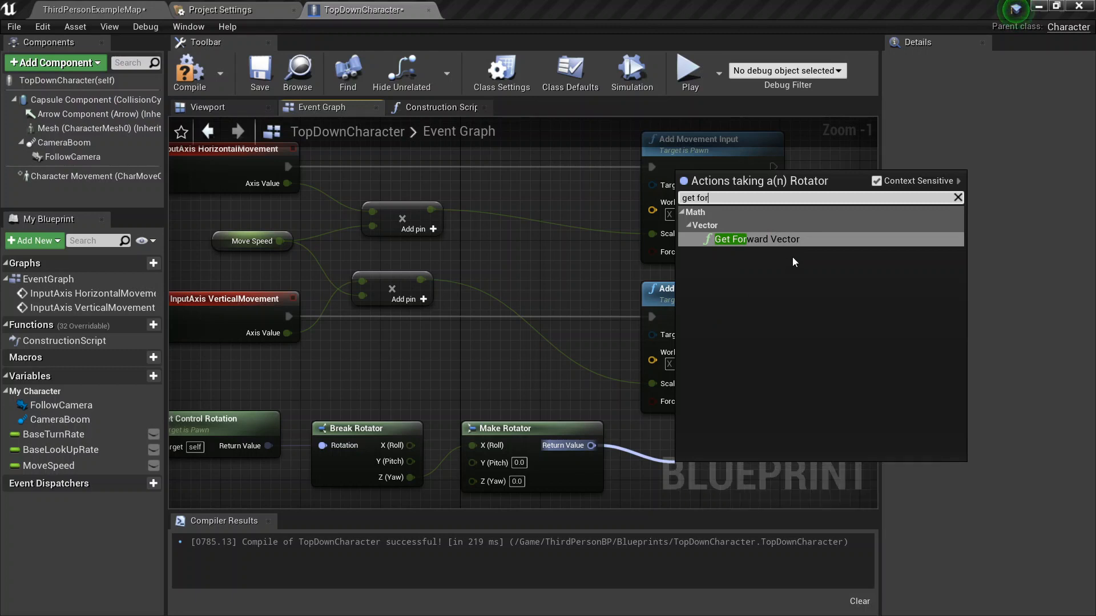
pyautogui.click(731, 240)
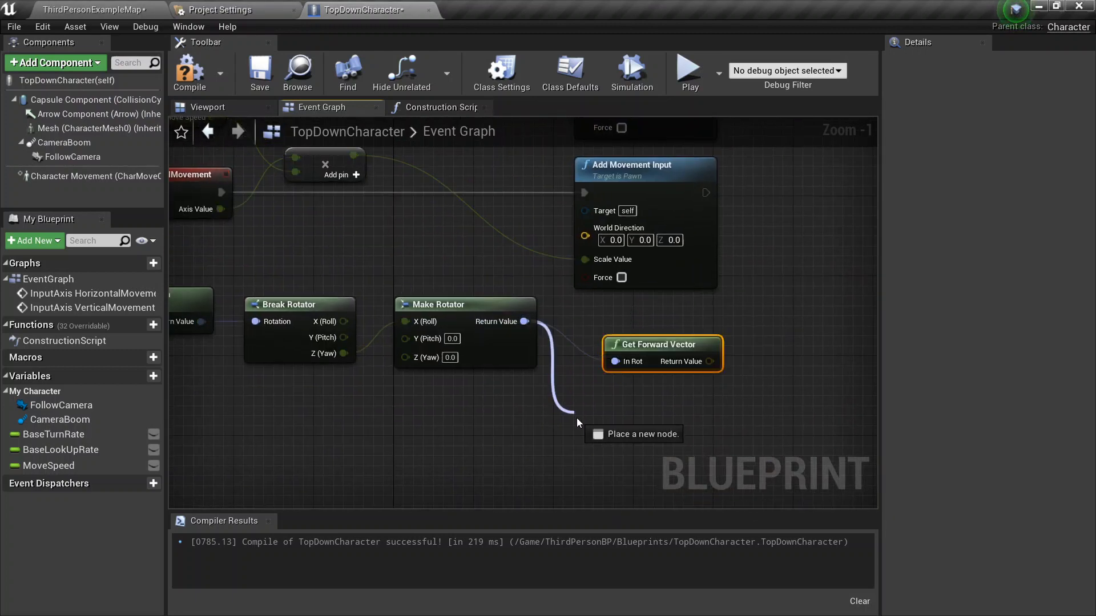
pyautogui.write('get righ')
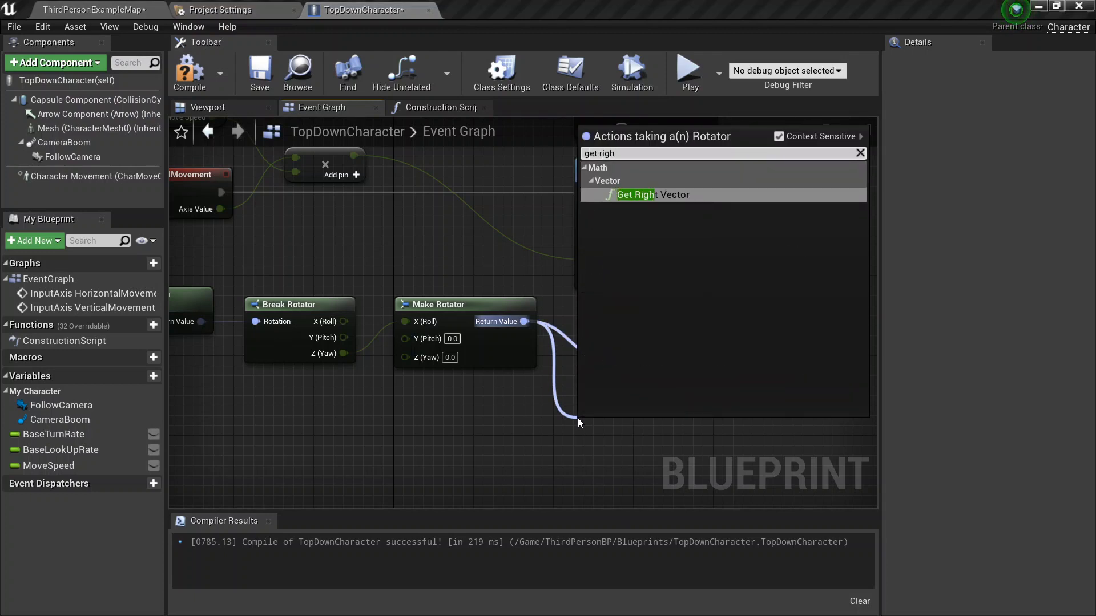
pyautogui.click(637, 194)
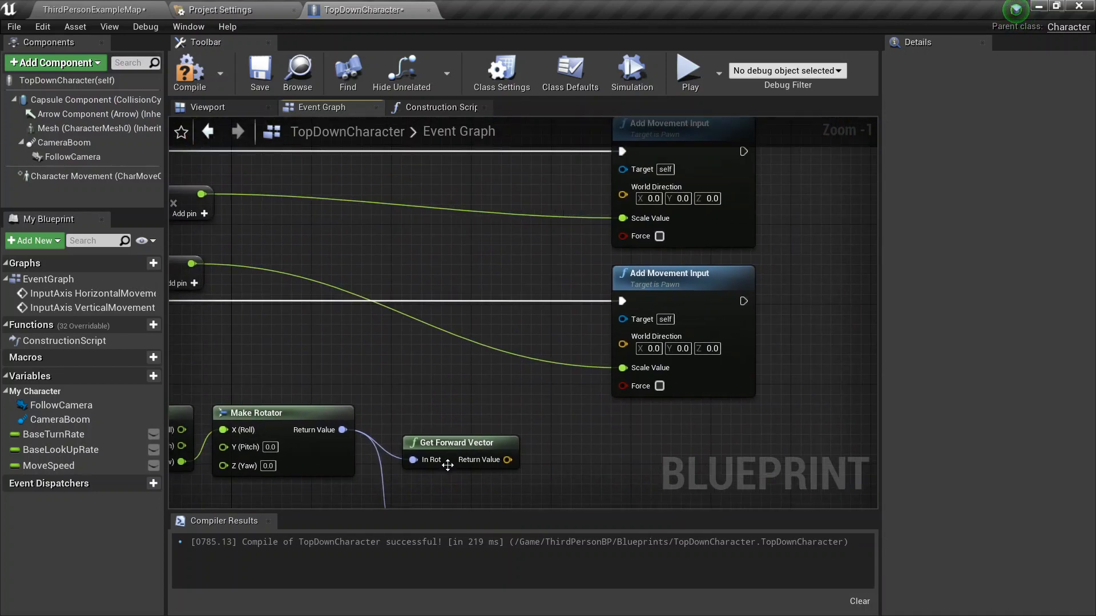
pyautogui.moveTo(447, 451); pyautogui.dragTo(499, 322)
pyautogui.write('1')
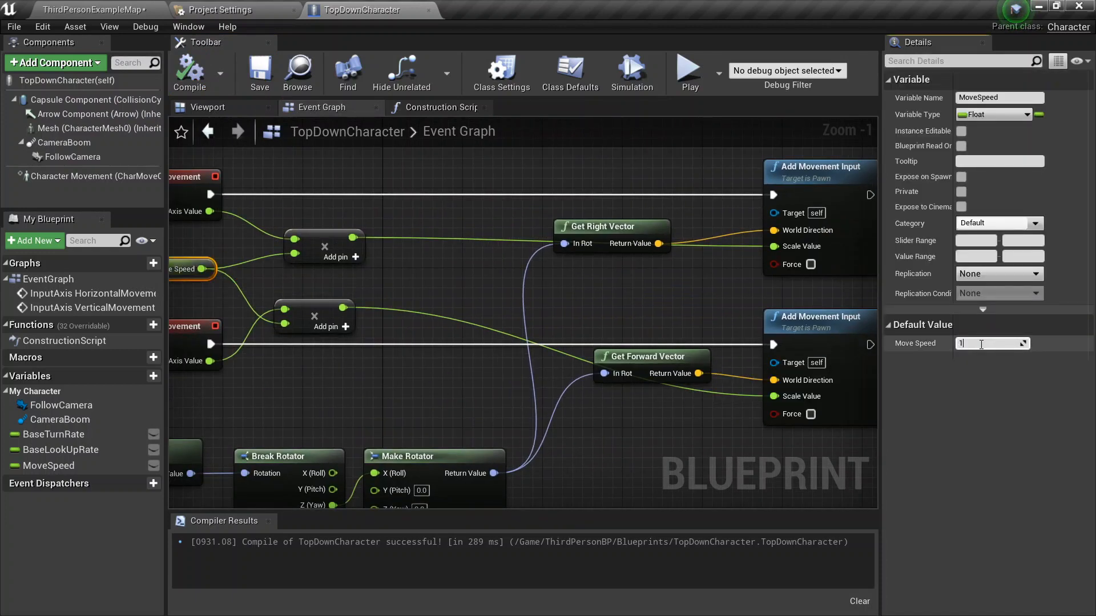
# Step: Set MoveSpeed's default value, recompile, and play-test the character's movement
pyautogui.click(413, 409)
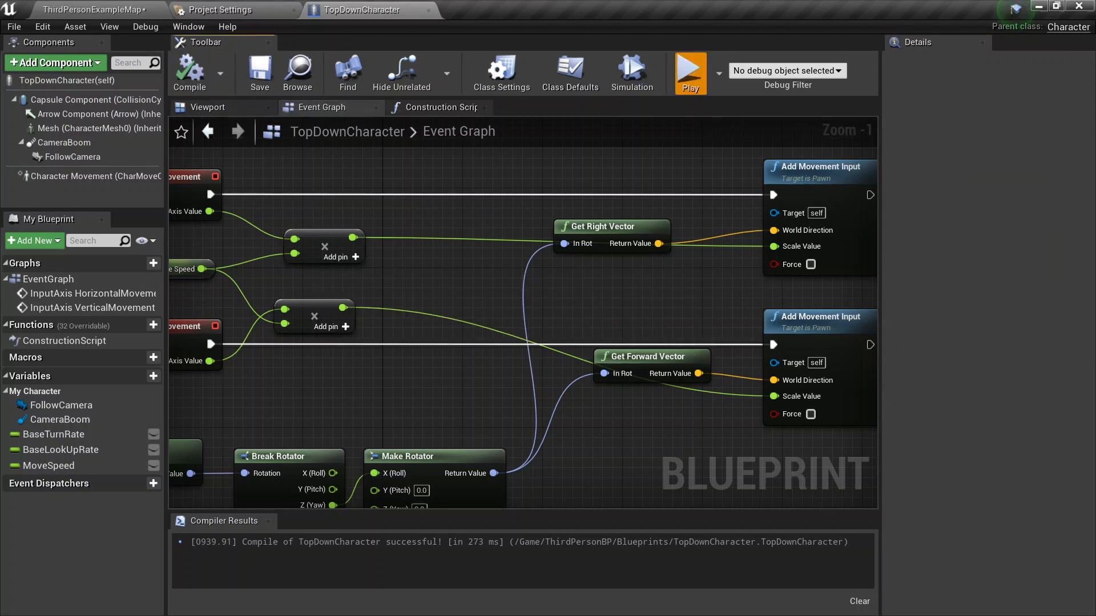
pyautogui.click(691, 68)
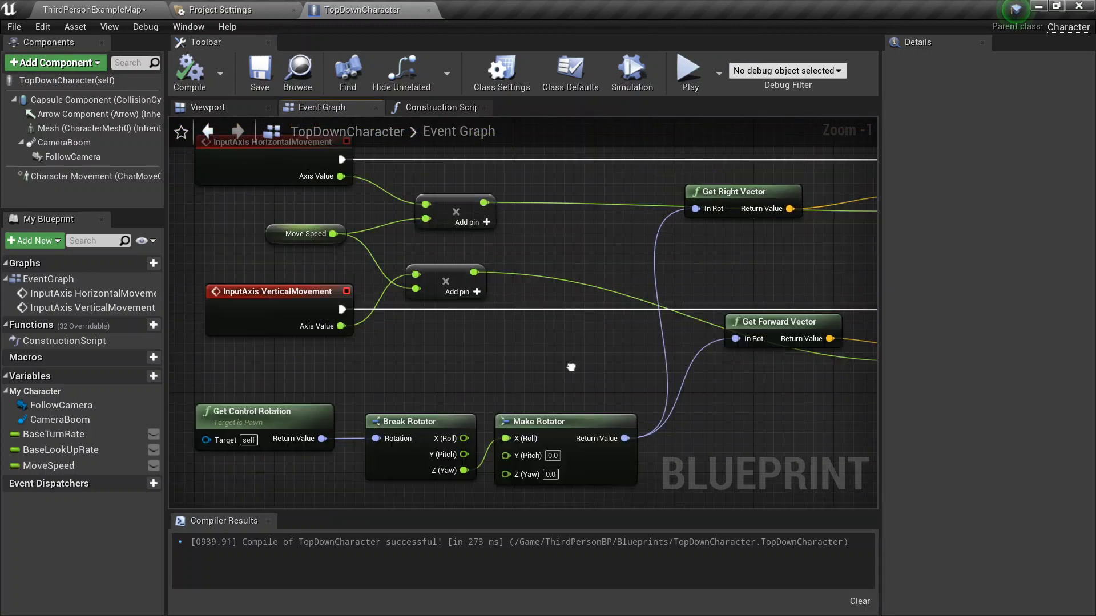
# Step: Wrap all movement nodes in a comment named CharacterMovement, recompile, and return to the level
pyautogui.moveTo(571, 367); pyautogui.dragTo(564, 363)
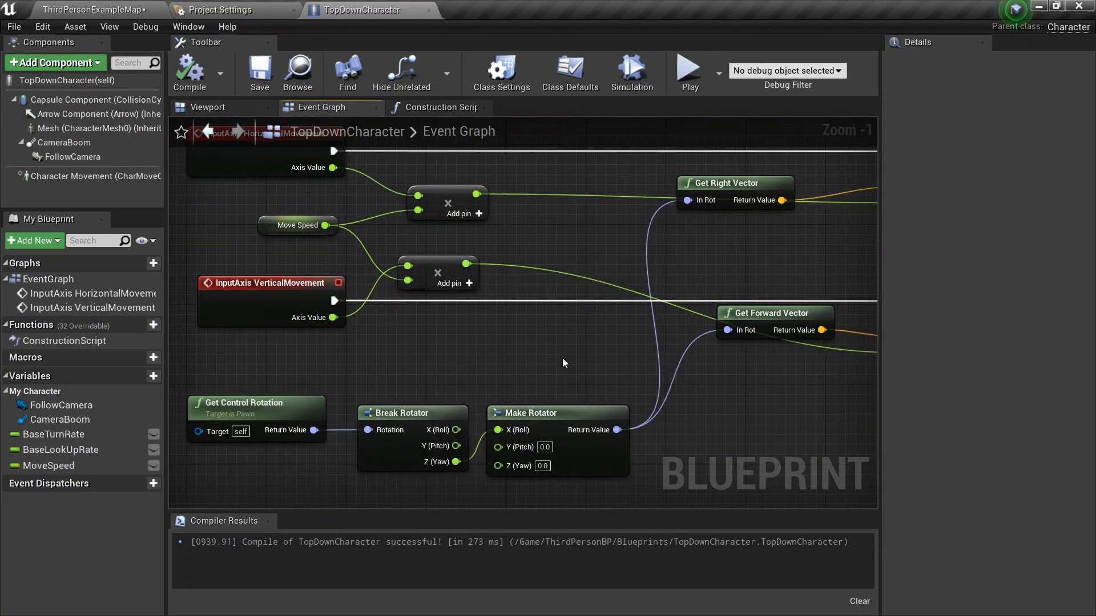
pyautogui.scroll(-3)
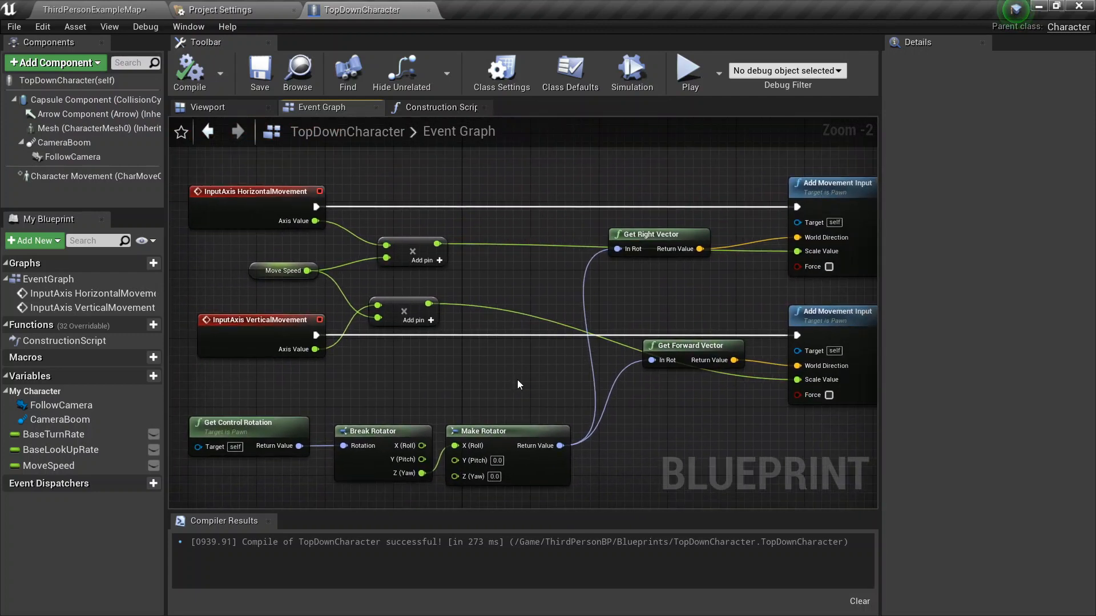
pyautogui.scroll(-3)
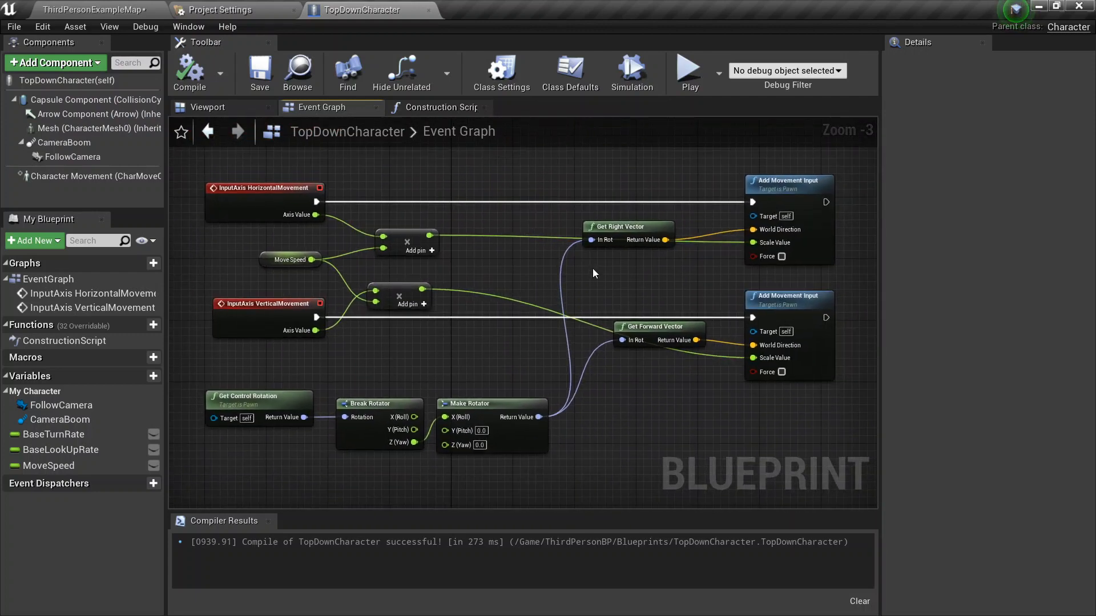
pyautogui.scroll(-3)
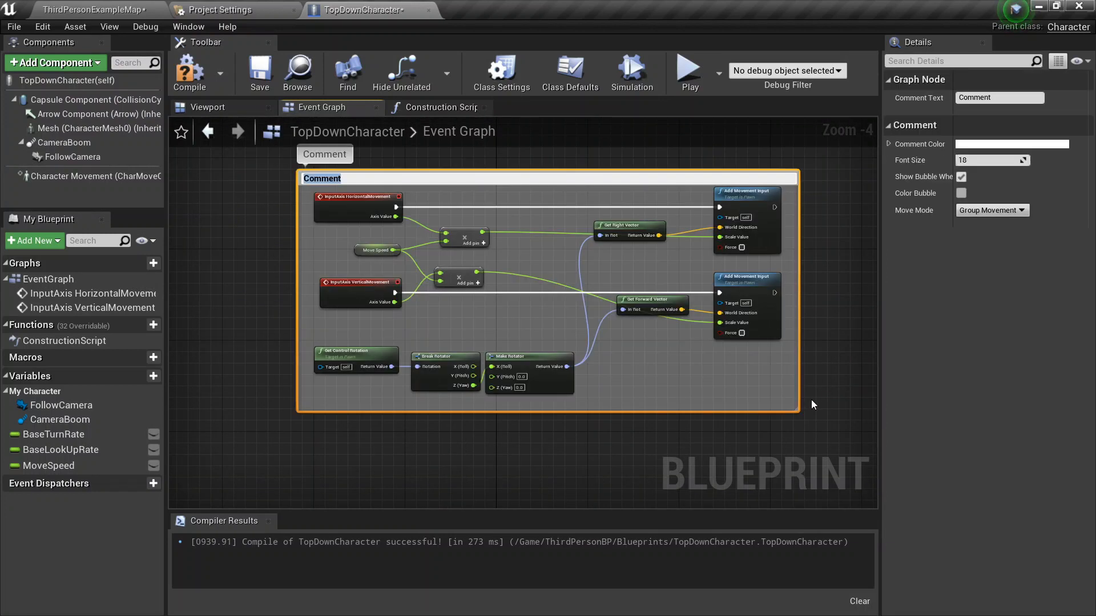
pyautogui.write('CharacterMove')
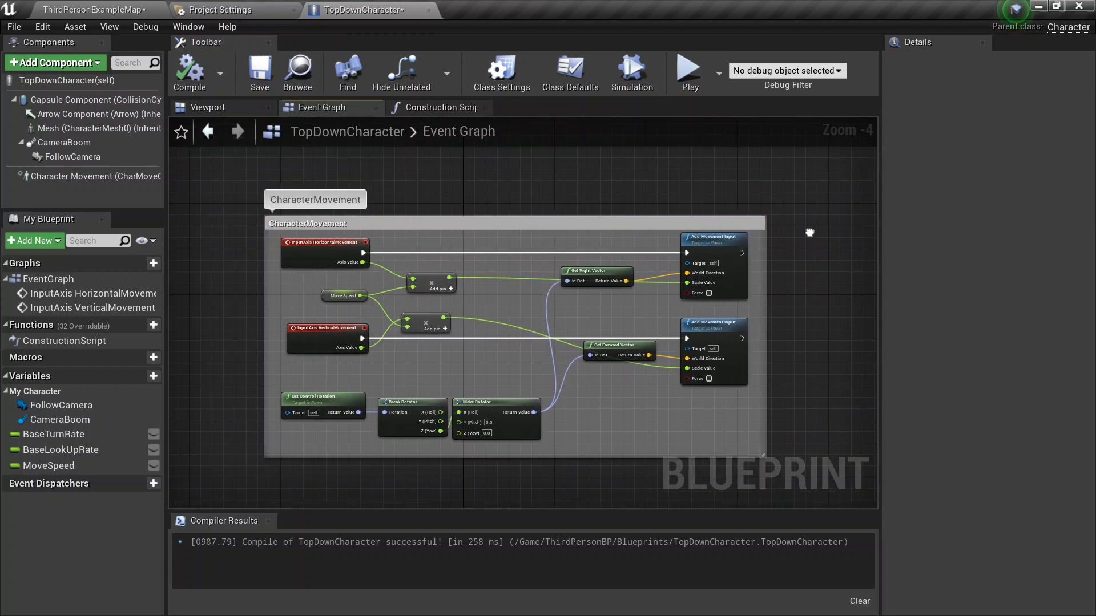
pyautogui.moveTo(801, 237)
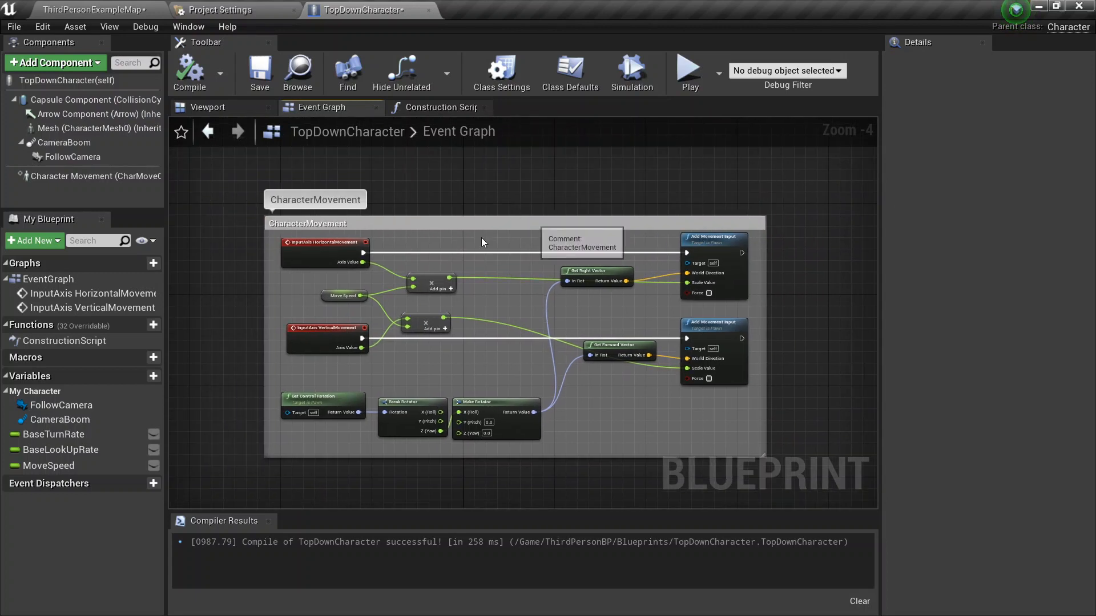
pyautogui.click(307, 224)
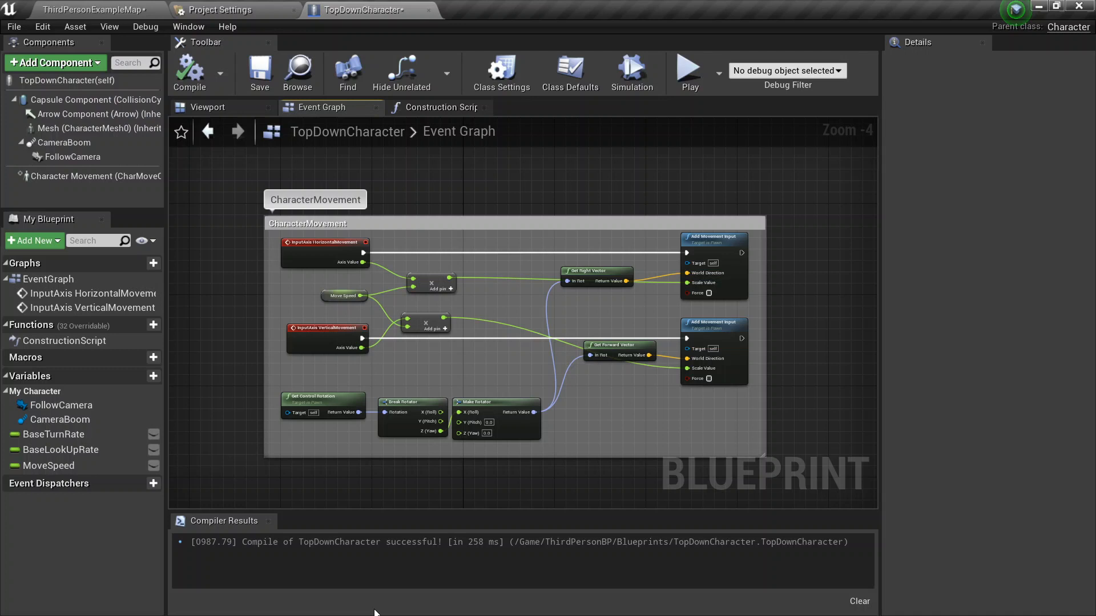
pyautogui.press('alt+tab')
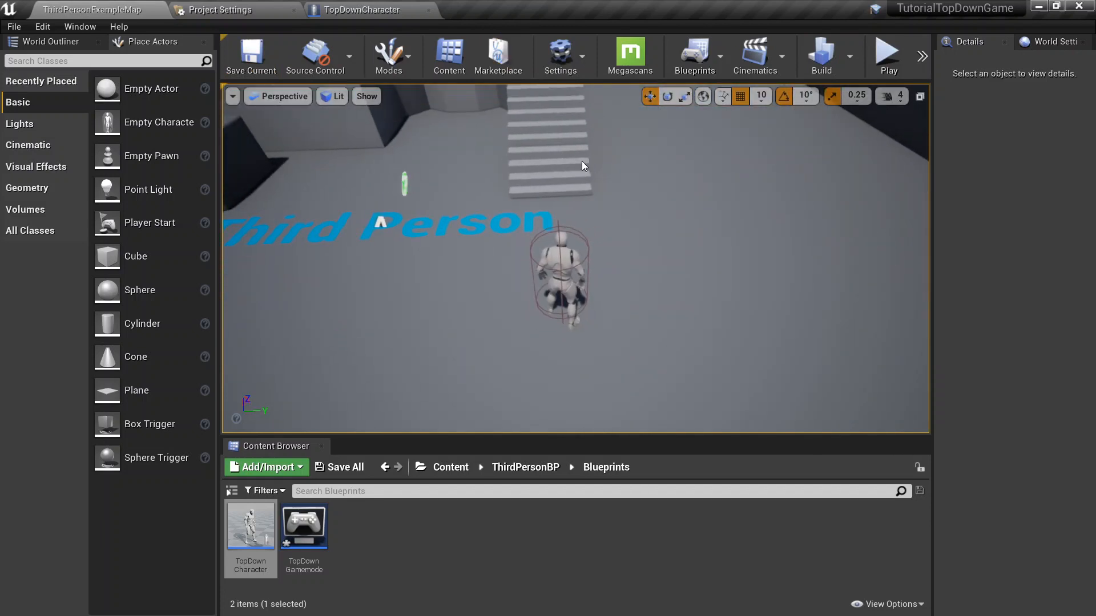
# Step: Show TopDownCharacter's component viewport and inspect FollowCamera and CameraBoom
pyautogui.click(356, 10)
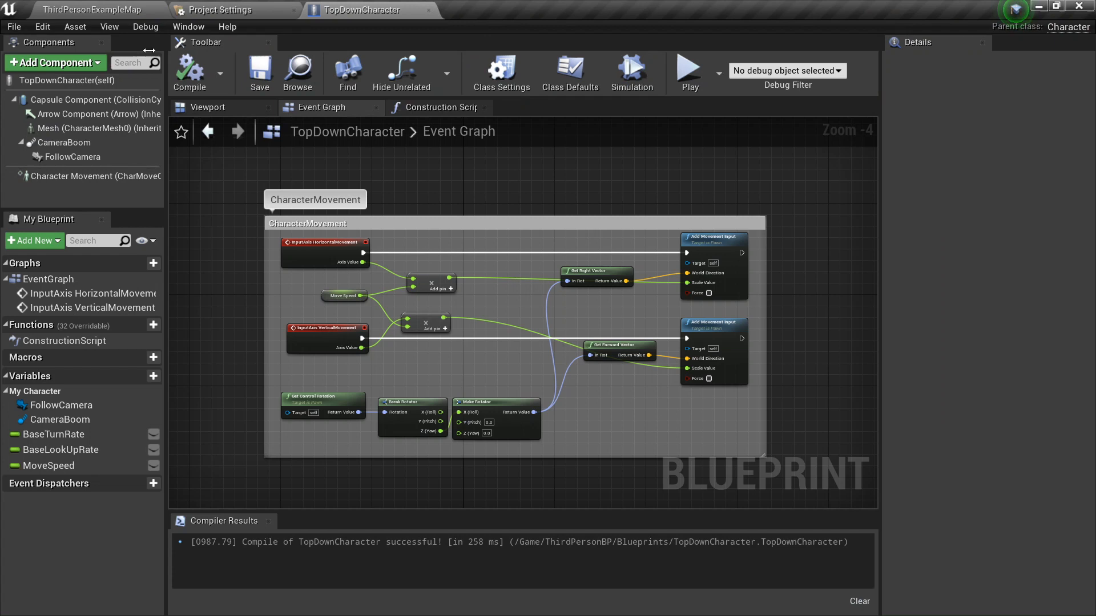
pyautogui.click(208, 108)
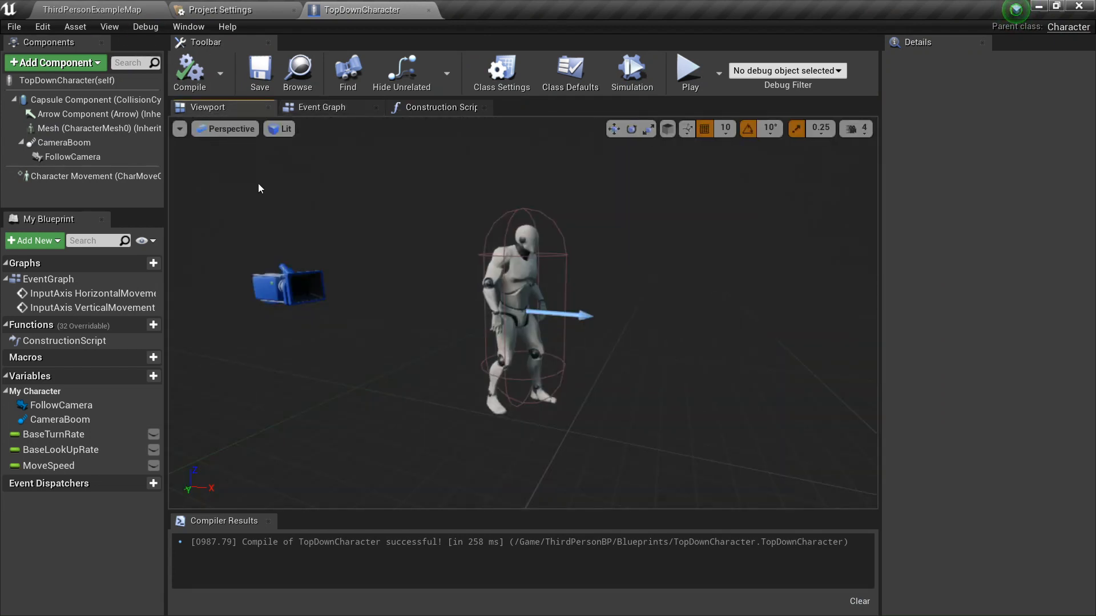
pyautogui.moveTo(114, 131)
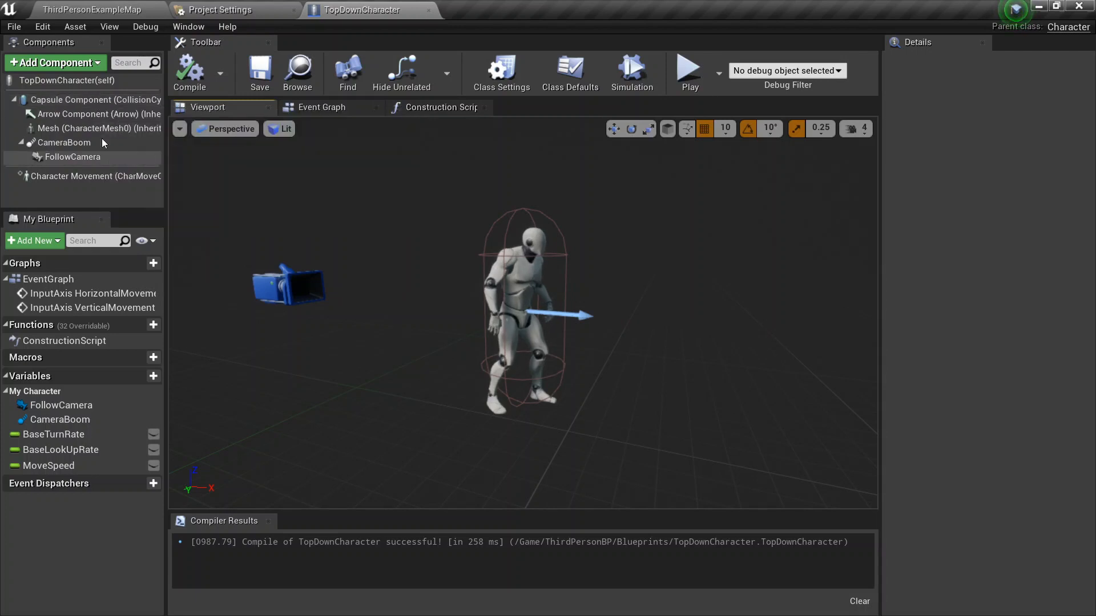
pyautogui.click(73, 156)
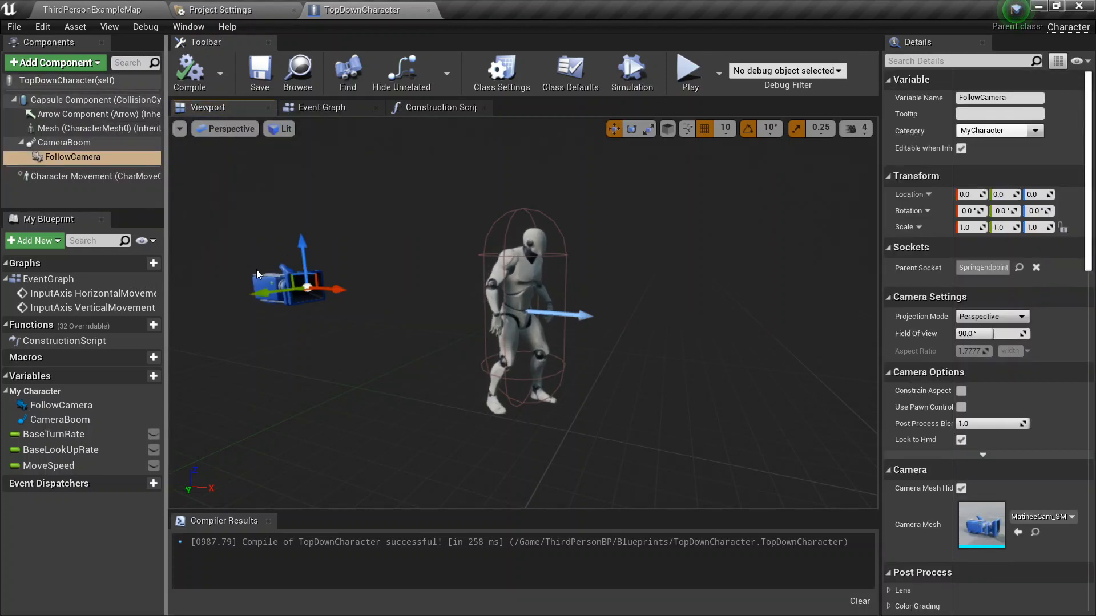
pyautogui.click(55, 143)
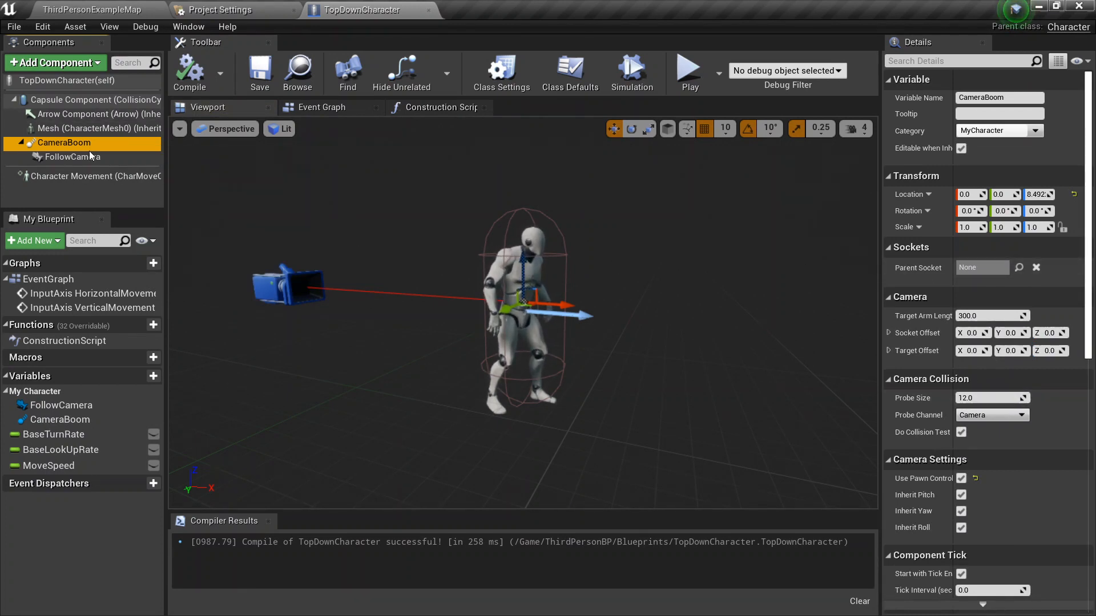
pyautogui.moveTo(71, 156)
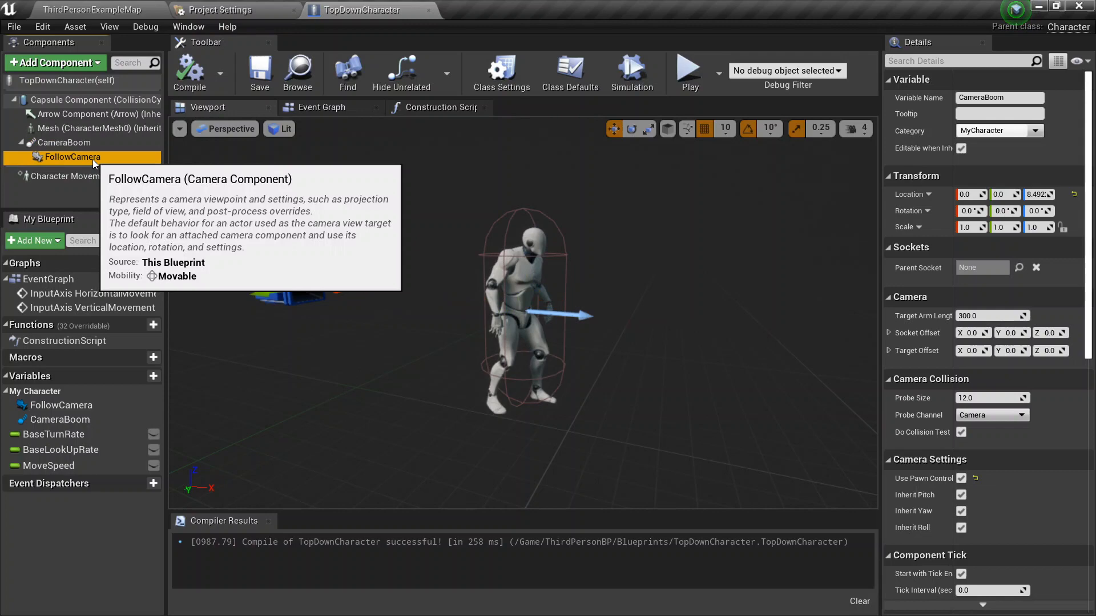
# Step: Undo the accidental CameraBoom location change and reselect the camera boom
pyautogui.click(57, 143)
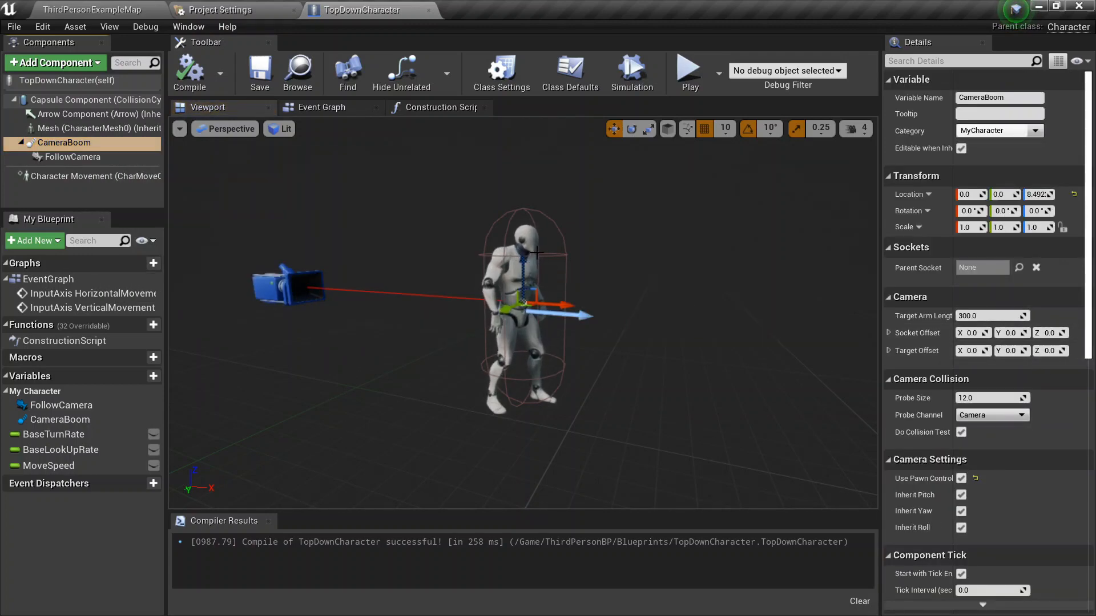
pyautogui.moveTo(521, 252); pyautogui.dragTo(521, 241)
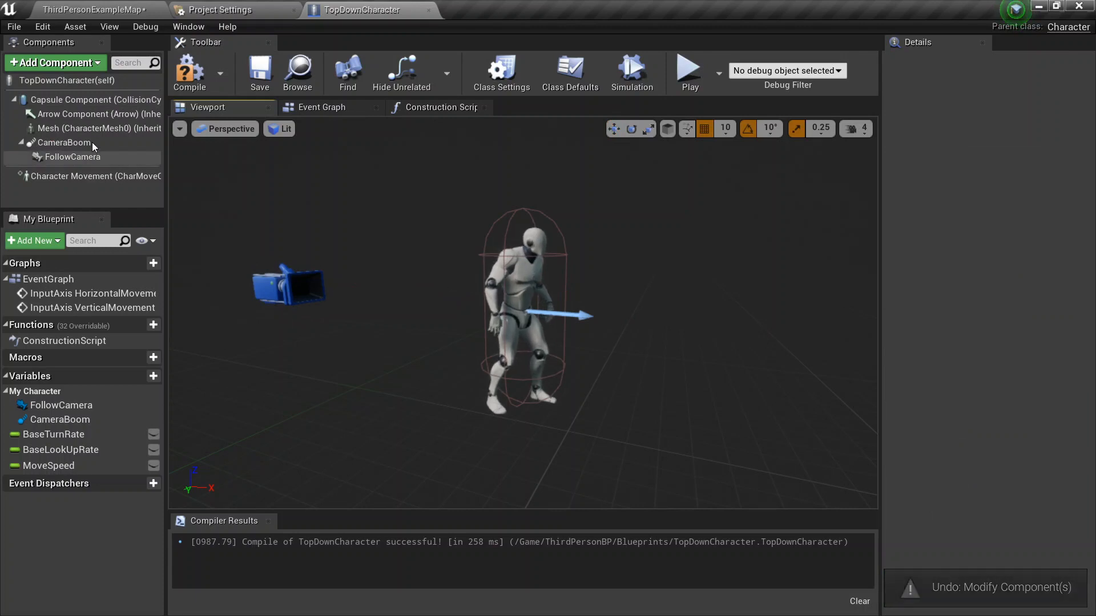
pyautogui.click(64, 142)
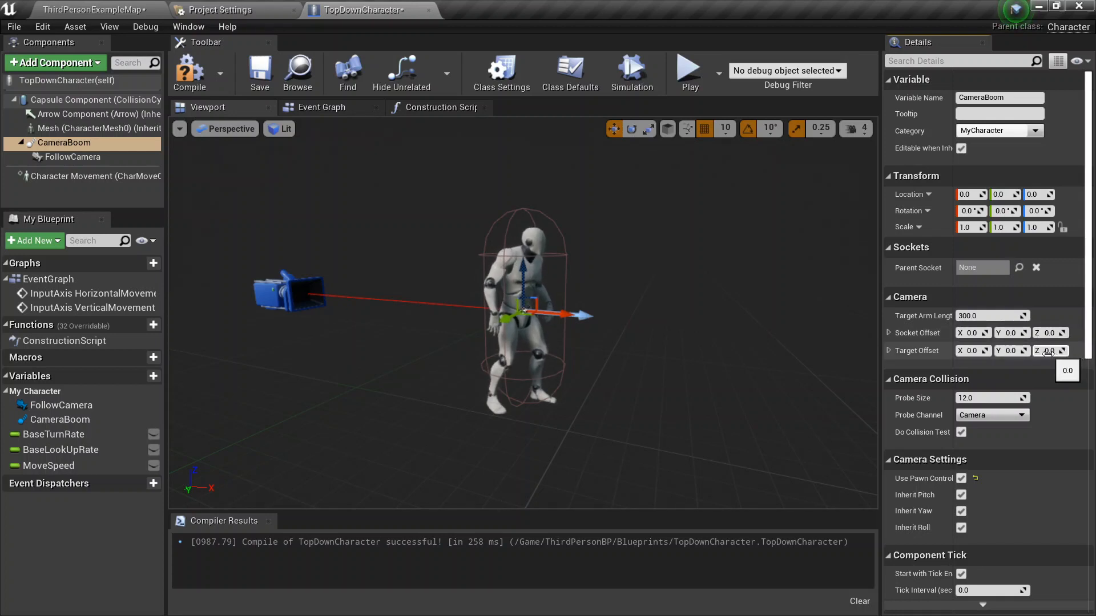
# Step: Set CameraBoom Target Offset Z to 600, compile, and run a brief play test
pyautogui.write('60')
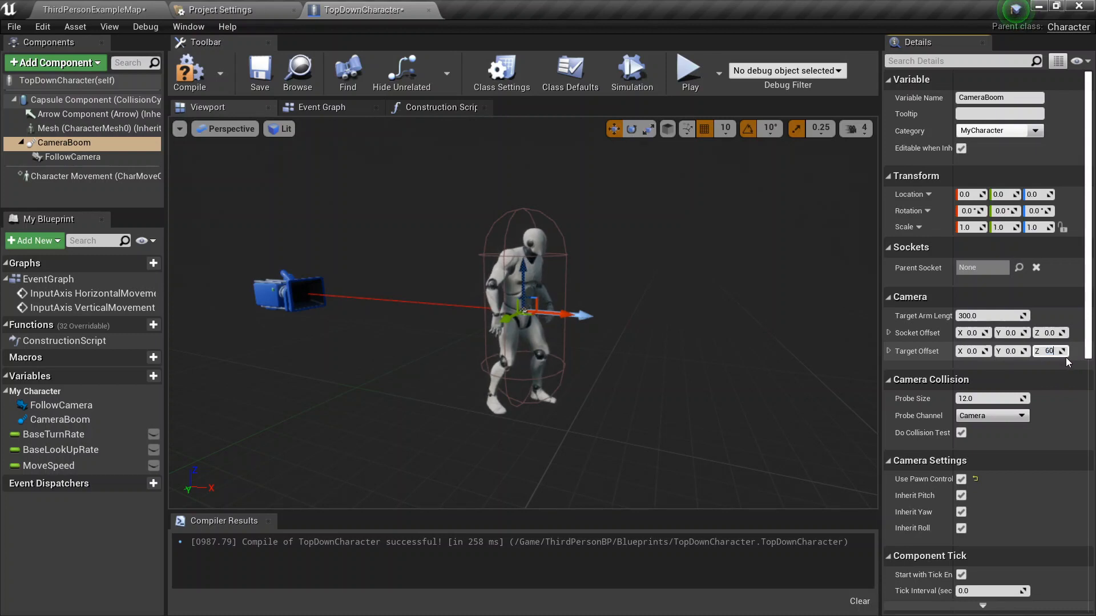
pyautogui.write('300')
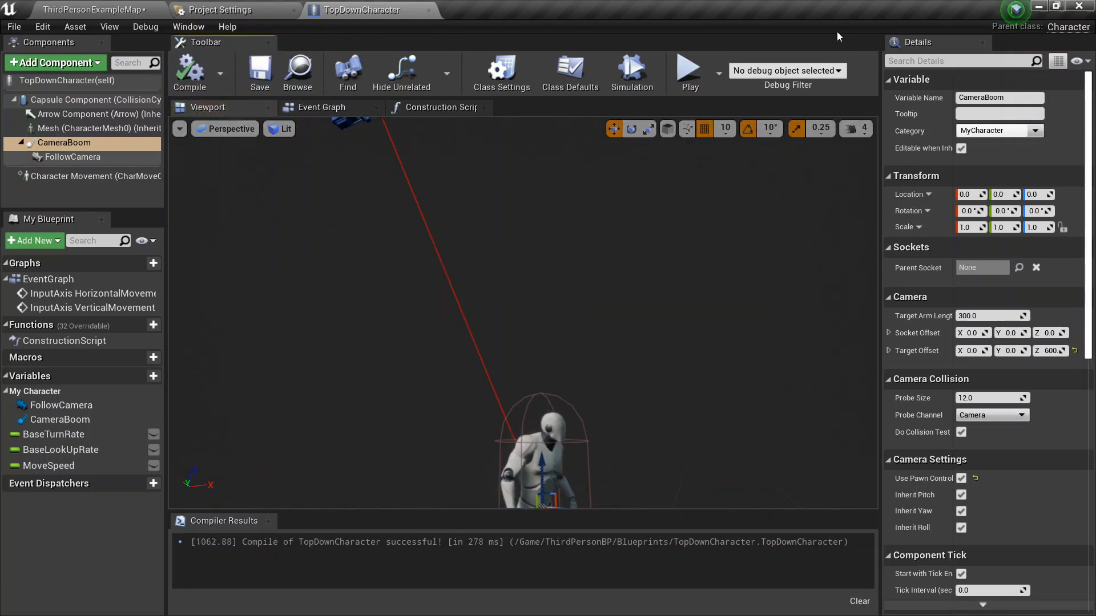
pyautogui.click(691, 71)
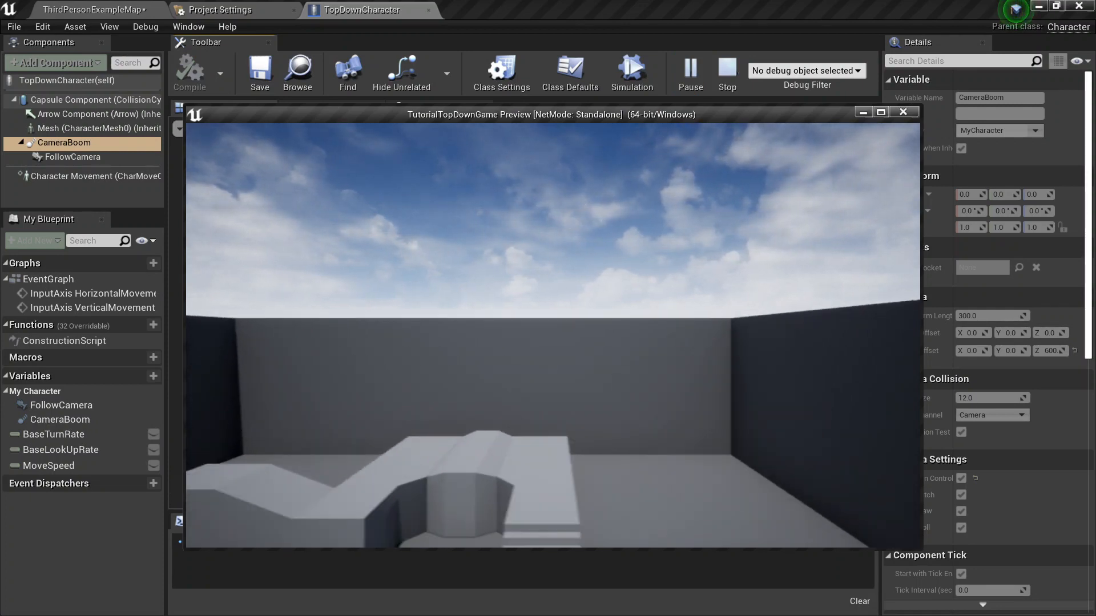
pyautogui.click(904, 112)
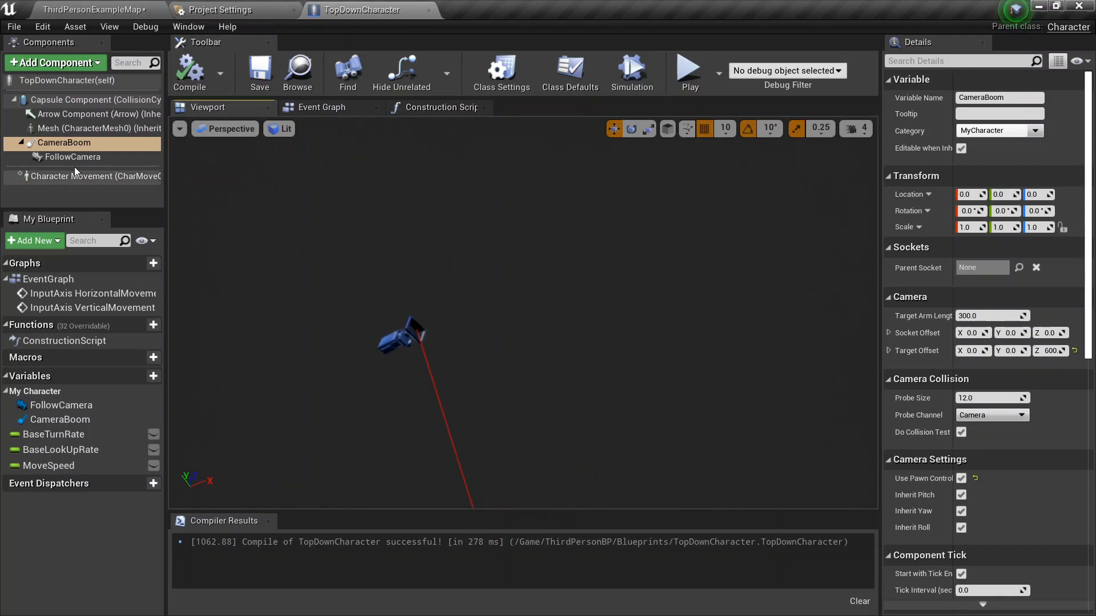
pyautogui.click(72, 157)
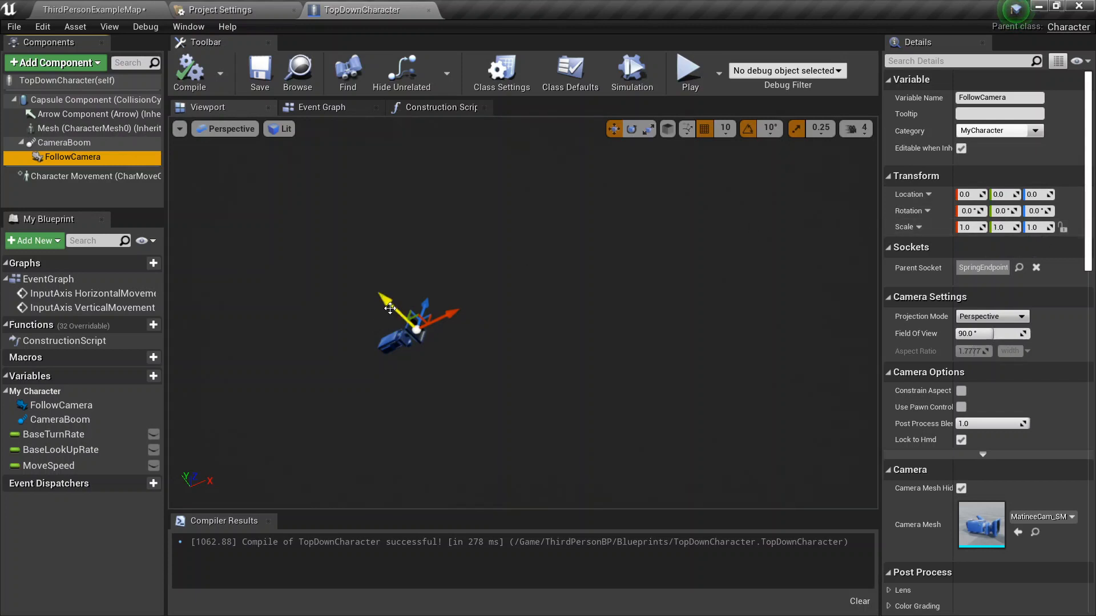
pyautogui.moveTo(400, 315)
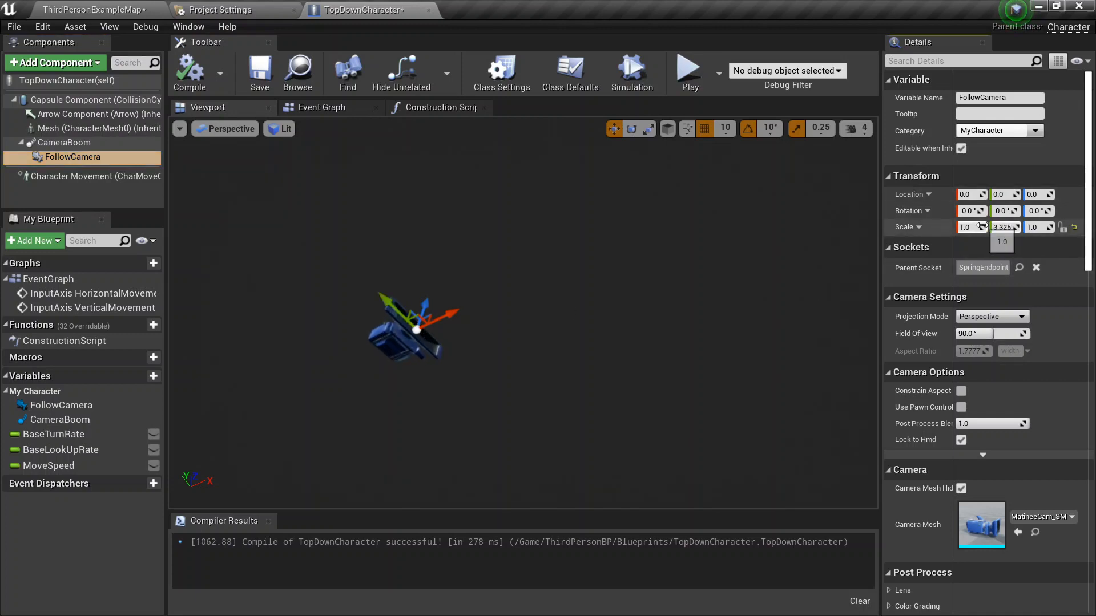
pyautogui.press('Ctrl+z')
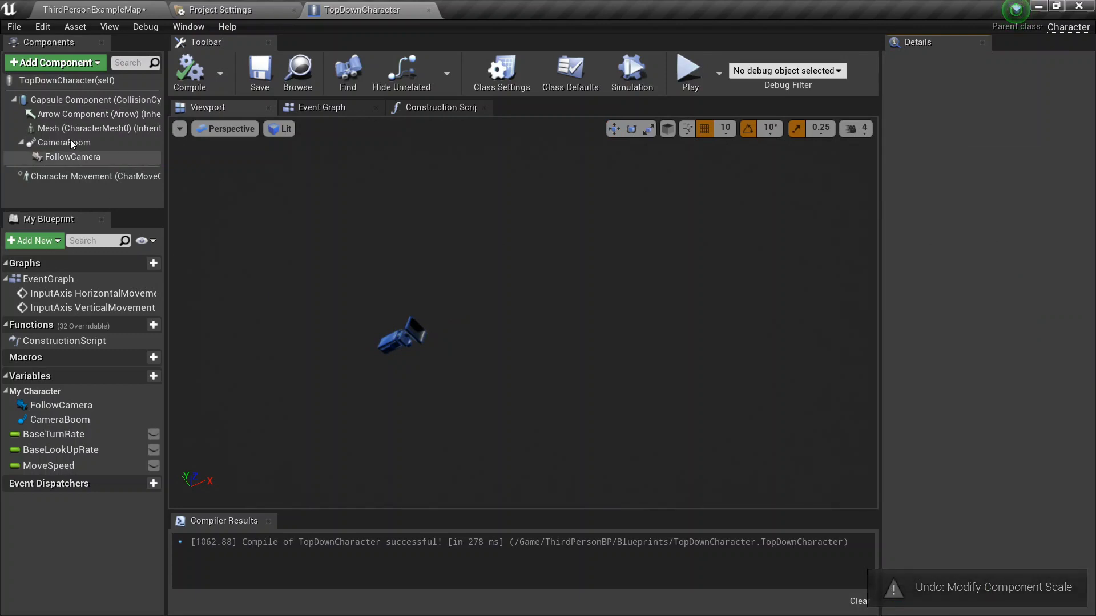
pyautogui.click(72, 157)
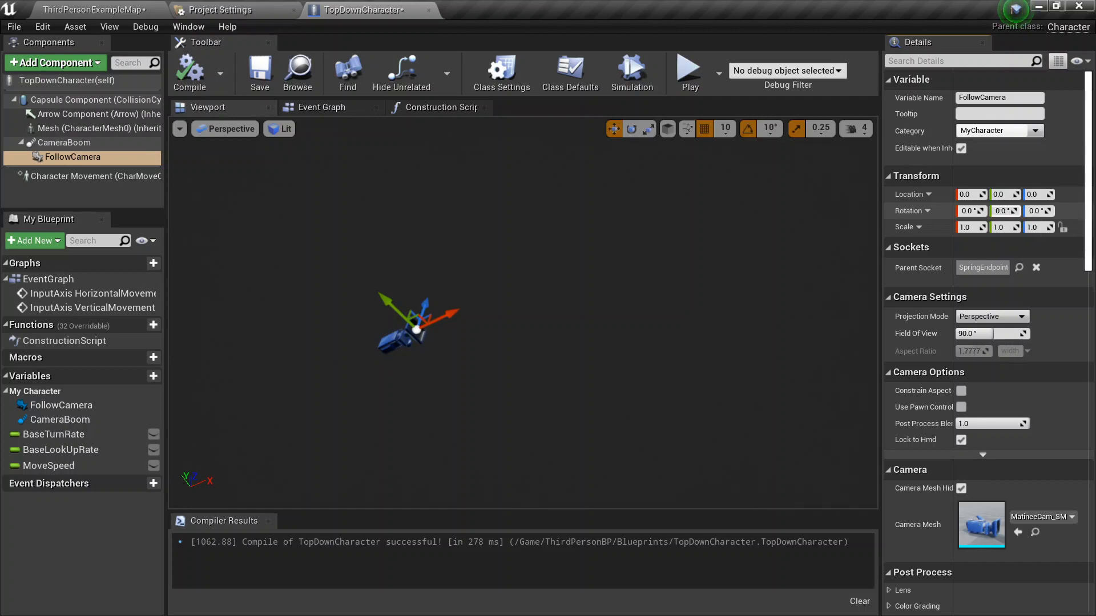
pyautogui.click(1004, 212)
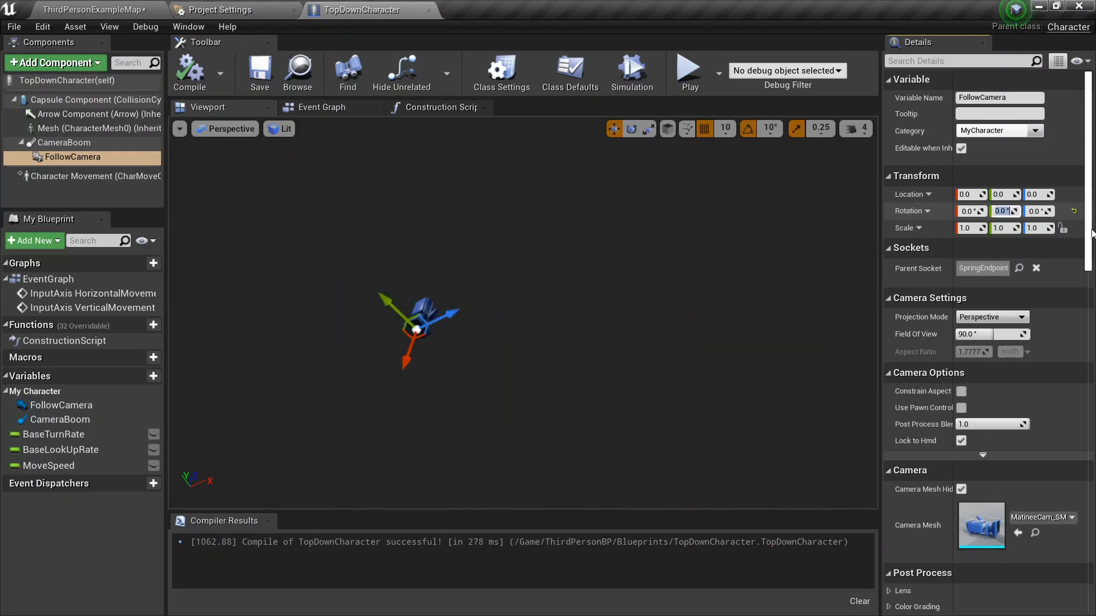
pyautogui.moveTo(858, 235)
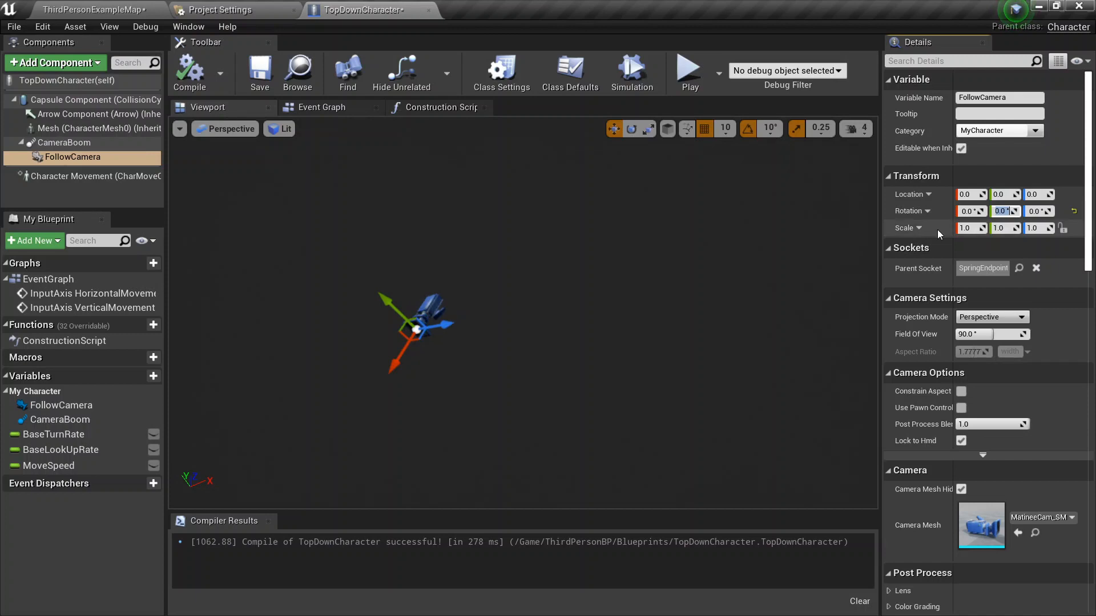
pyautogui.moveTo(968, 227)
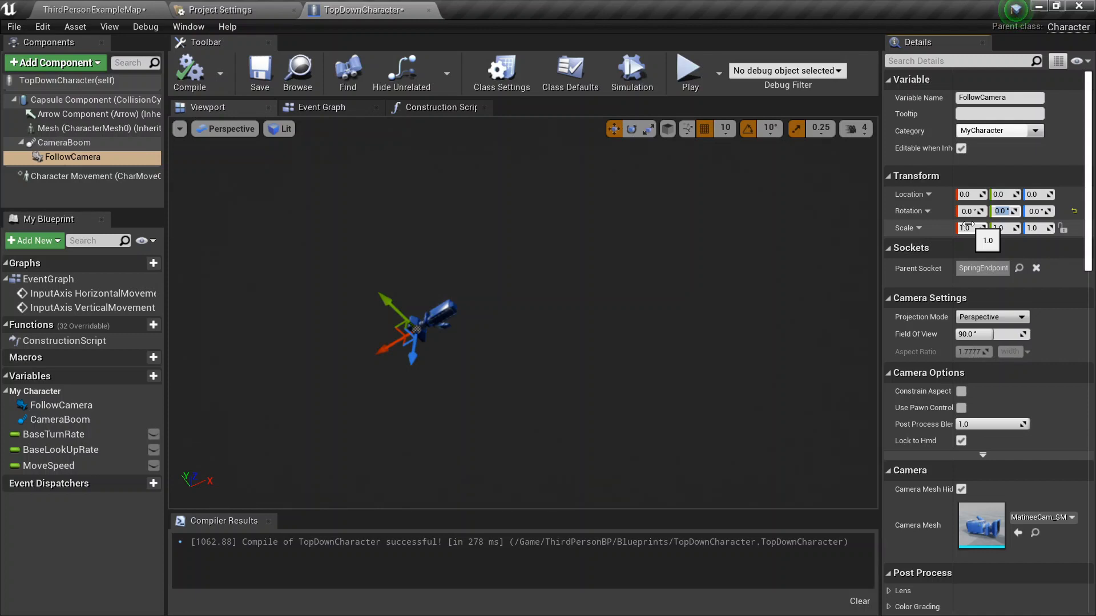
pyautogui.write('190')
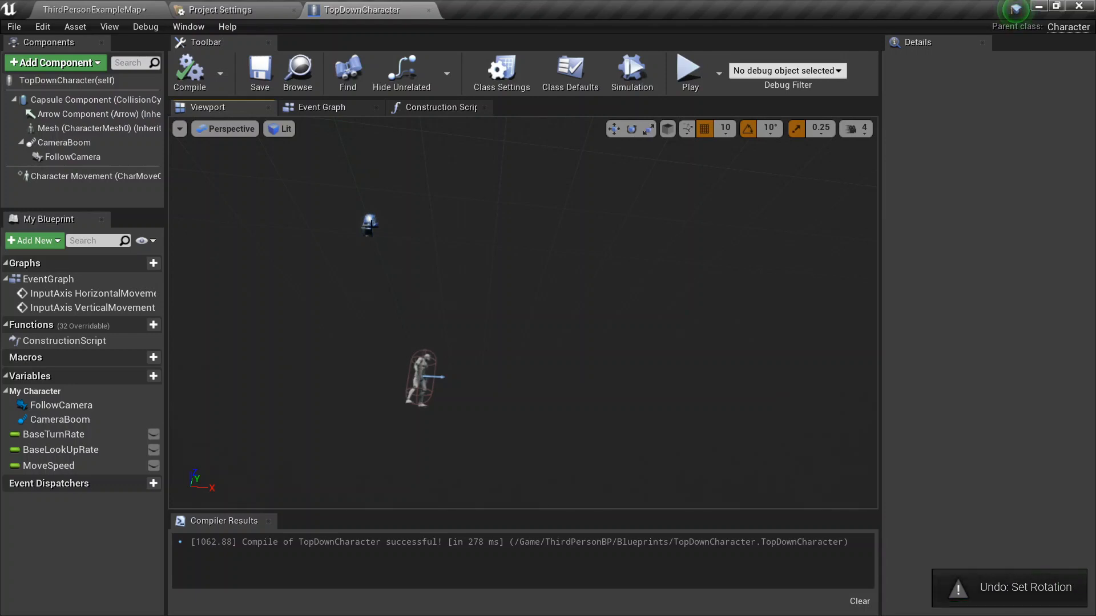
# Step: Set FollowCamera pitch rotation to 300, compile, and preview the top-down view
pyautogui.click(71, 156)
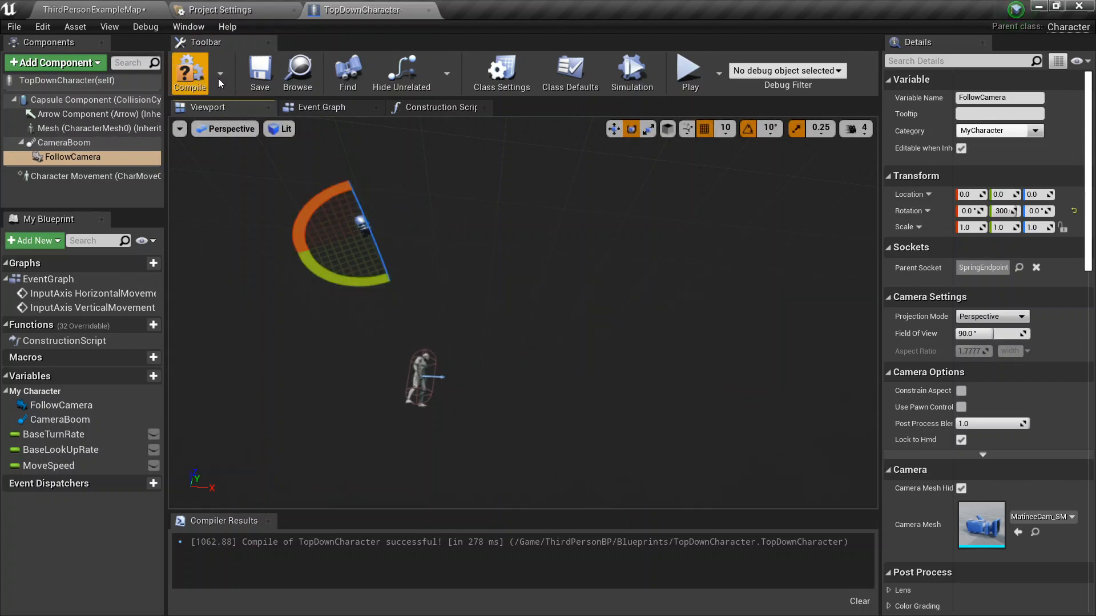
pyautogui.click(190, 68)
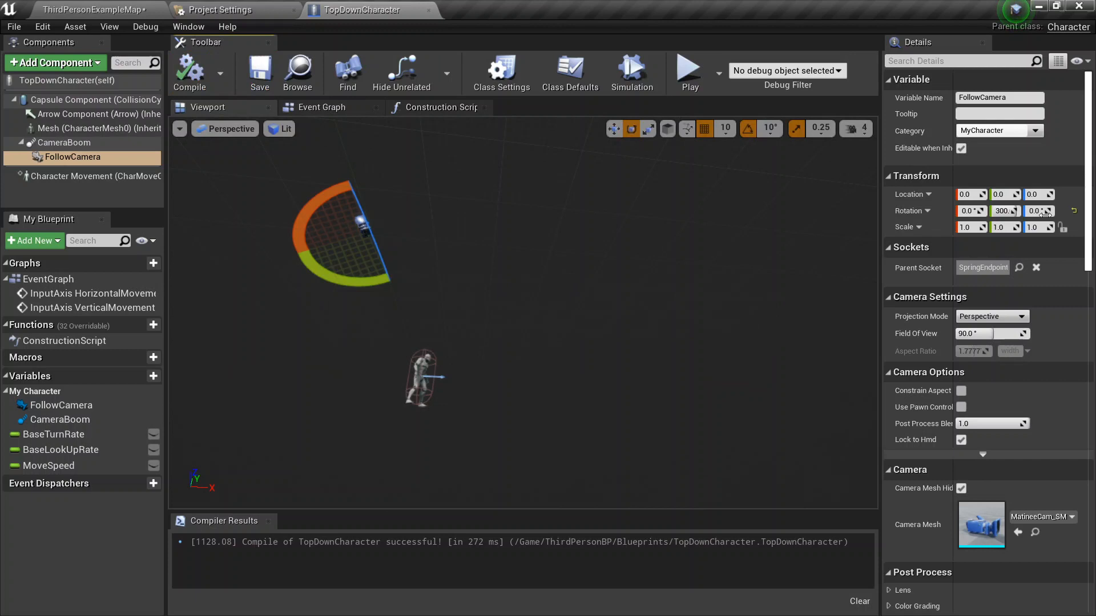
pyautogui.click(689, 67)
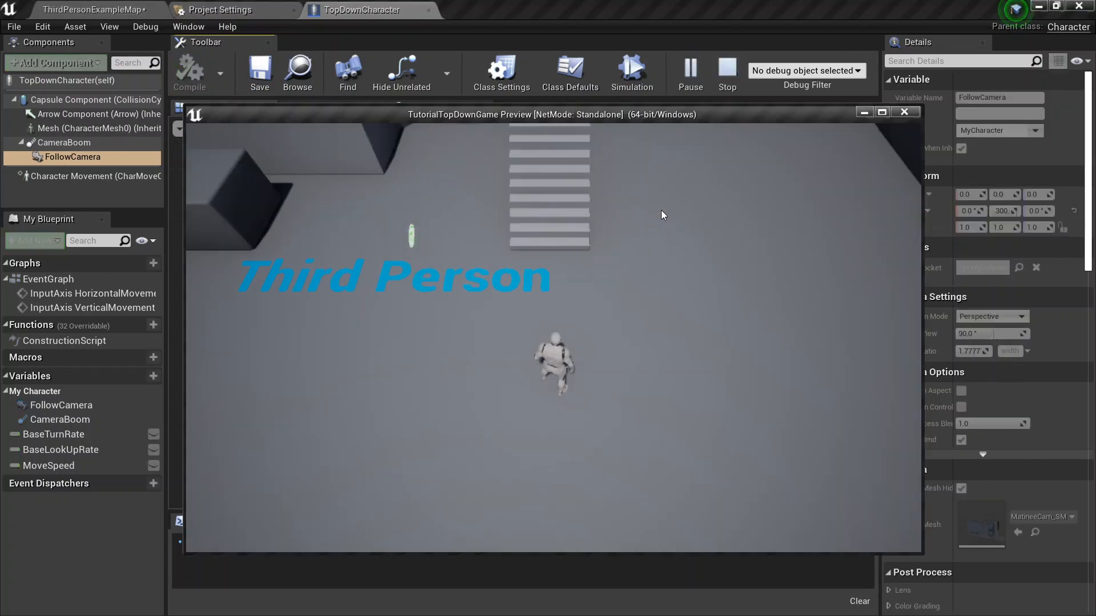